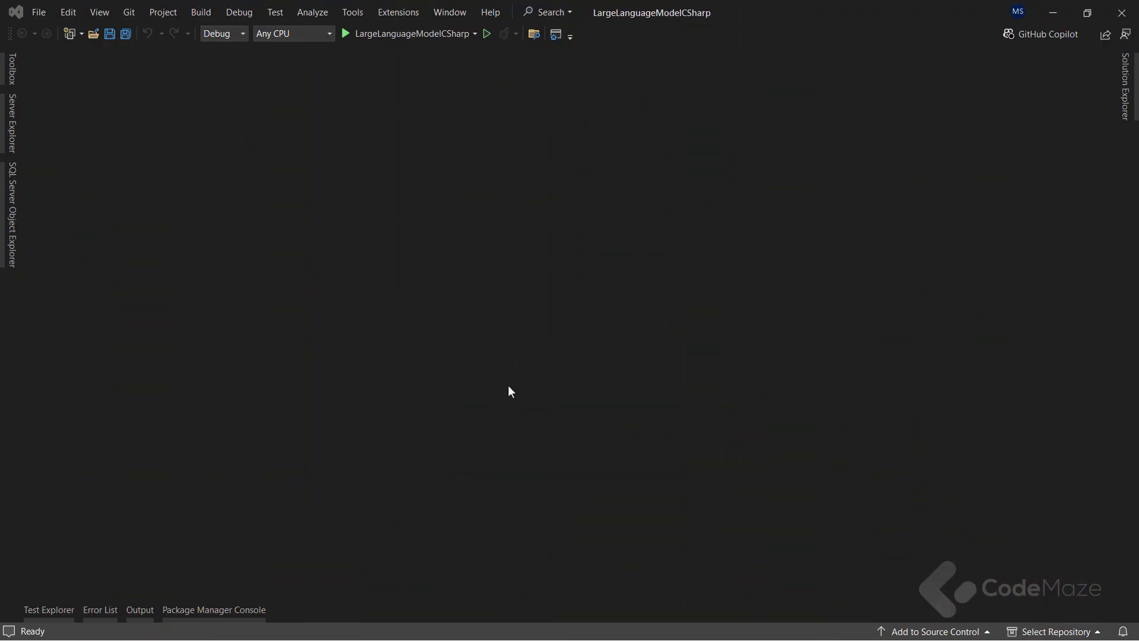
- Open the Package Manager Console for the LargeLanguageModelCSharp project
click(213, 609)
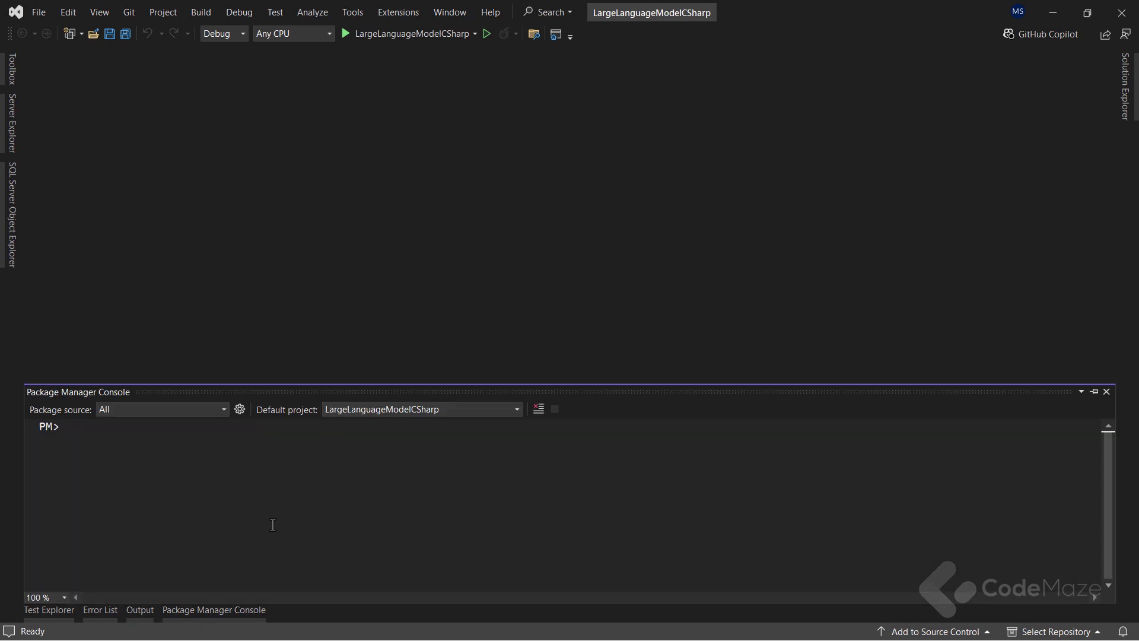
- Install the LLamaSharp package, then enter Install-Package LLamaSharp.Backend.Cpu
text(Install-Package)
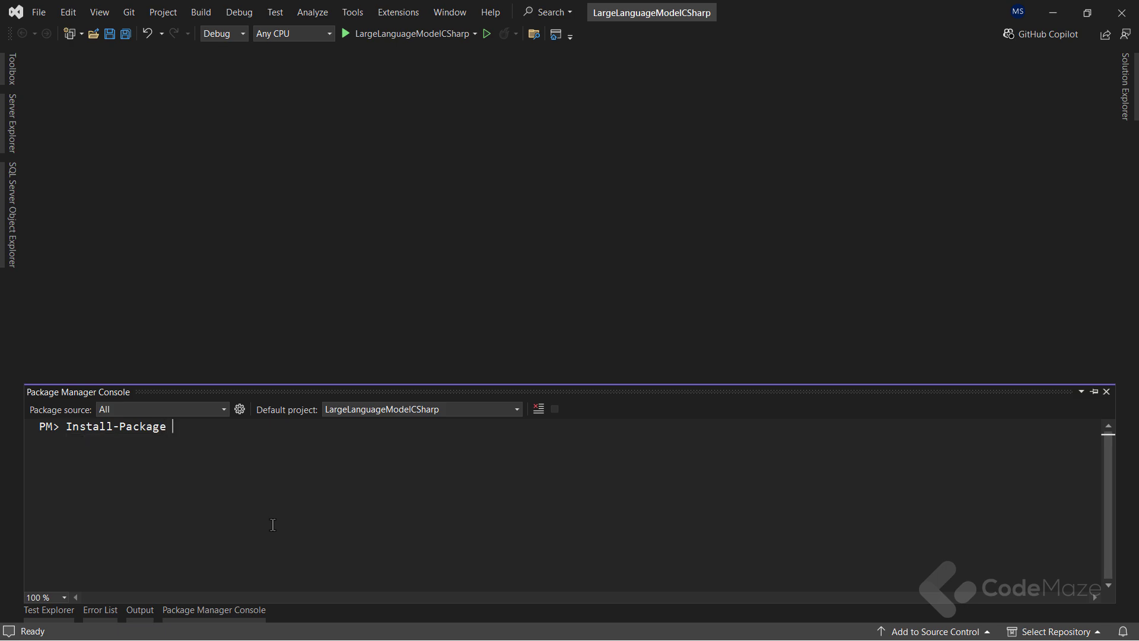
text(LLamaS)
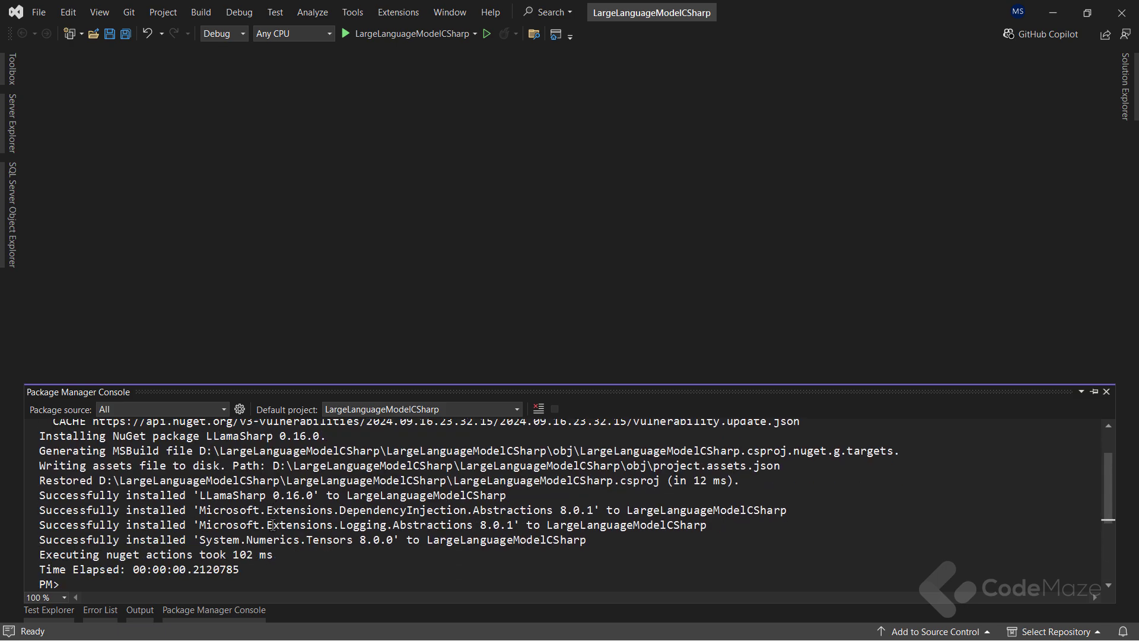
text(Install-Package LLamaSharp)
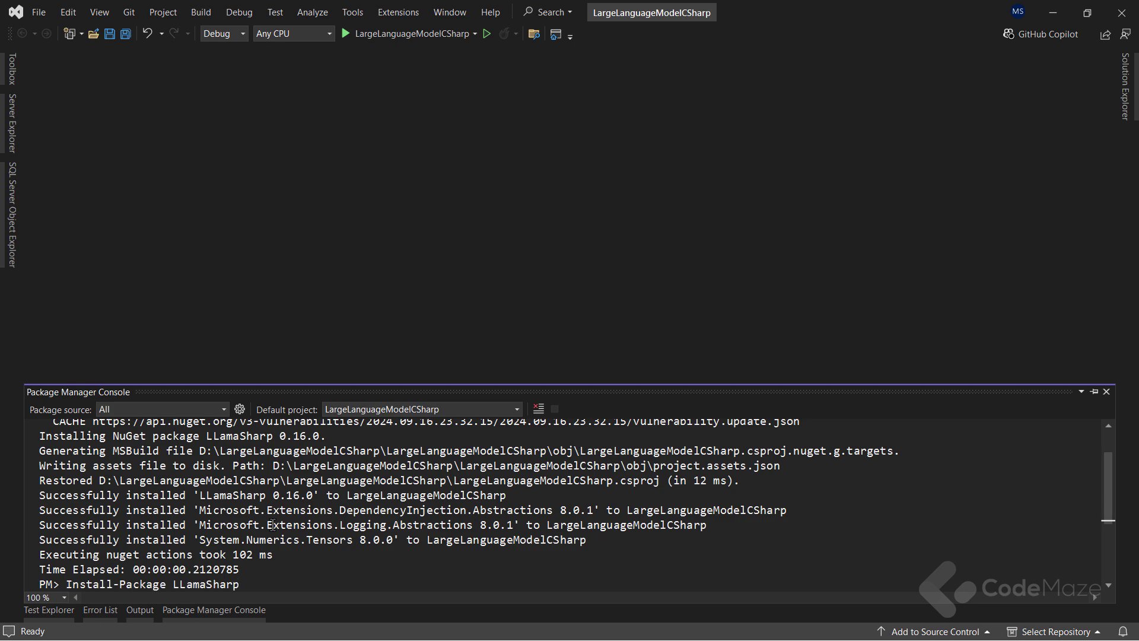
text(.Backen)
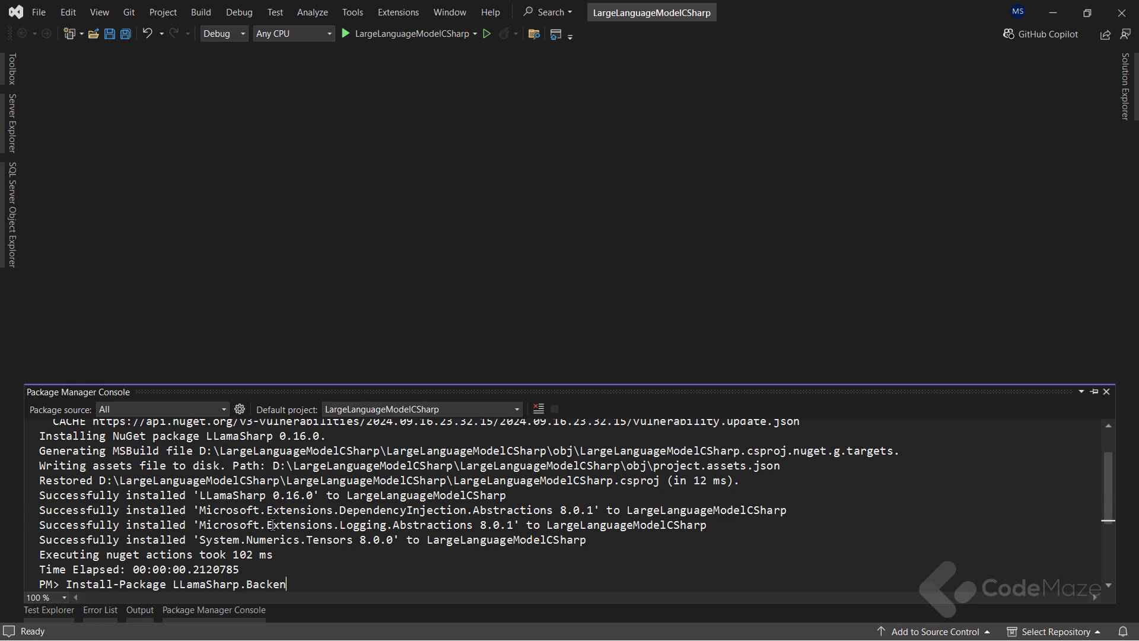
text(d.Cpu)
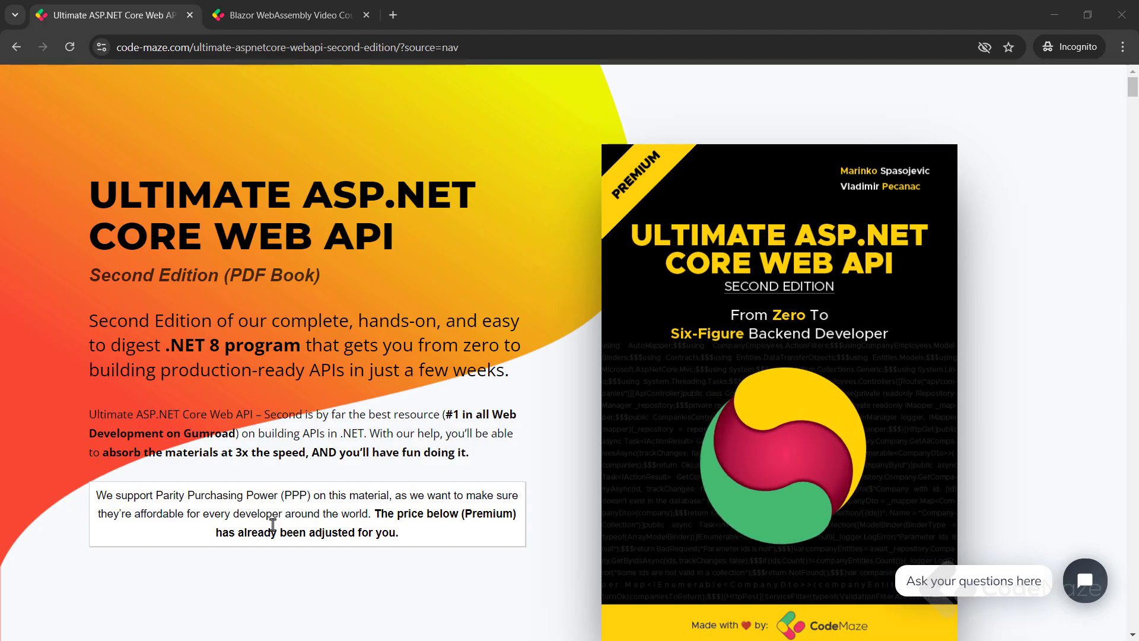
- Switch to the Blazor WebAssembly course page and scroll through its lesson list
scroll(down, 3)
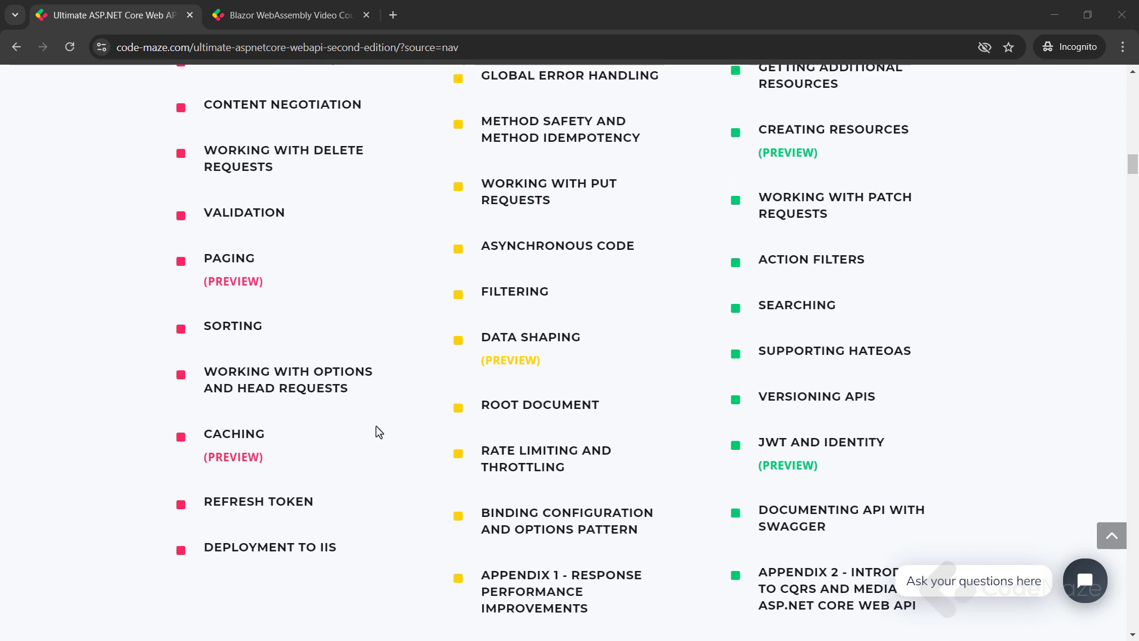
click(287, 14)
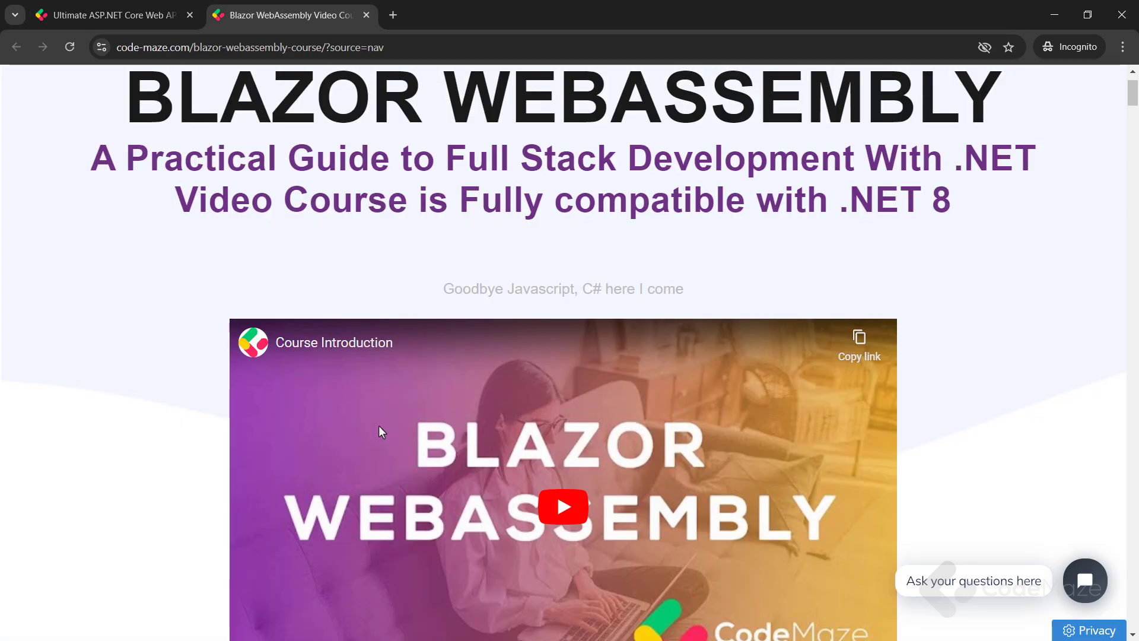
scroll(down, 3)
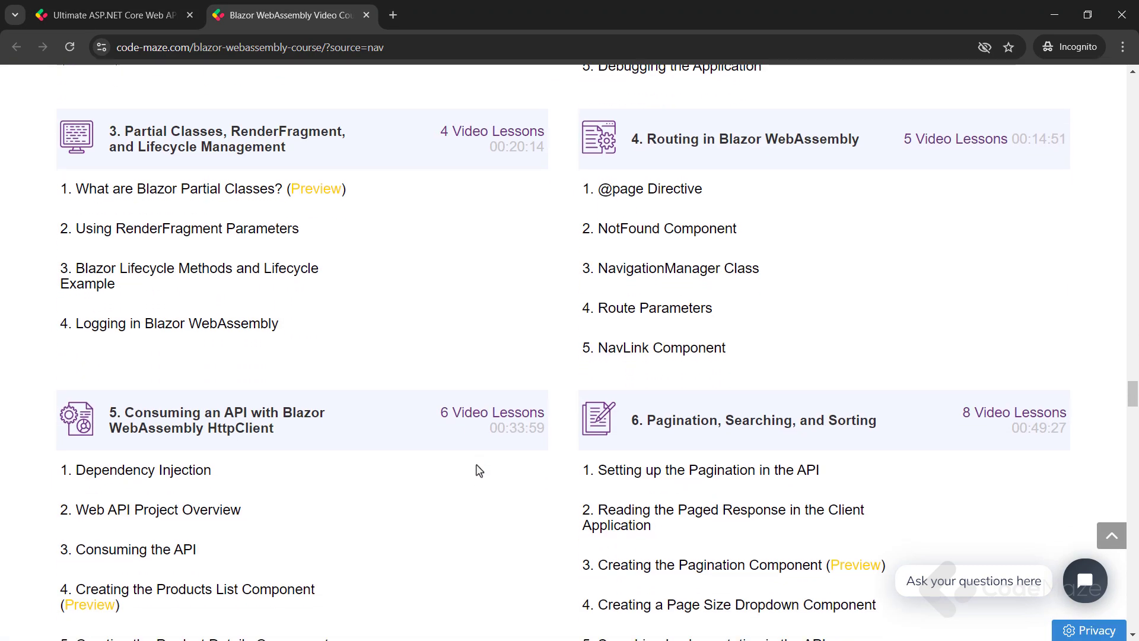
scroll(down, 3)
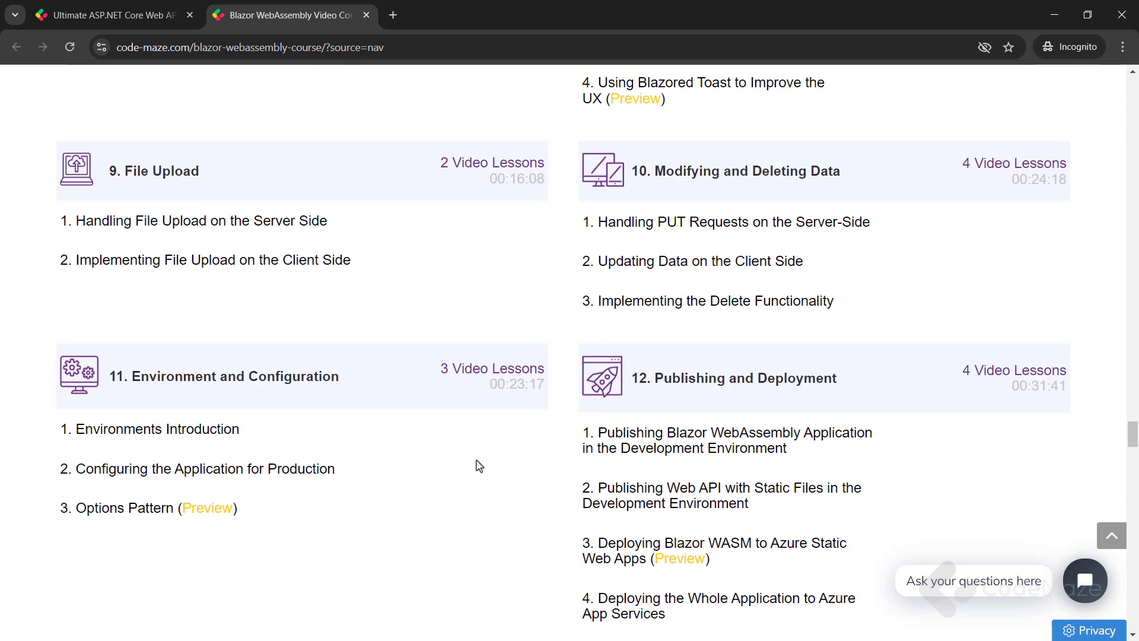
scroll(down, 3)
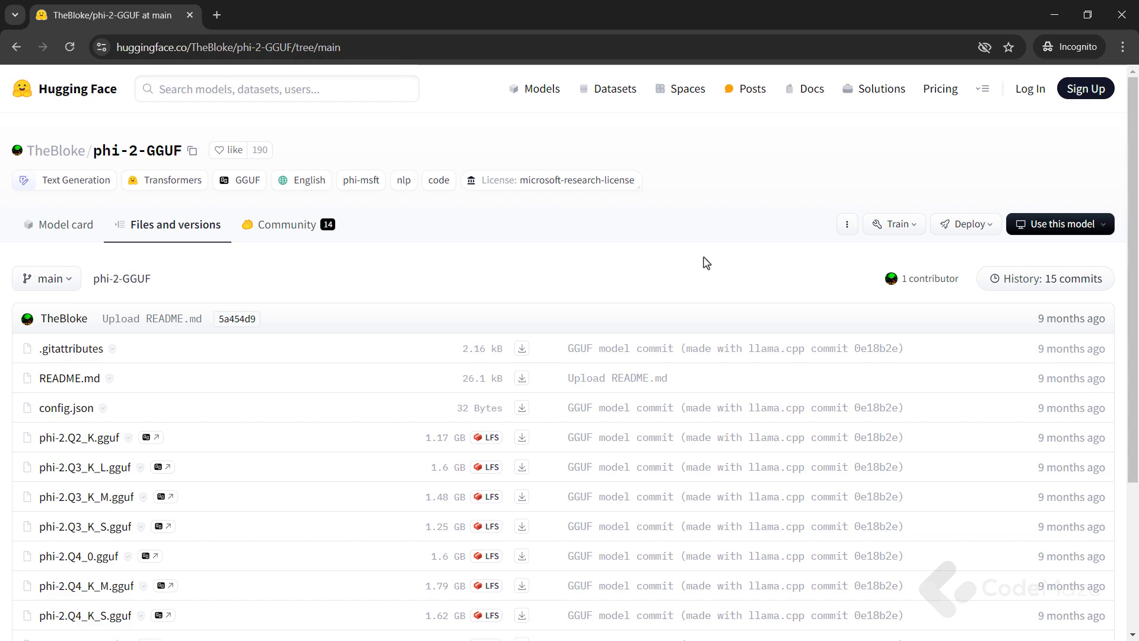
- Scroll the phi-2-GGUF file list and open the 2.96 GB phi-2.Q8_0.gguf file
scroll(down, 3)
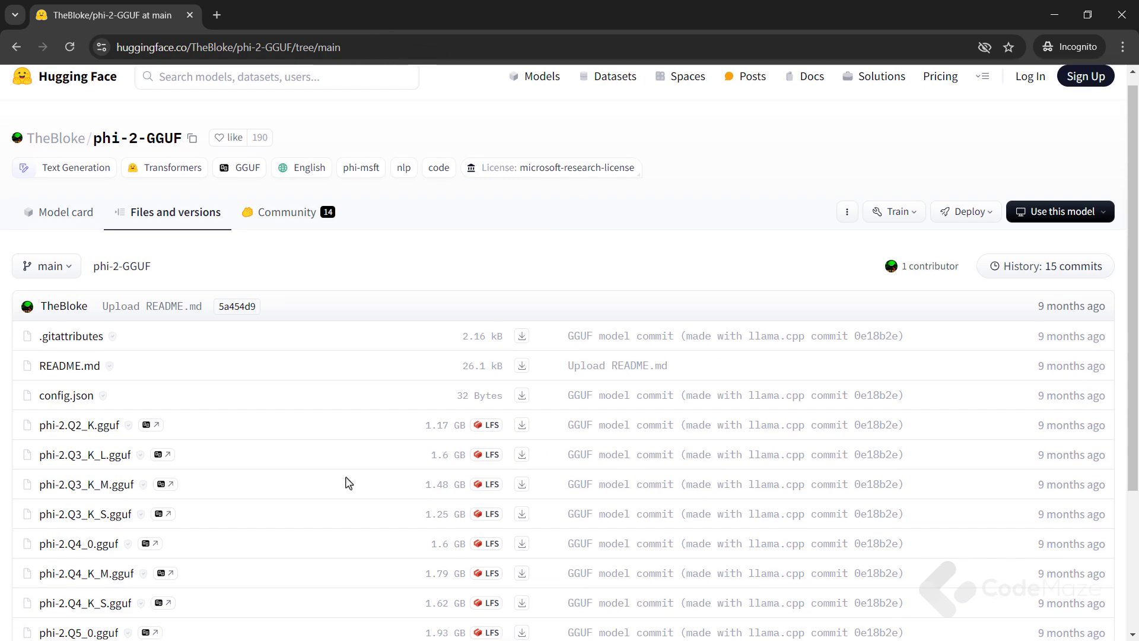
scroll(down, 3)
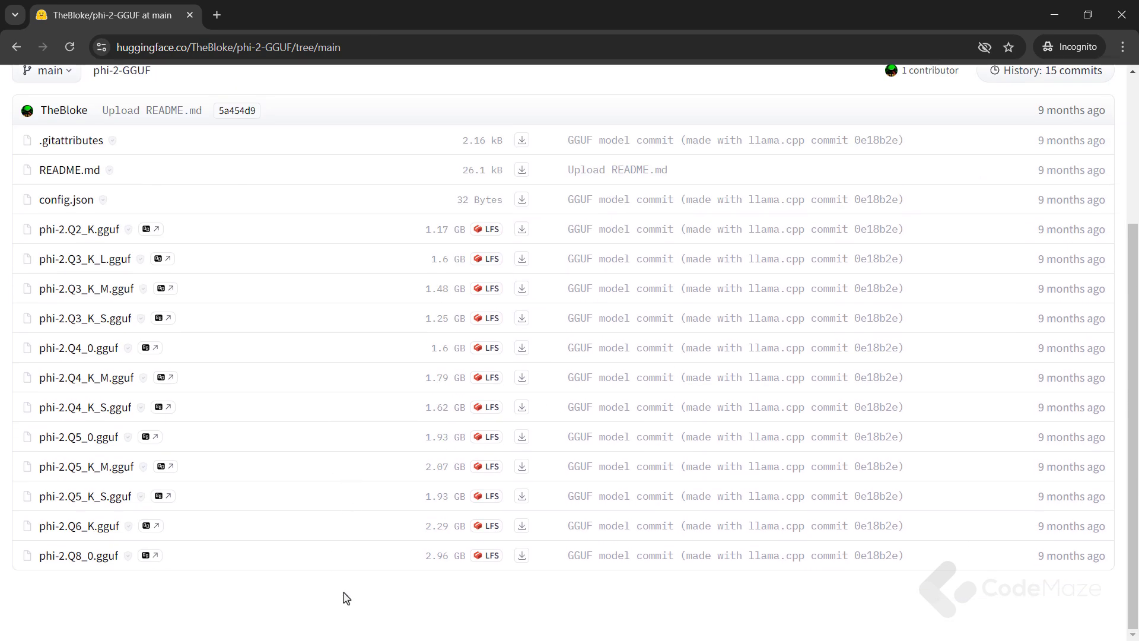
mouse_move(79, 556)
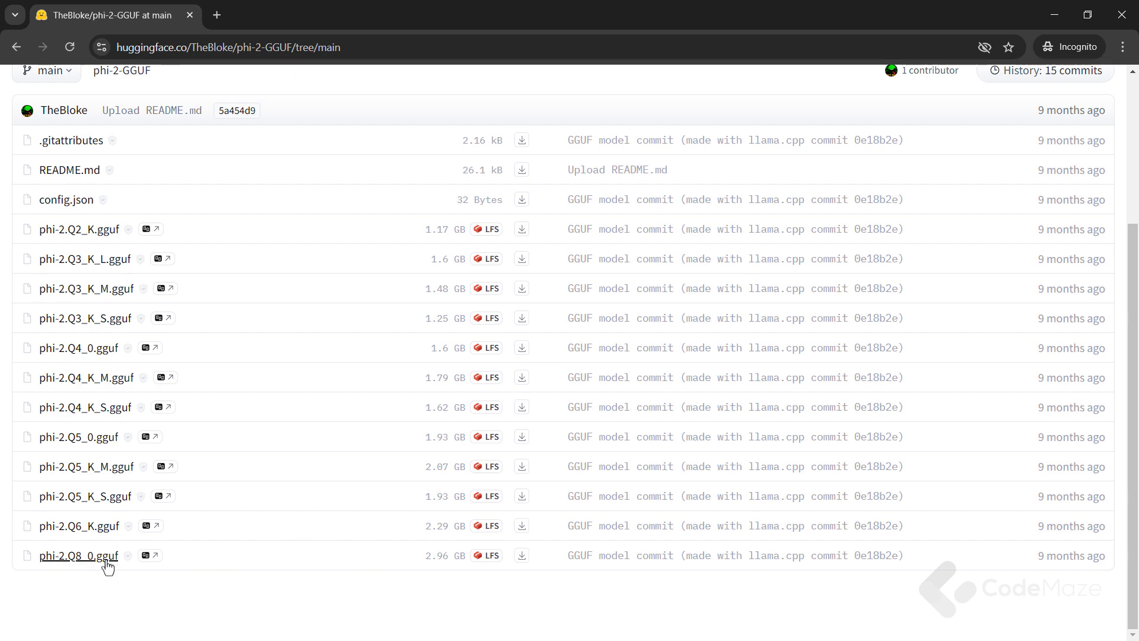
click(78, 555)
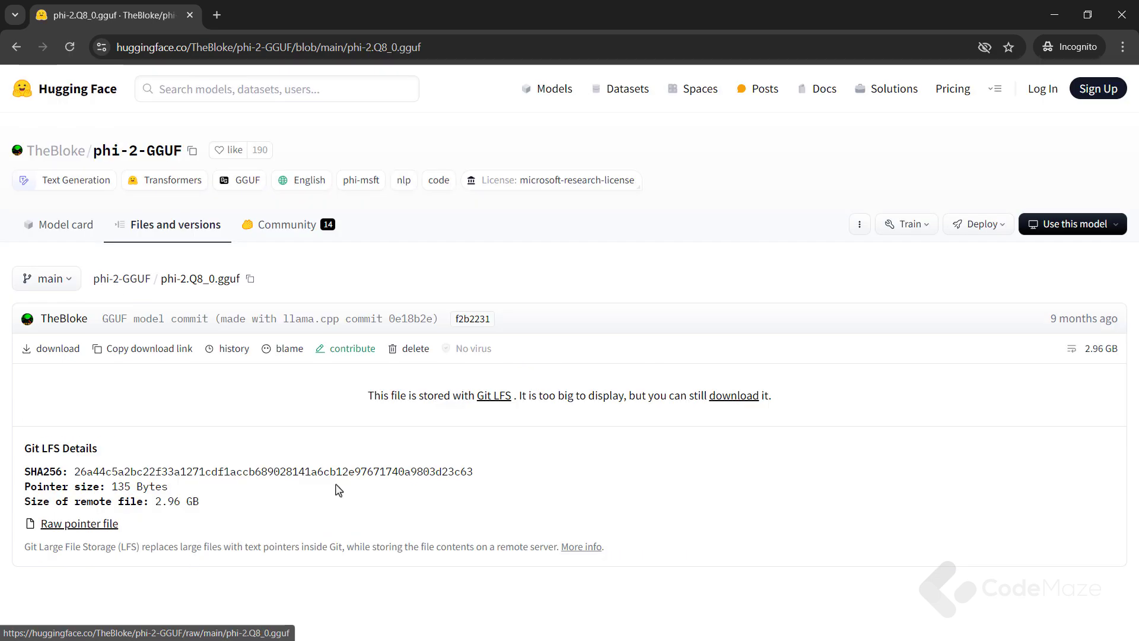
mouse_move(153, 418)
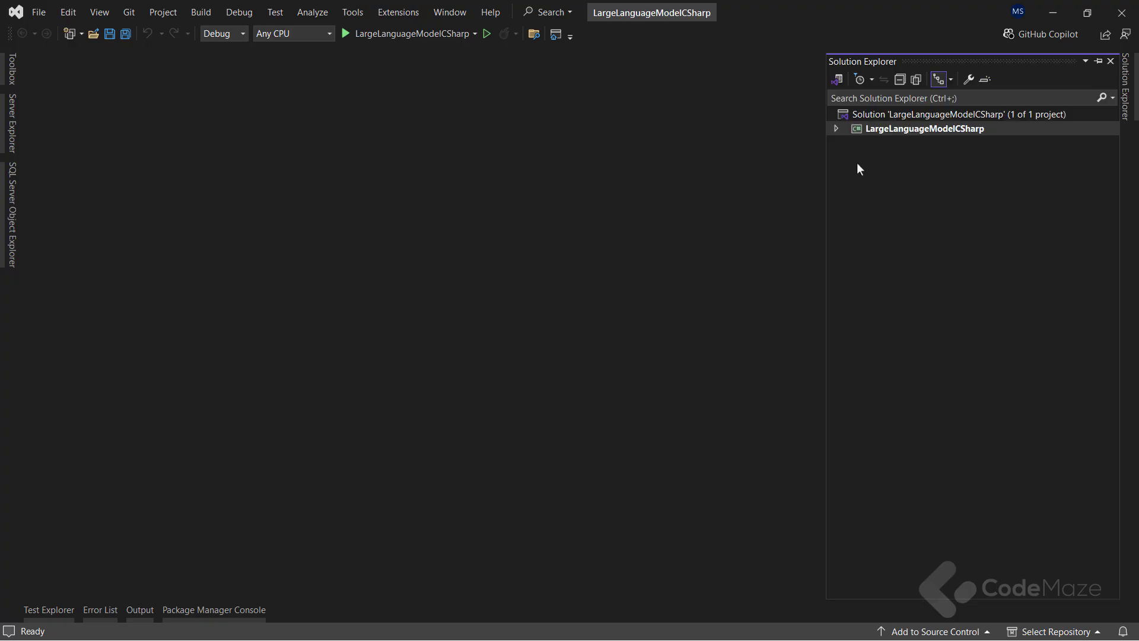
- Expand the project to show phi-2.Q8_0.gguf alongside Program.cs and Dependencies
click(835, 129)
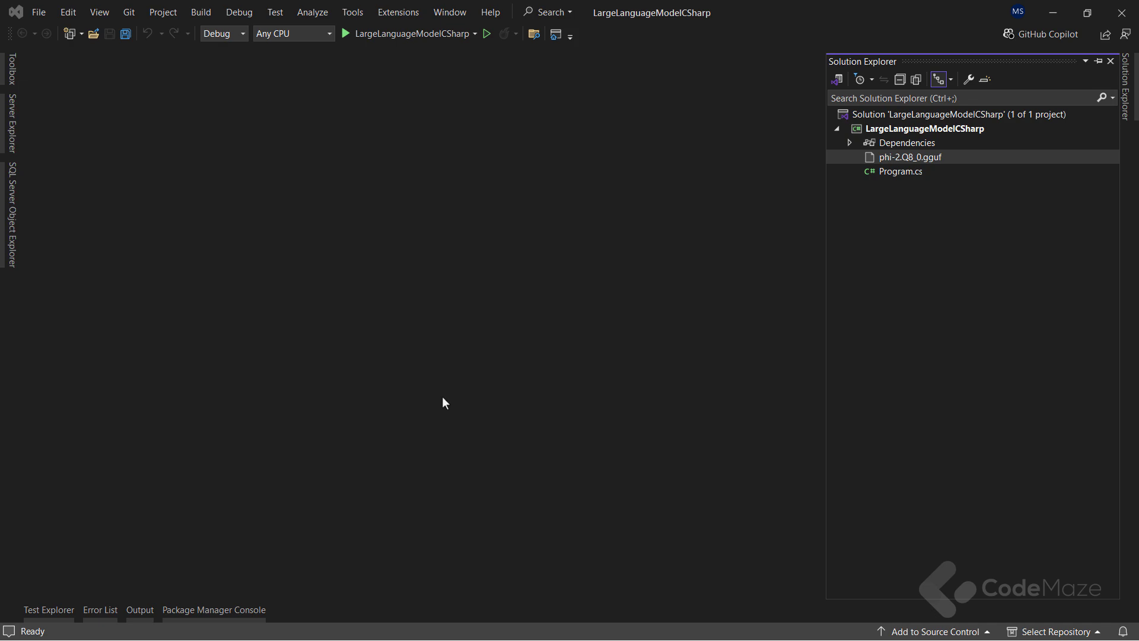
mouse_move(842, 277)
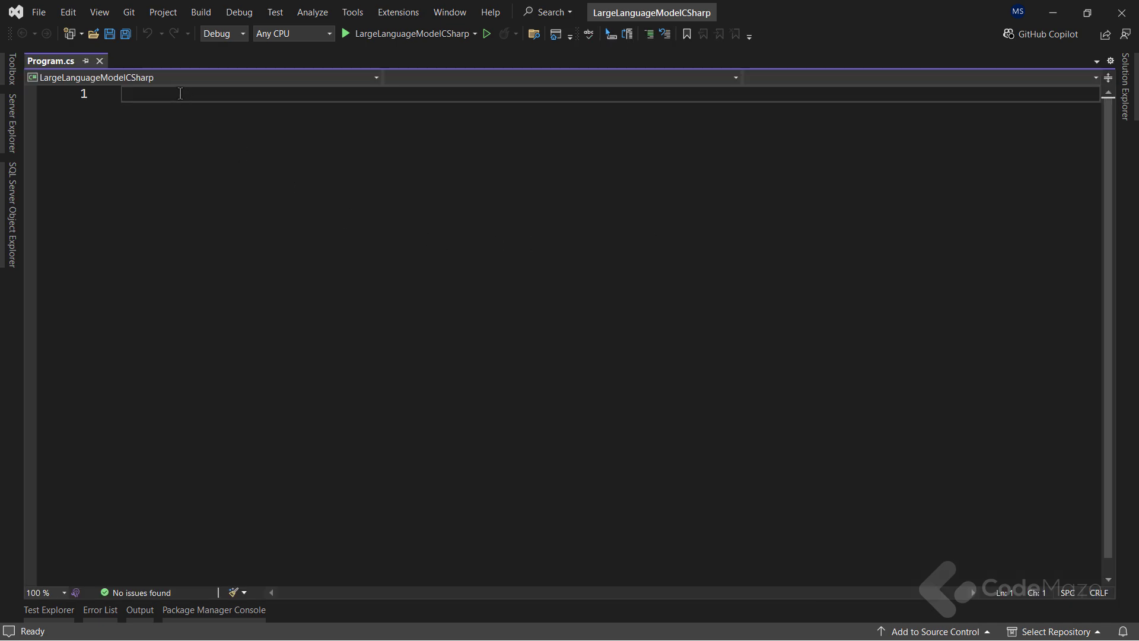
mouse_move(257, 236)
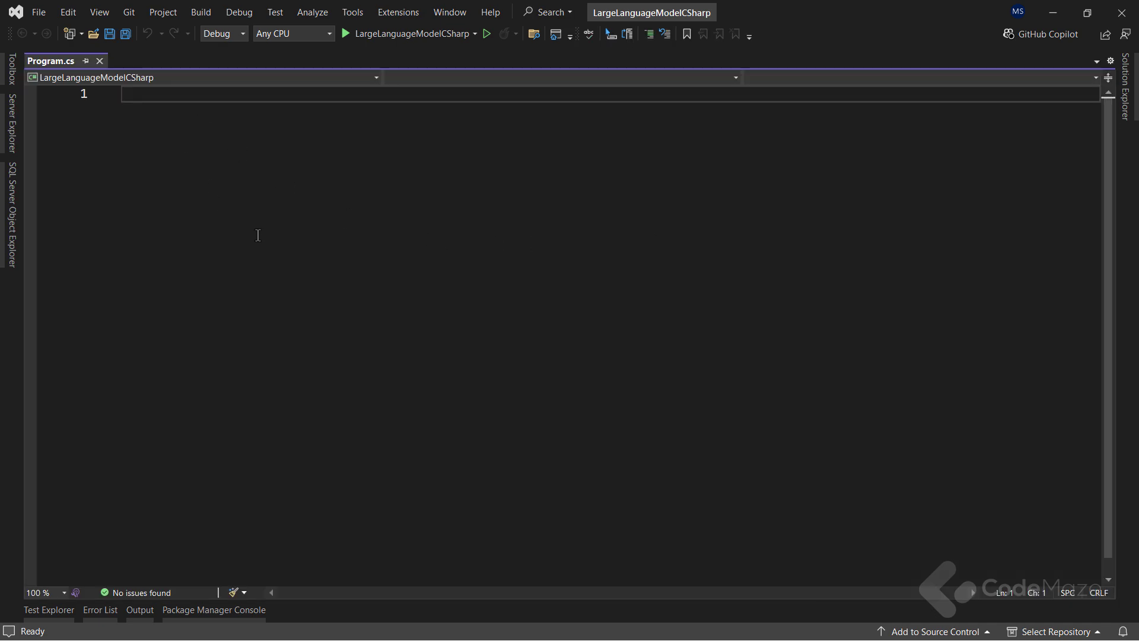
- Set directory to the current directory's Parent.Parent path
text(var direct)
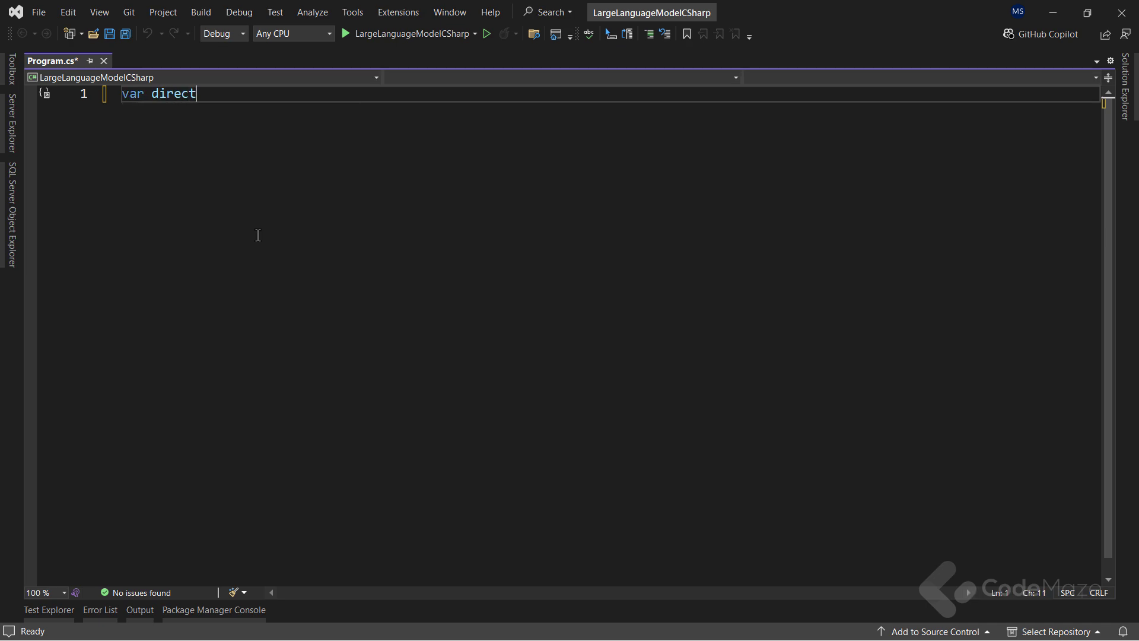
text(ory =)
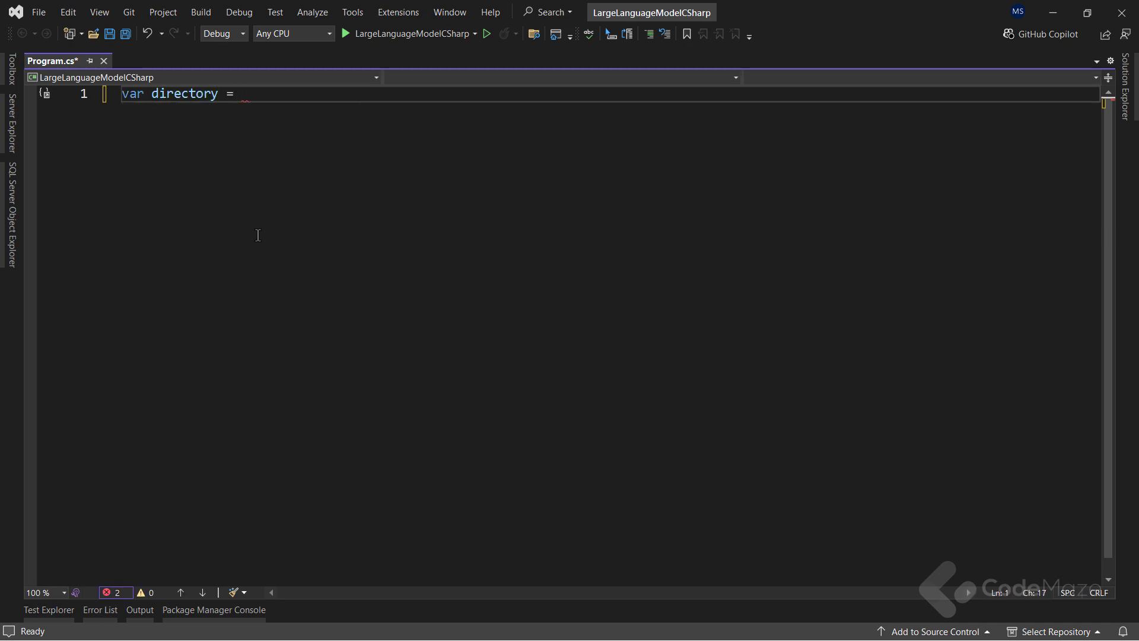
text(Directory.GetCurrentDirectory();)
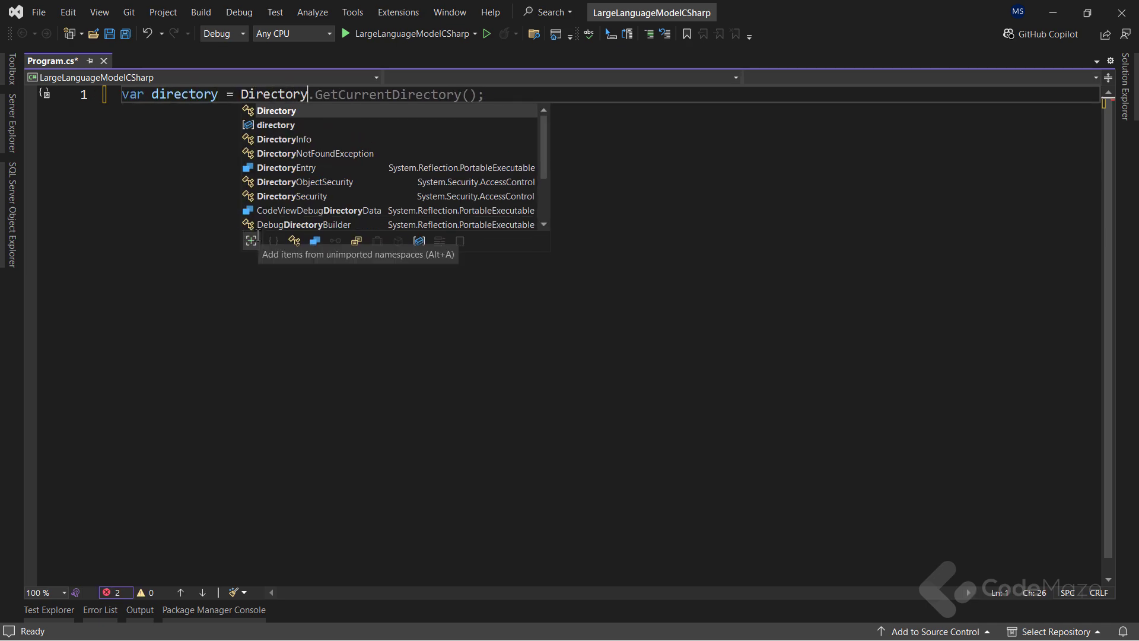
text(GetPat)
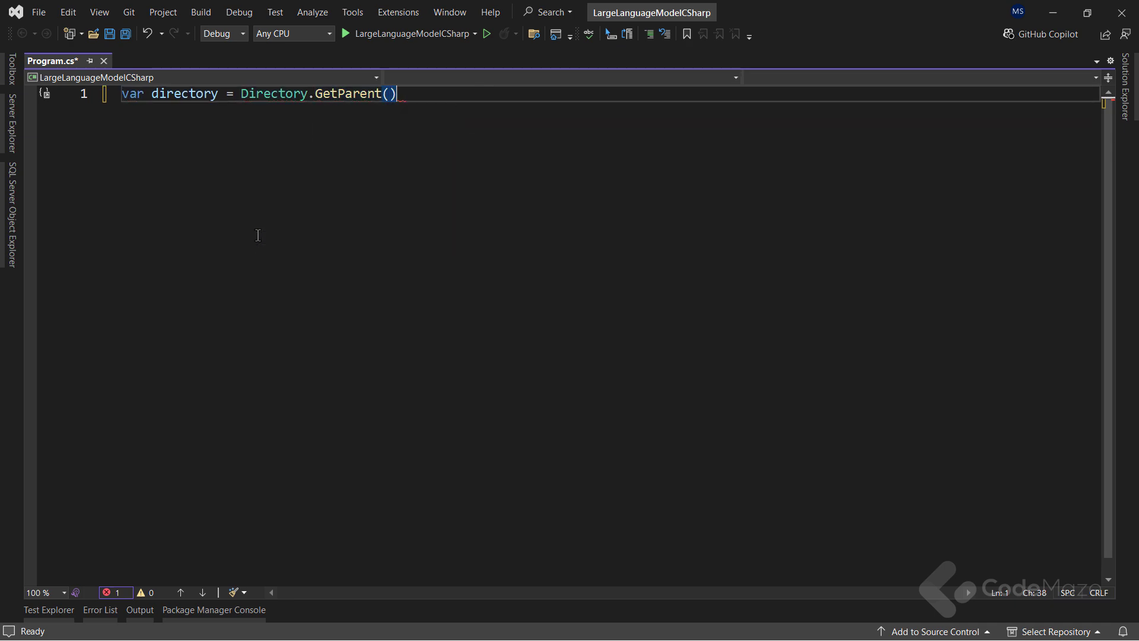
text(Directory.)
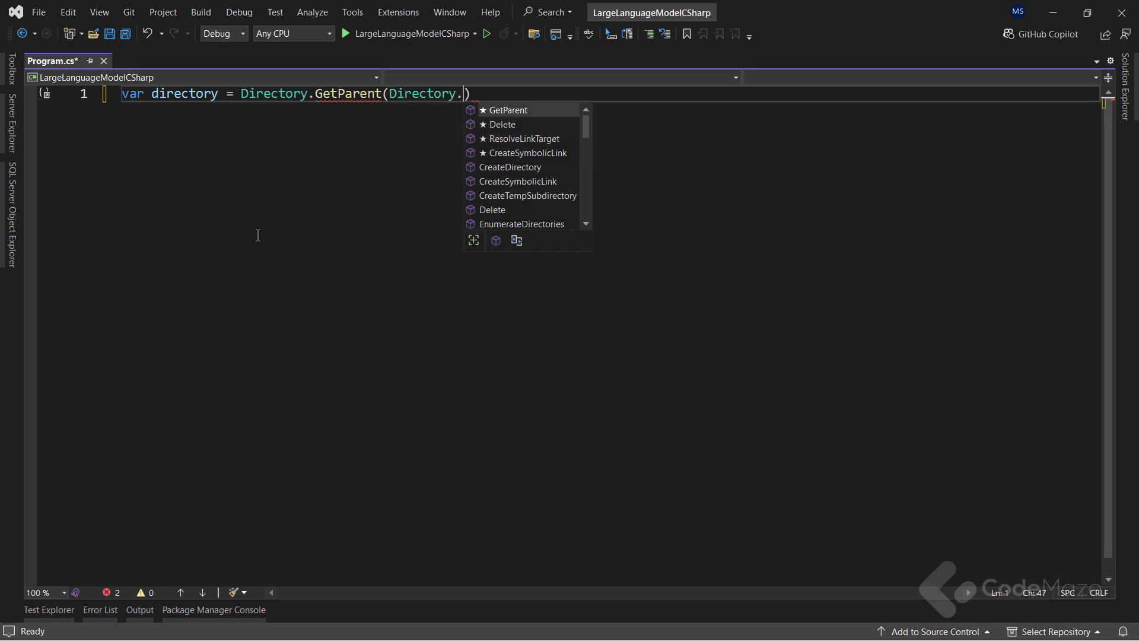
text(GetCurrentDirectory())
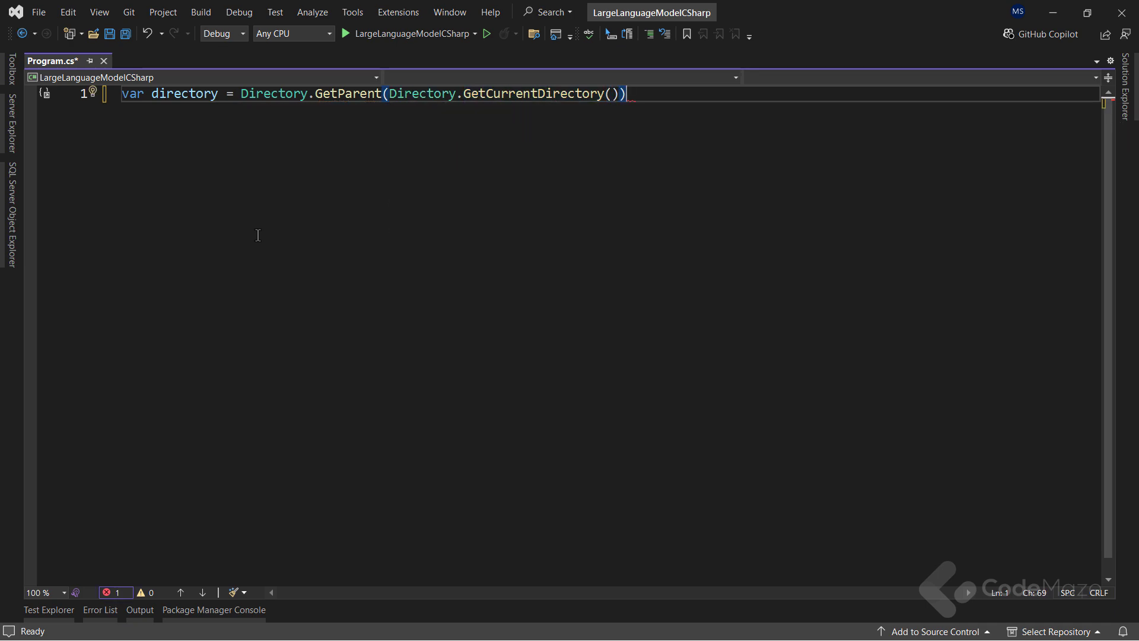
text(.Parent.Pa)
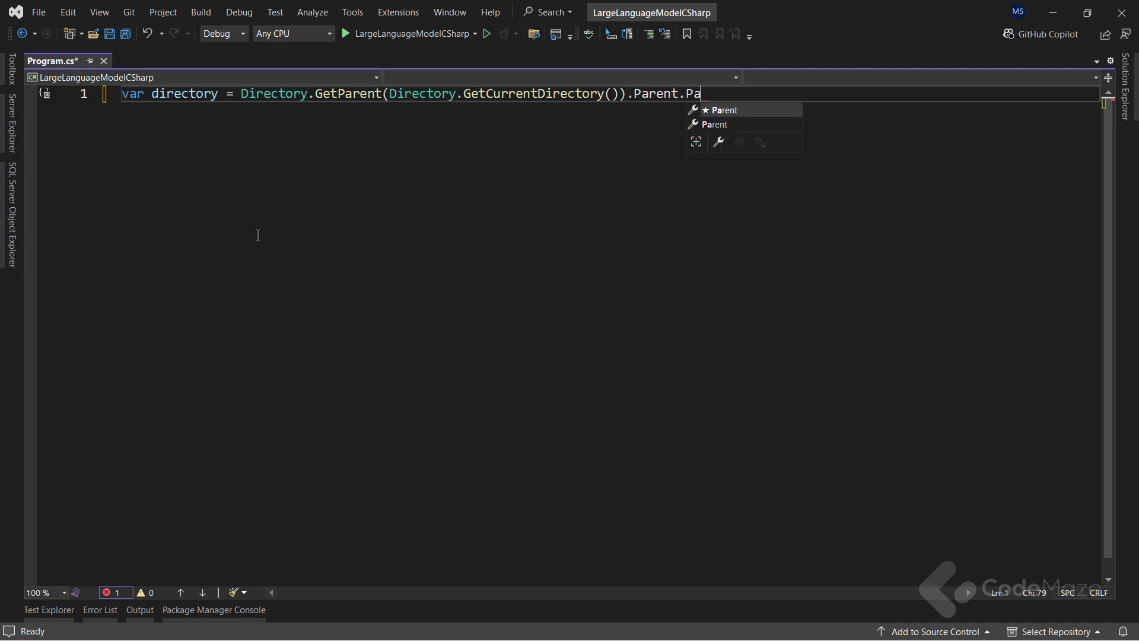
text(rent.ToString();)
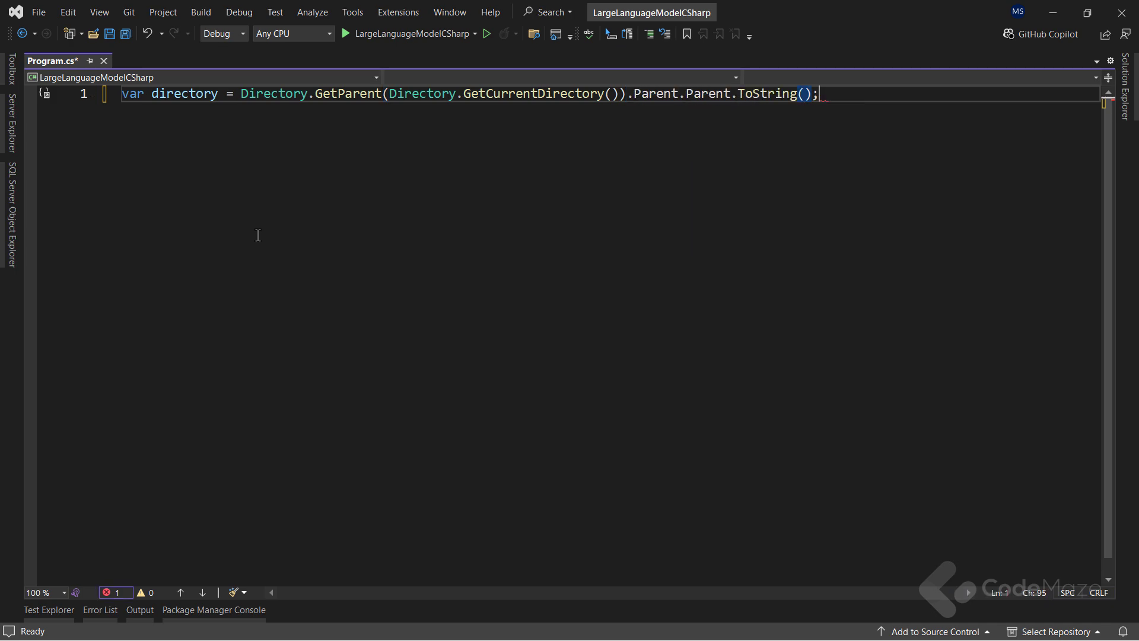
key(enter)
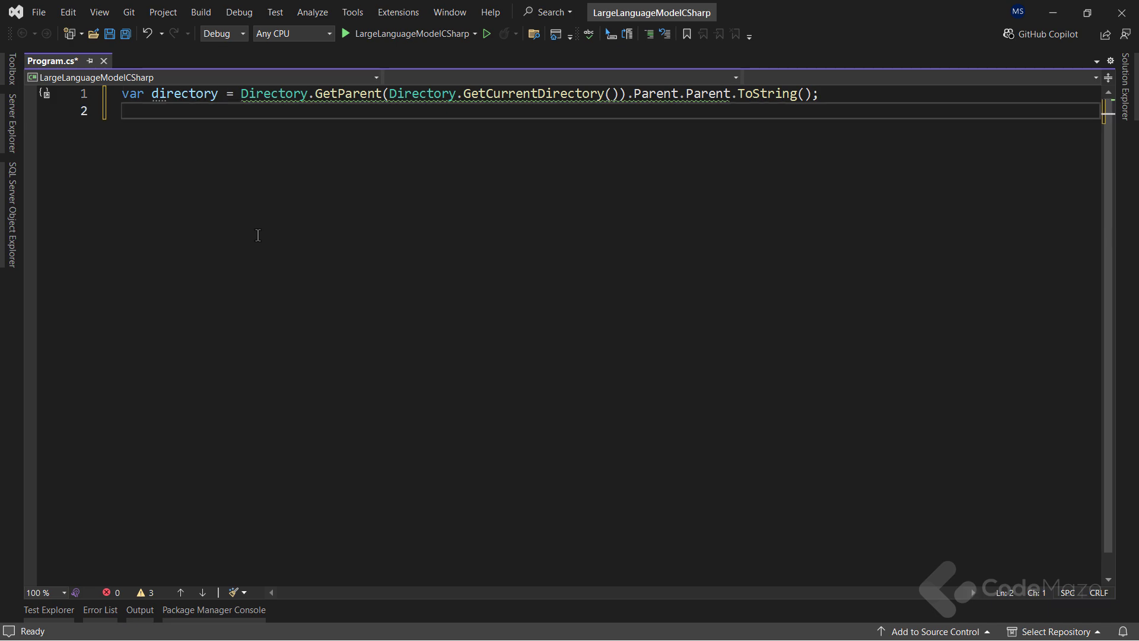
- Add modelPath combining directory with "phi-2.Q8_0.gguf"
text(var mode)
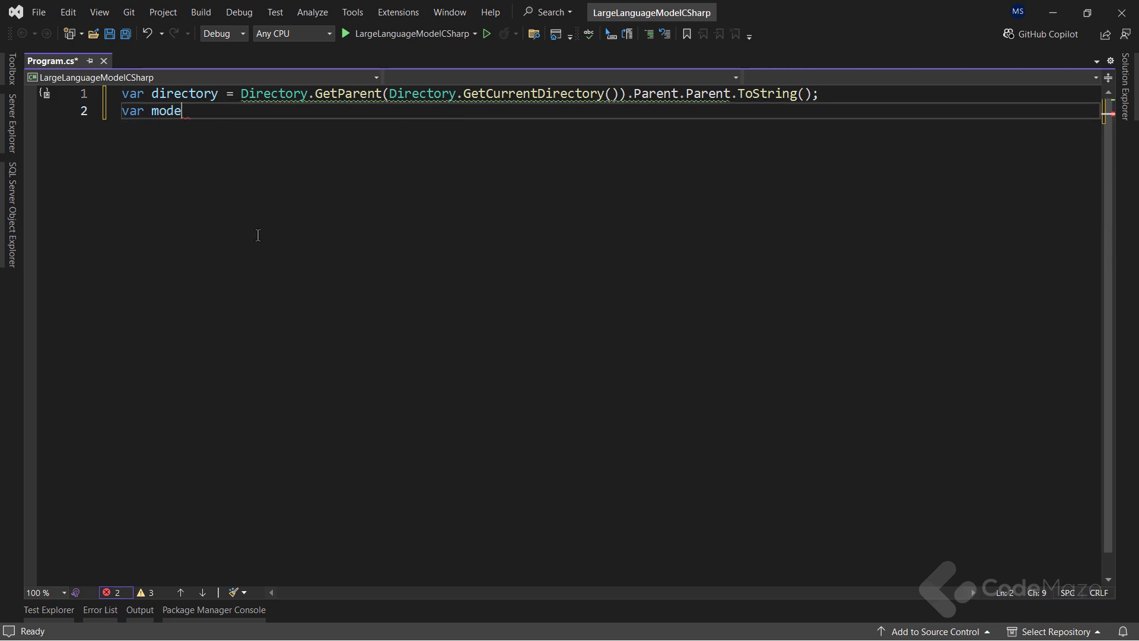
text(lPath = Path.Combine(directory,)
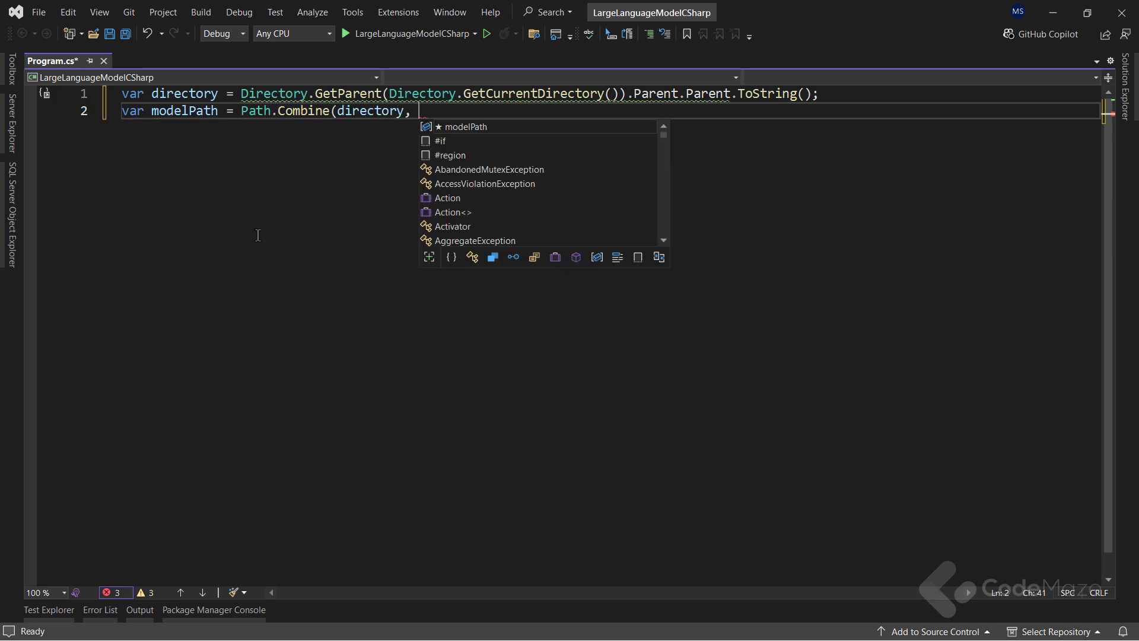
text("")
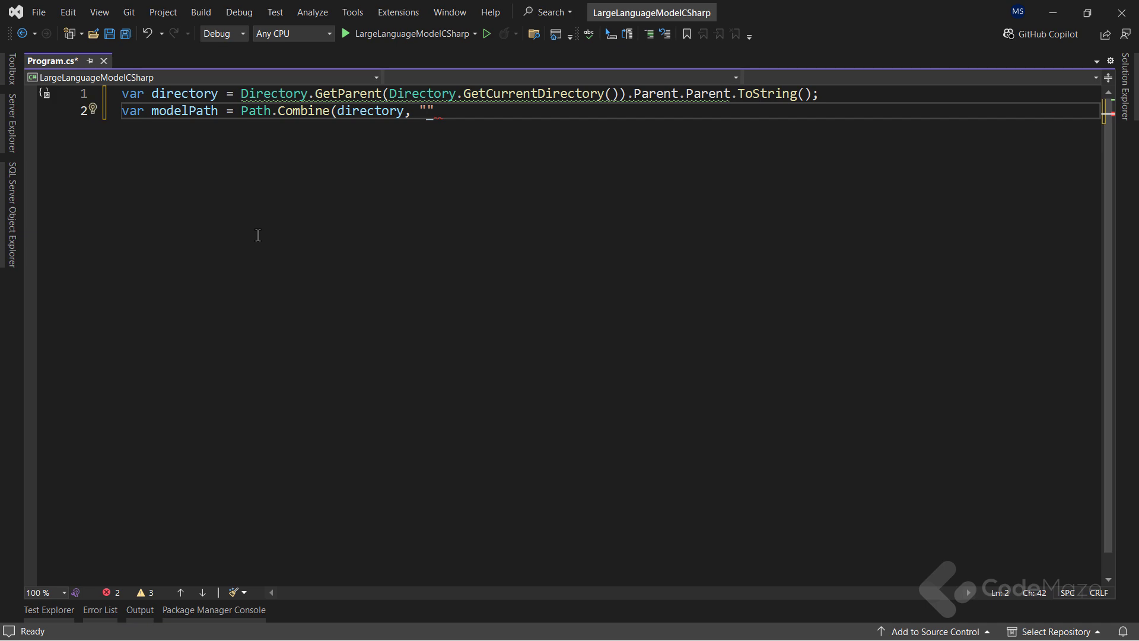
text(phi-2.Q8_0.gguf)
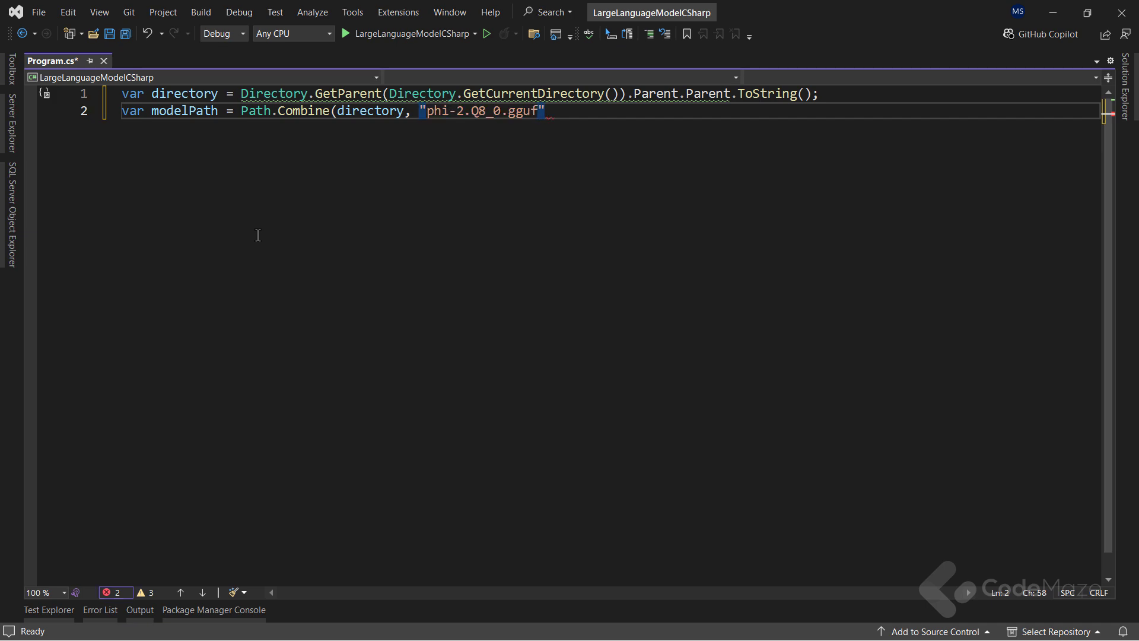
text();)
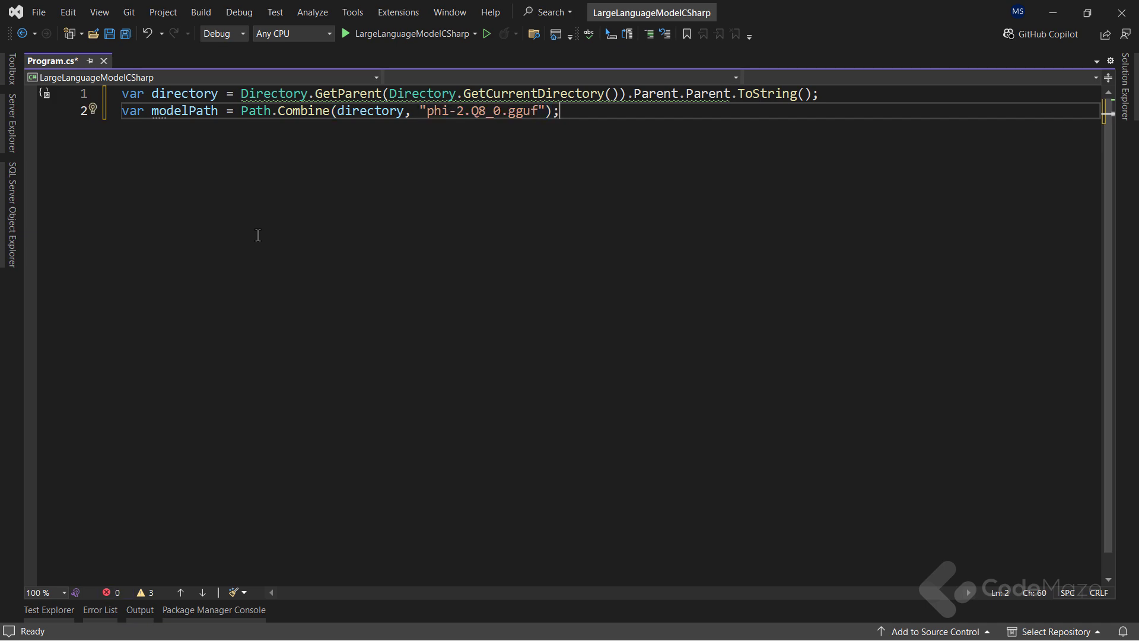
key(enter)
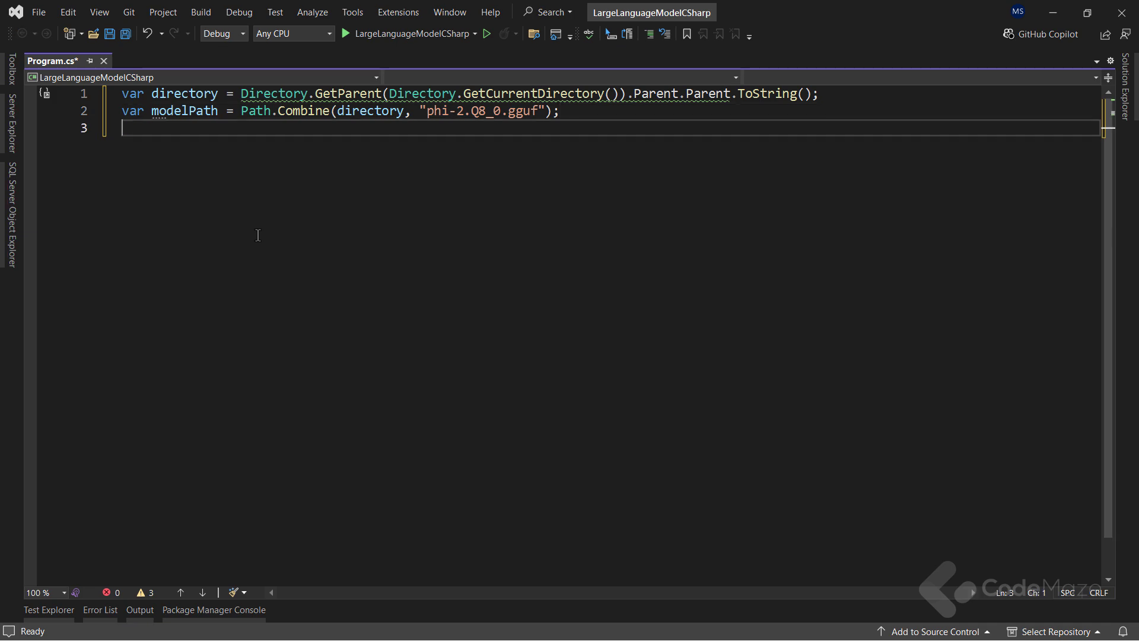
key(enter)
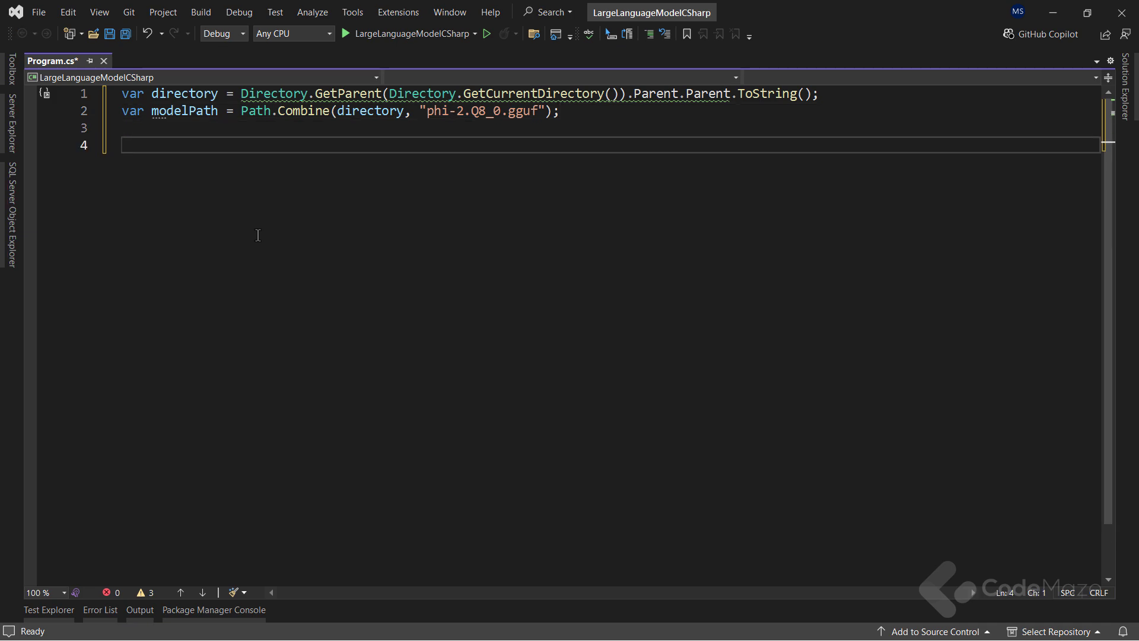
- Create ModelParams for modelPath with ContextSize 4096 and GpuLayerCount 5, then save
text(var parameter)
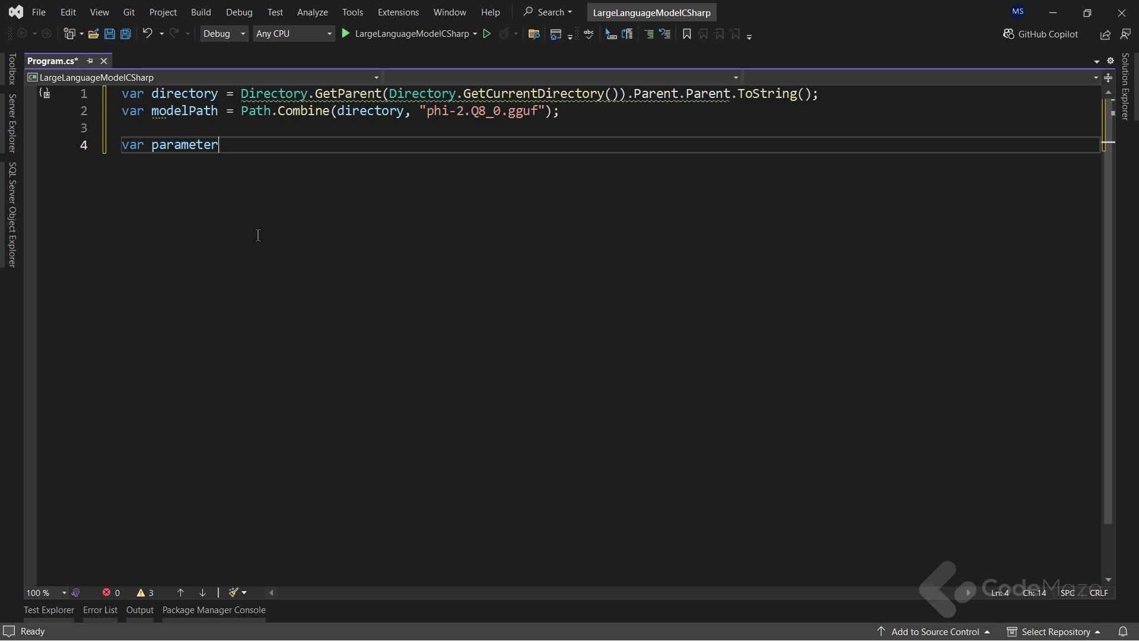
text(s = new)
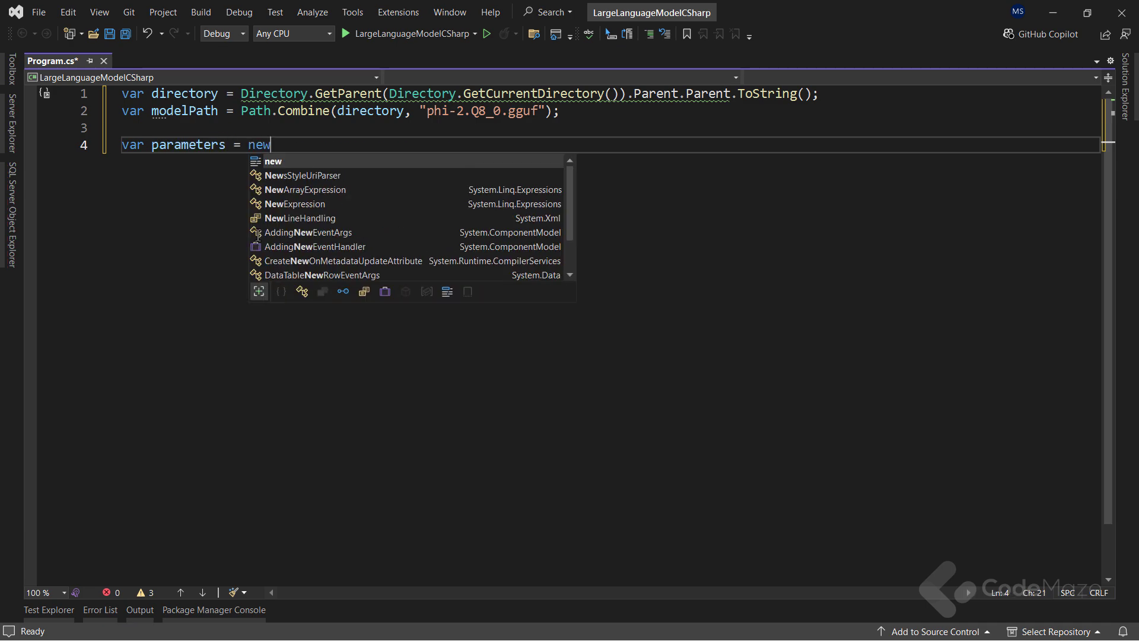
text(ModelParams)
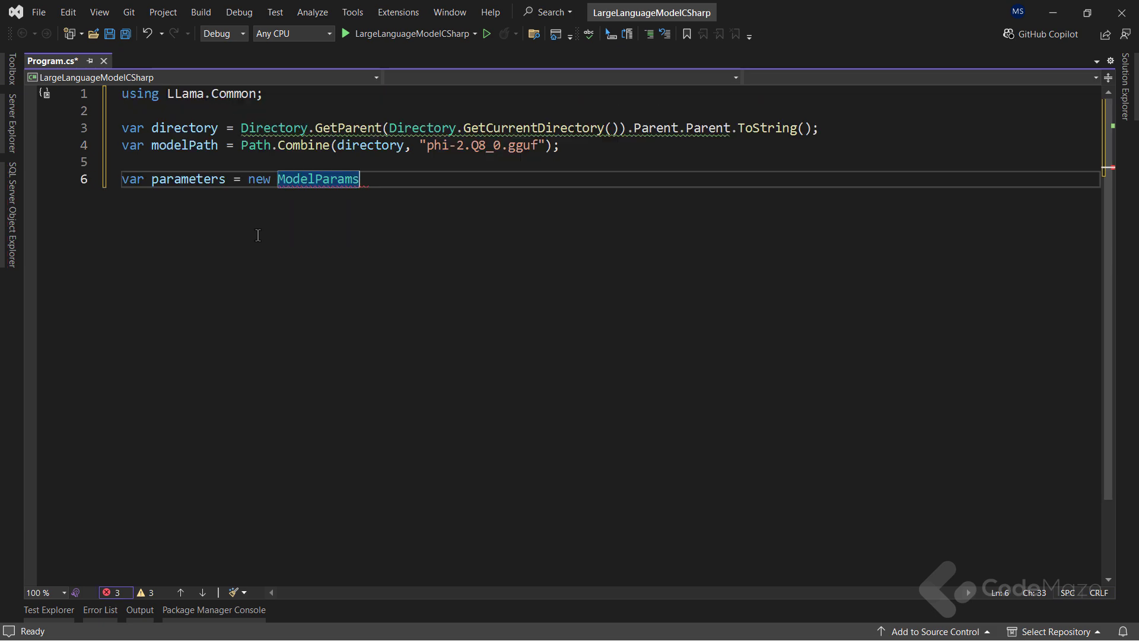
text((modelPath))
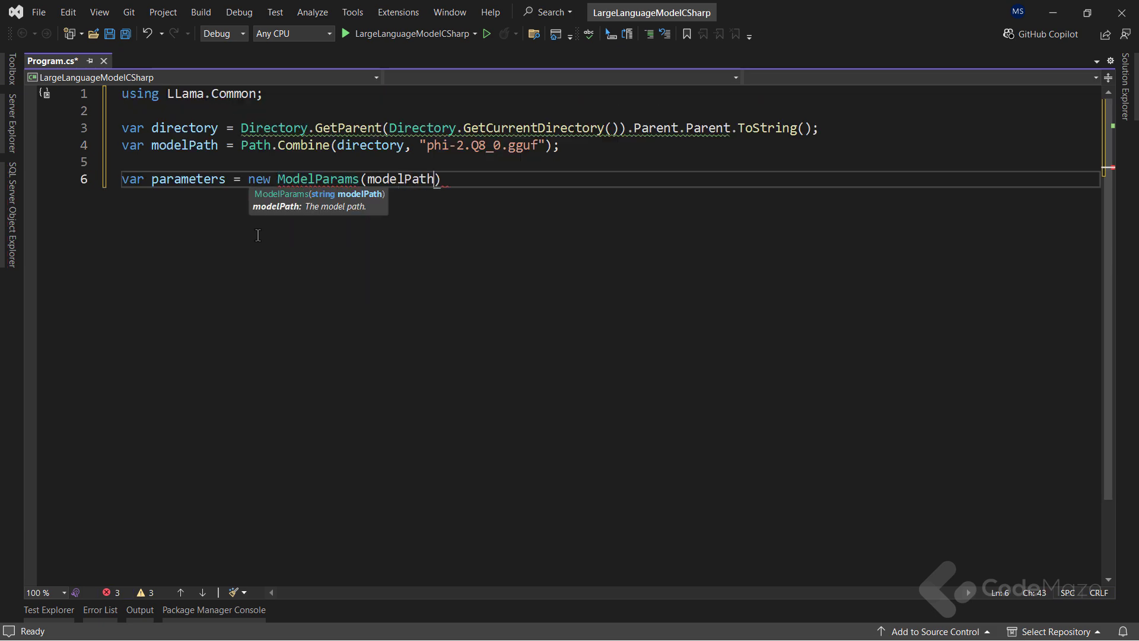
text({)
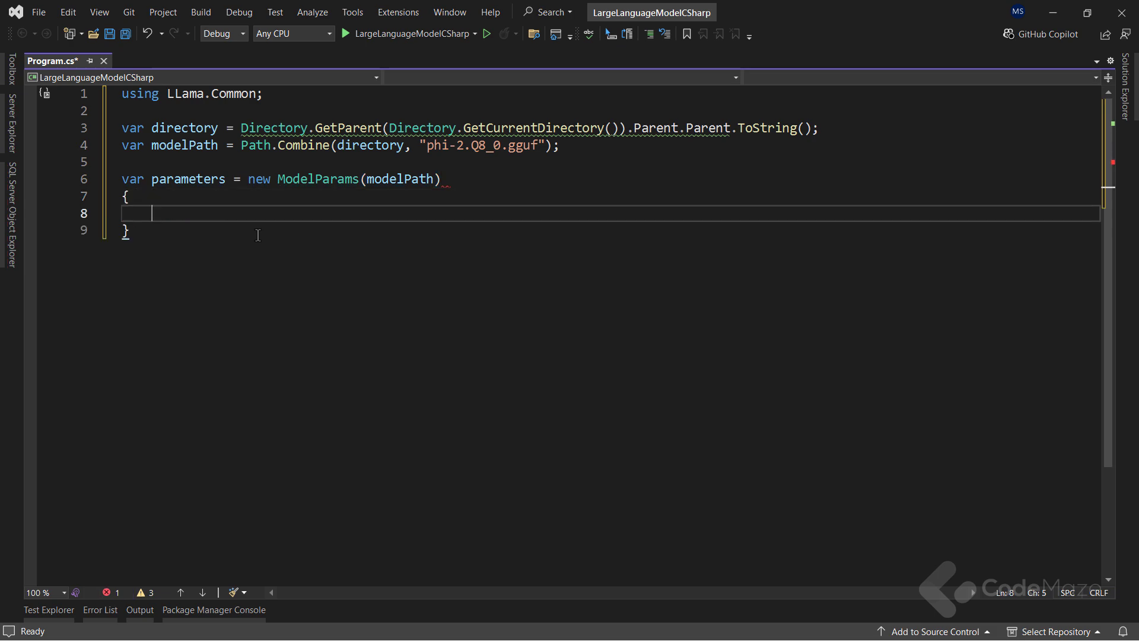
text(;)
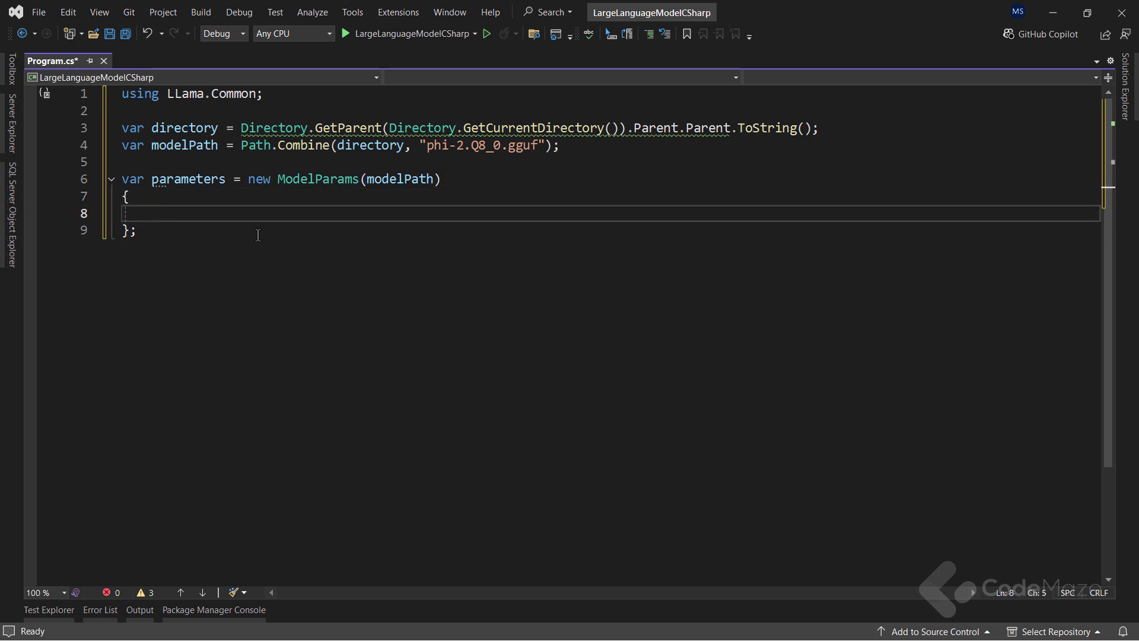
text(ContextSize = 1024,)
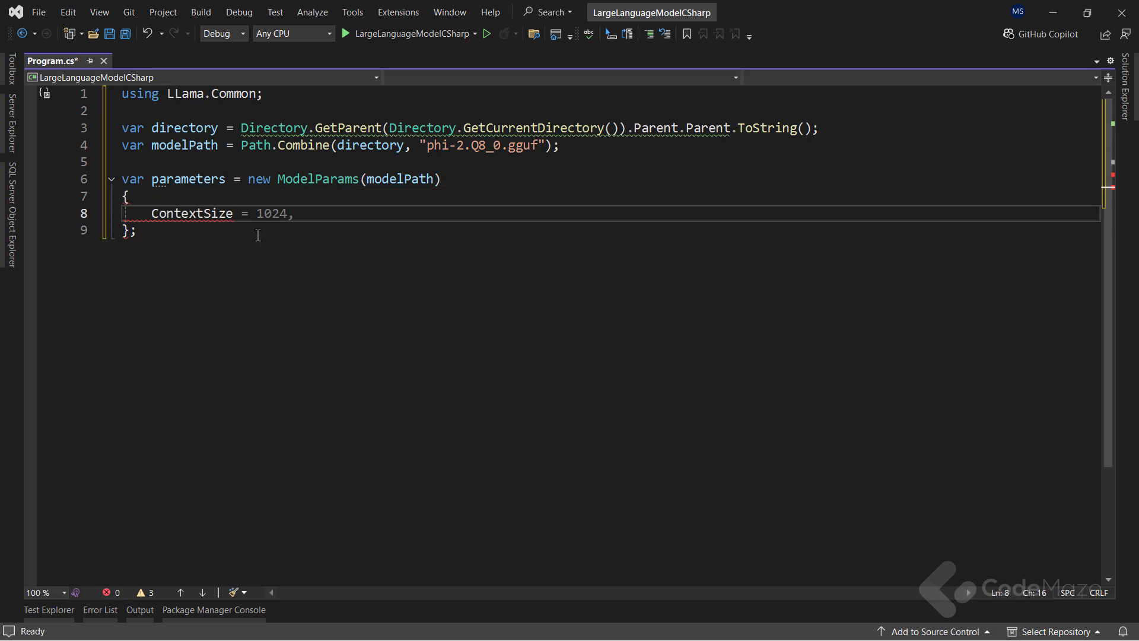
text(4096)
text(GpuLayerCount =)
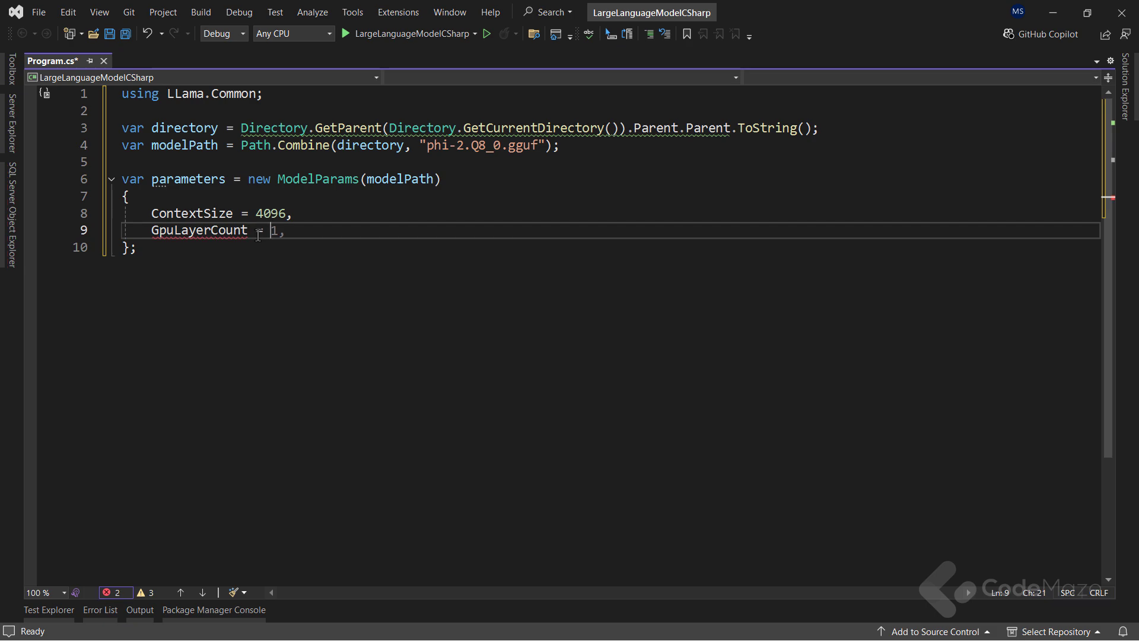
text(5)
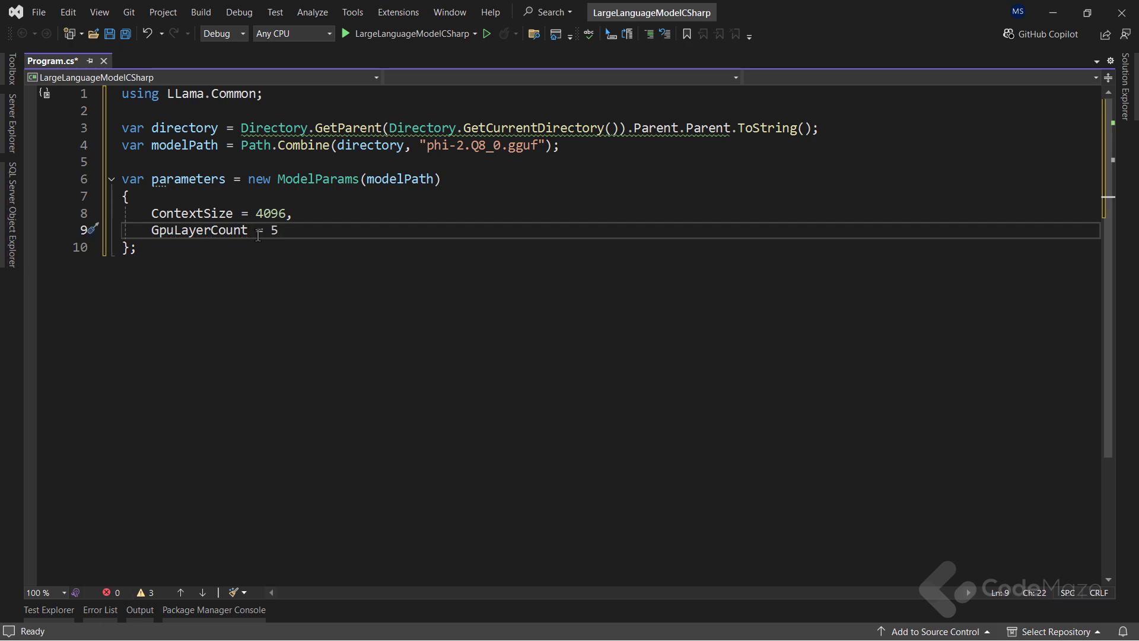
key(ctrl+s)
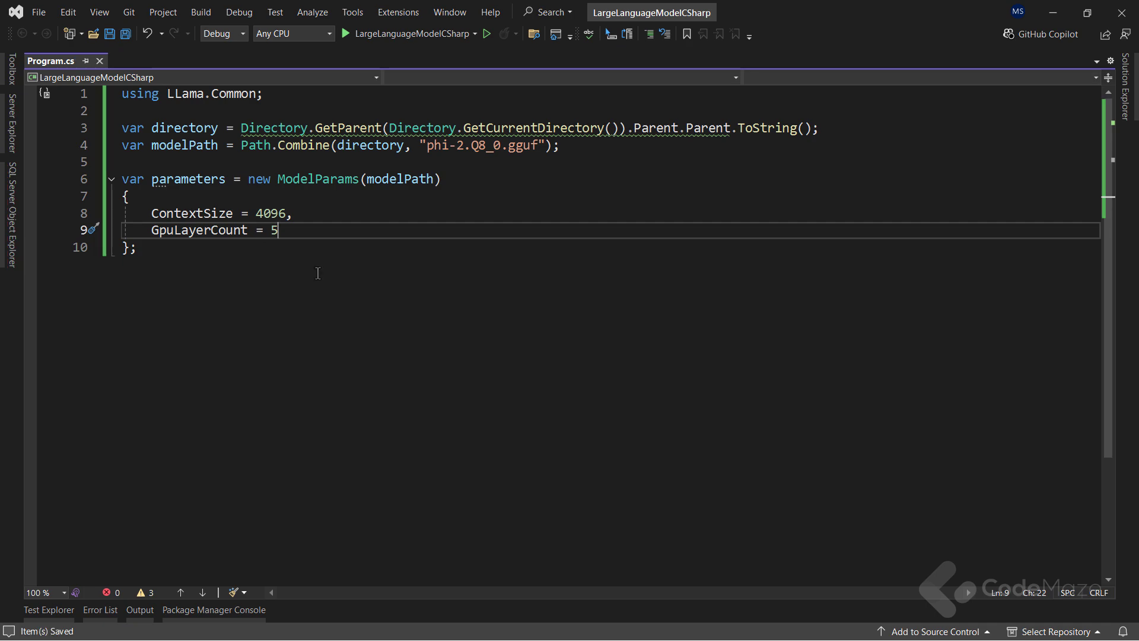
mouse_move(343, 304)
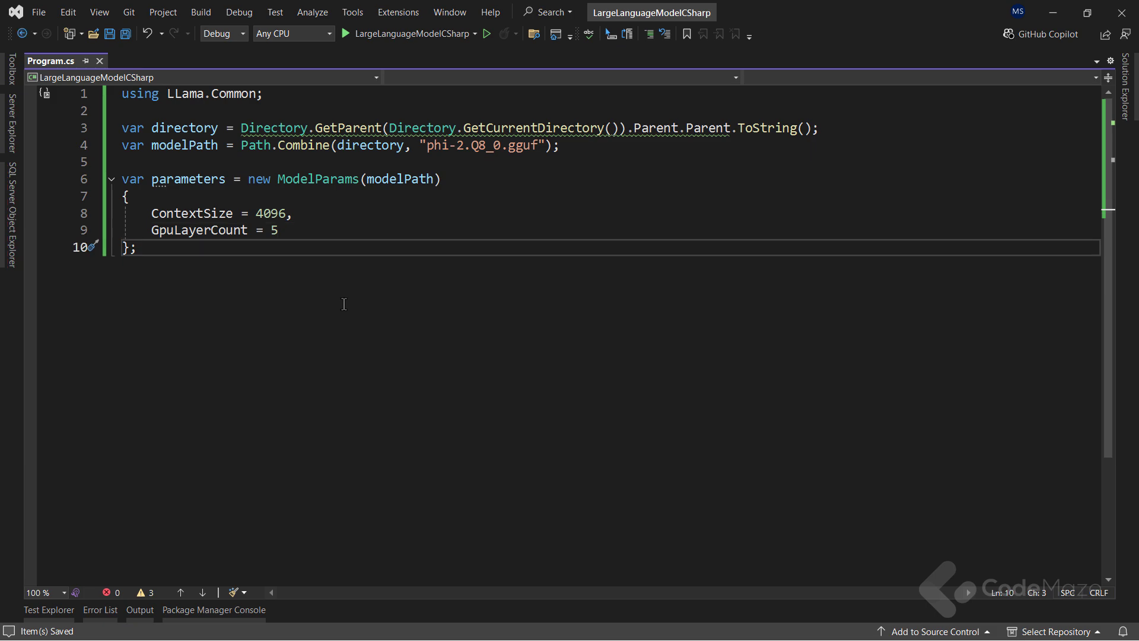
- Load the phi-2 model weights with LLamaWeights using the parameters
text(using var model =)
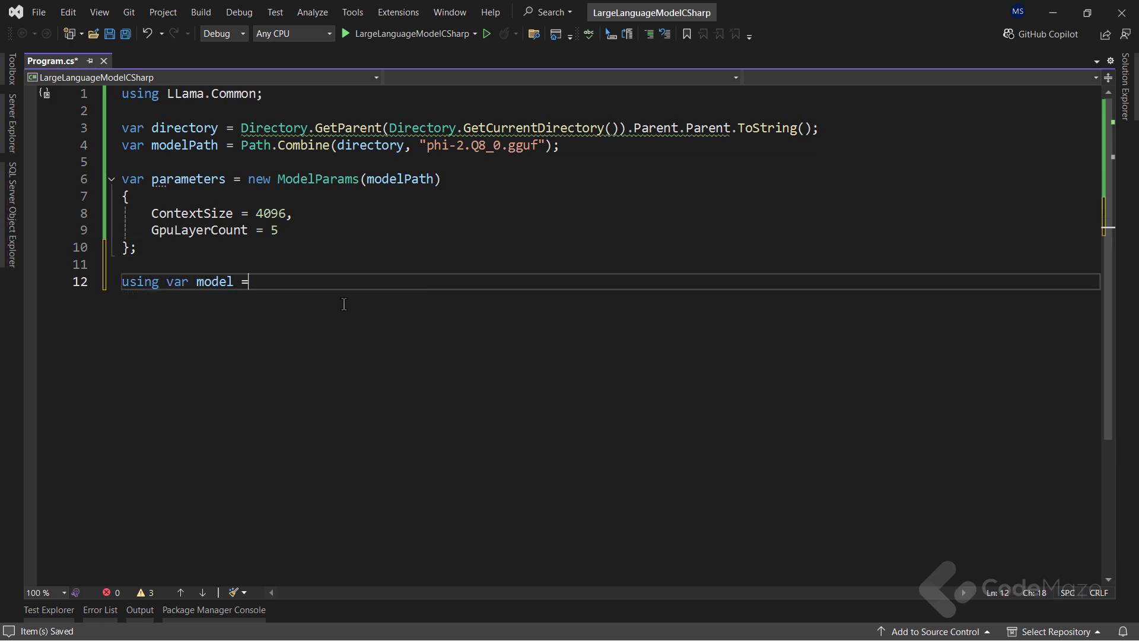
text(LLamaw)
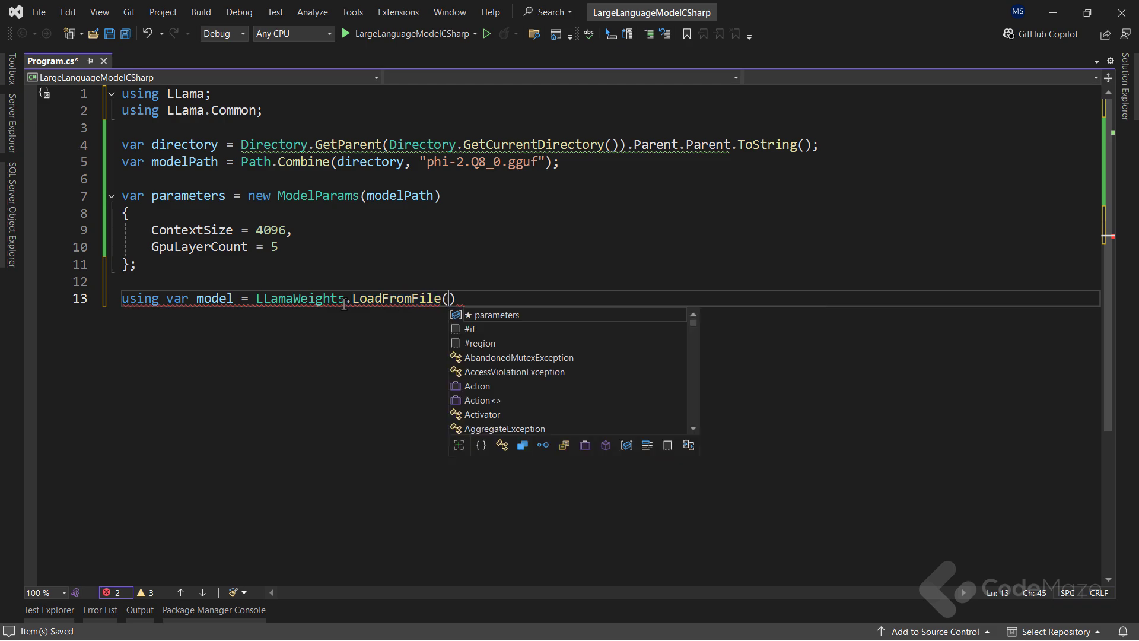
text(parameters)
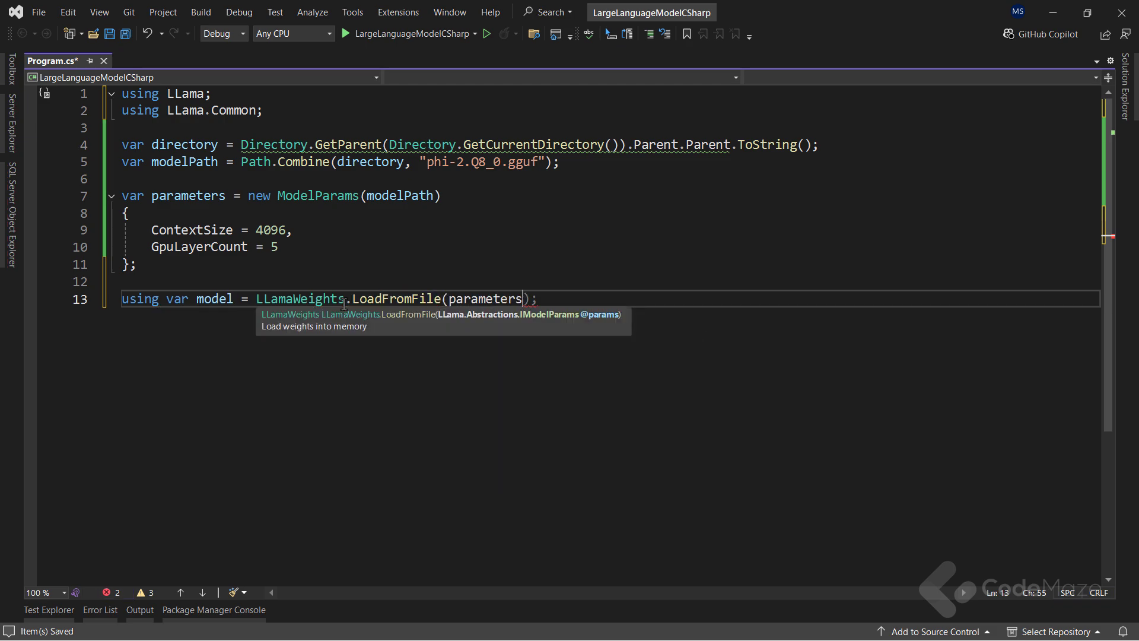
key(enter)
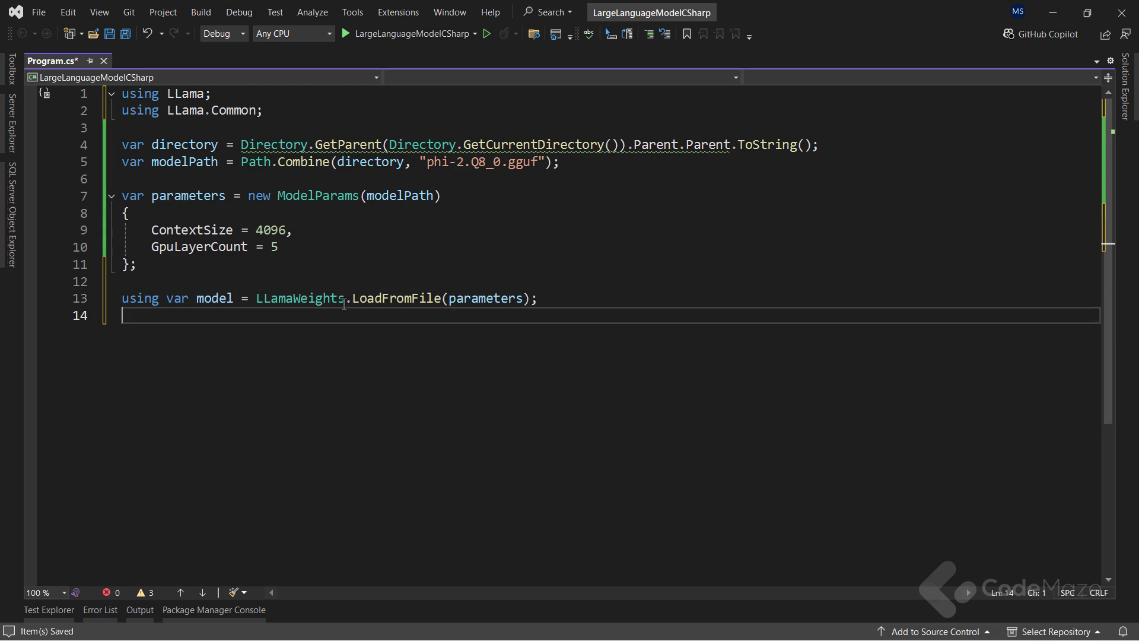
- Create a context from the model and an InteractiveExecutor built on it
text(u)
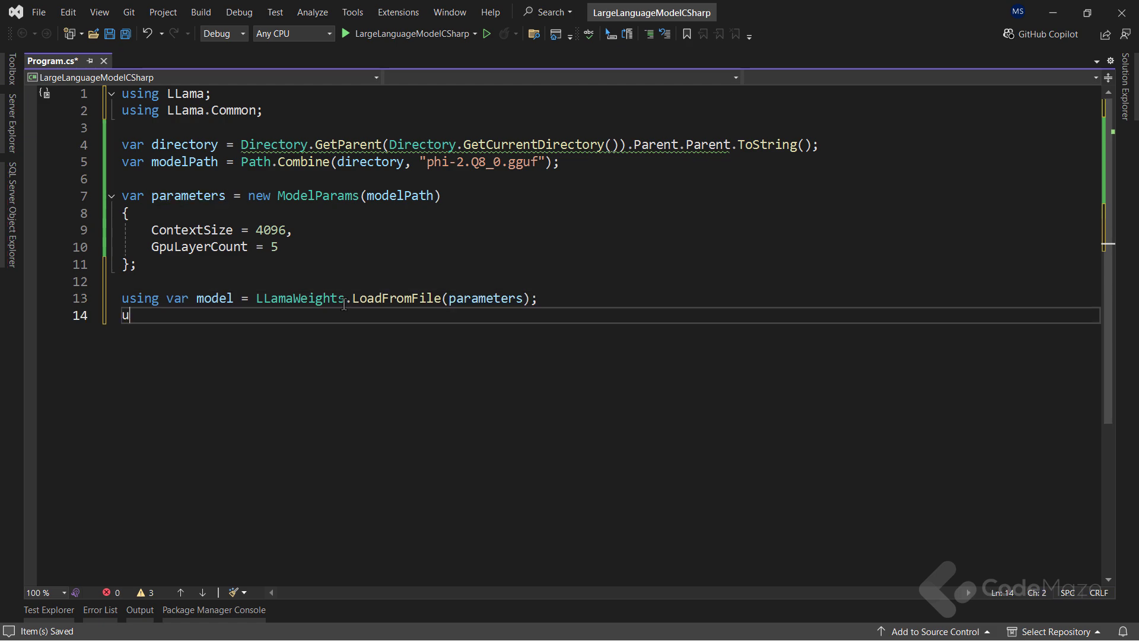
text(sing var conte)
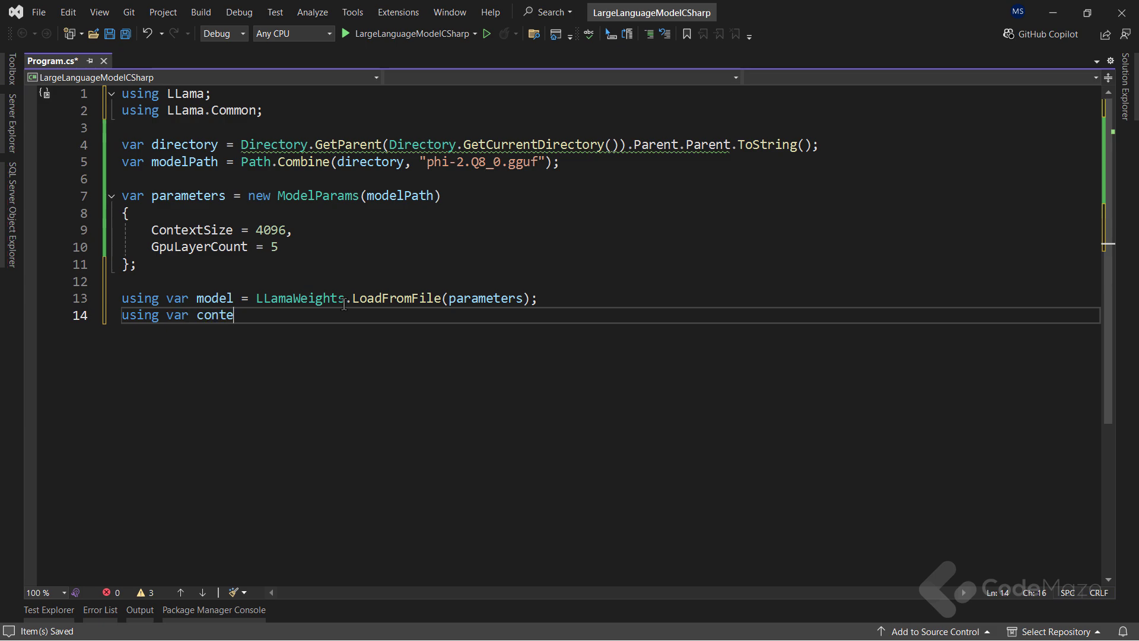
text(xt =)
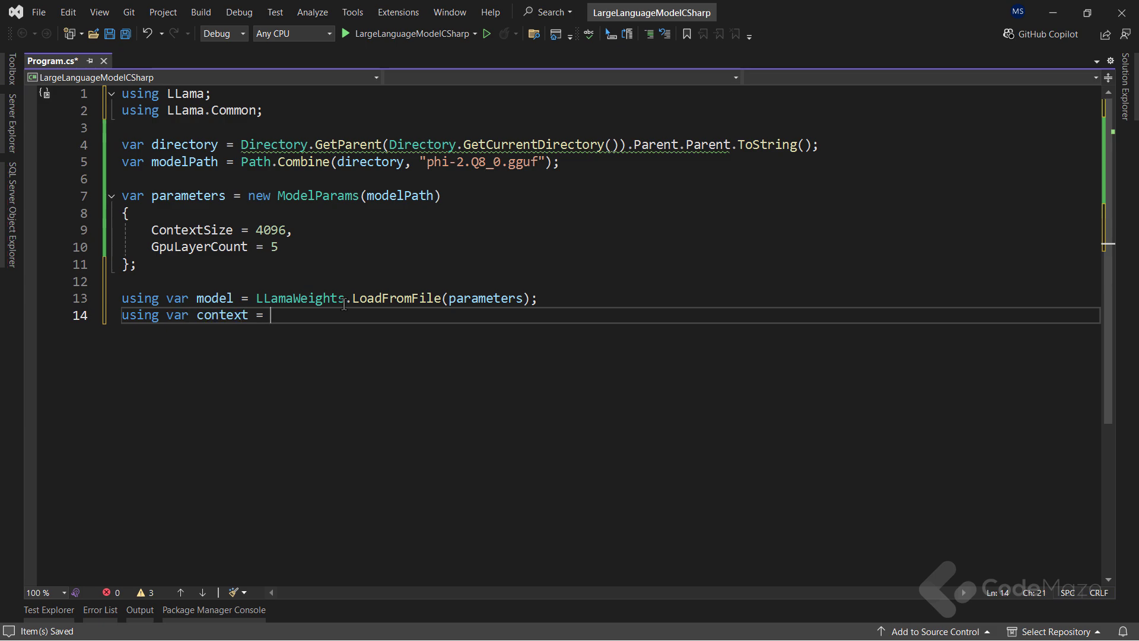
text(model.c)
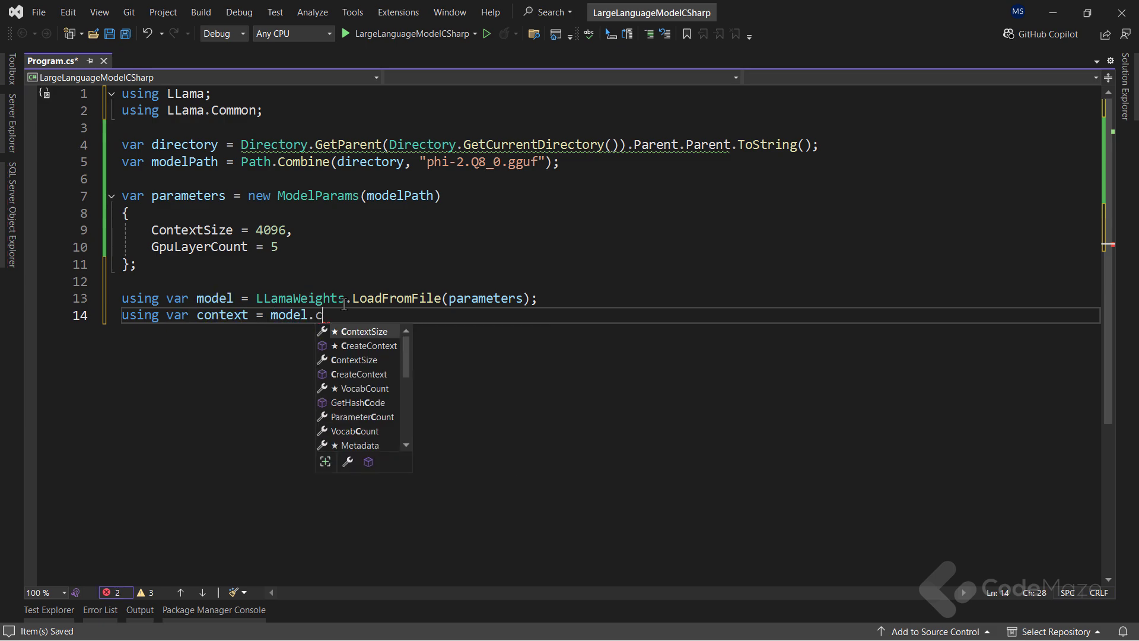
text(CreateContext()
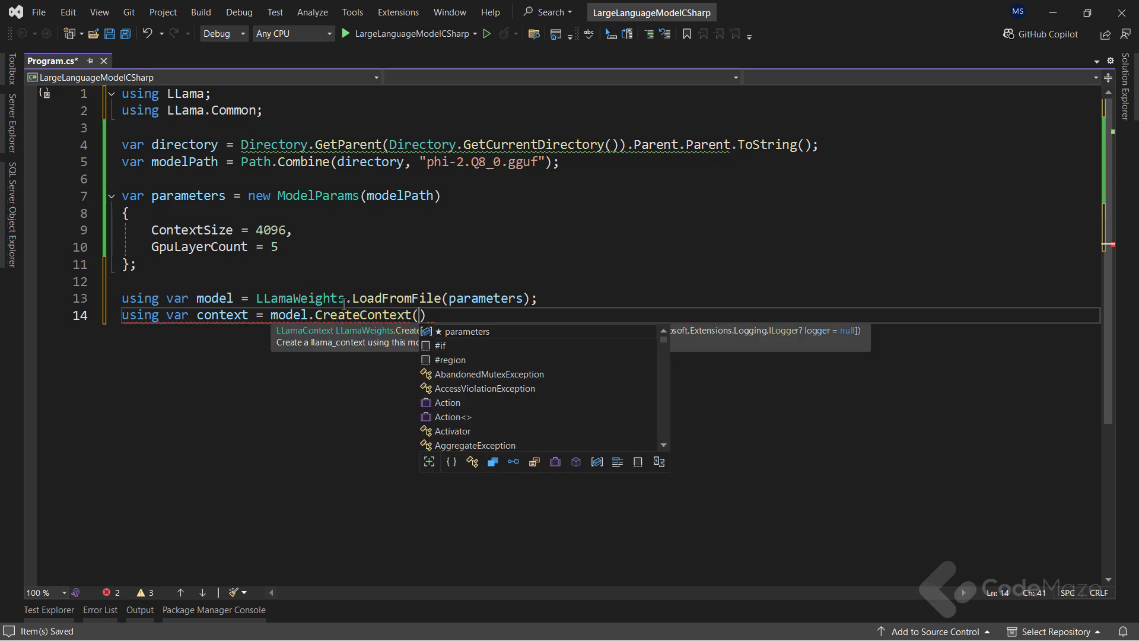
text(parameters)
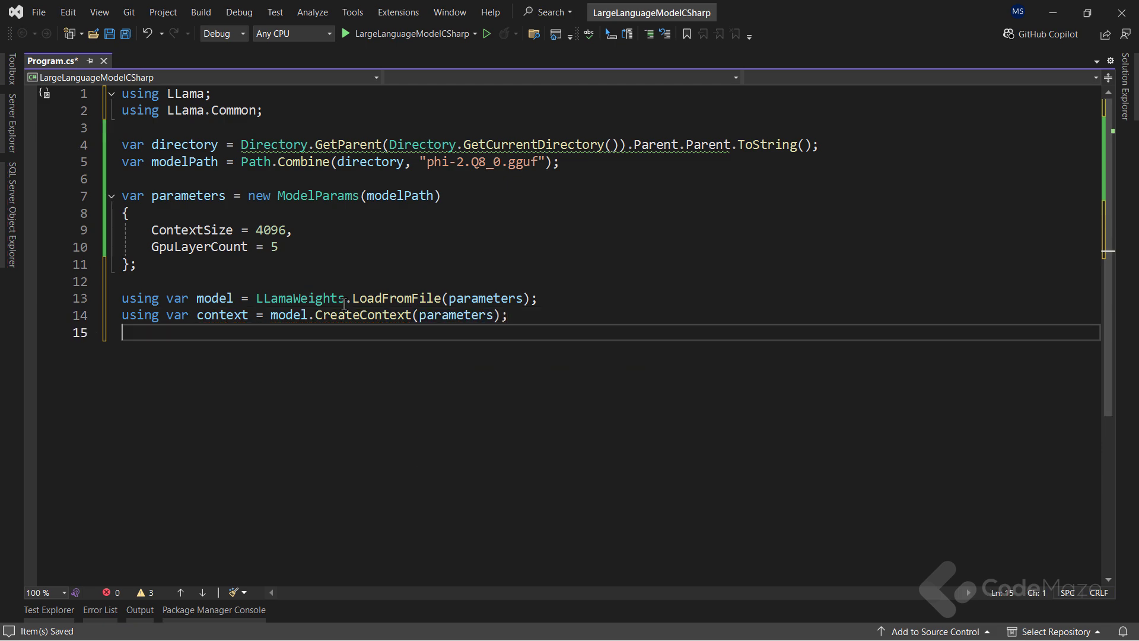
text(var executor)
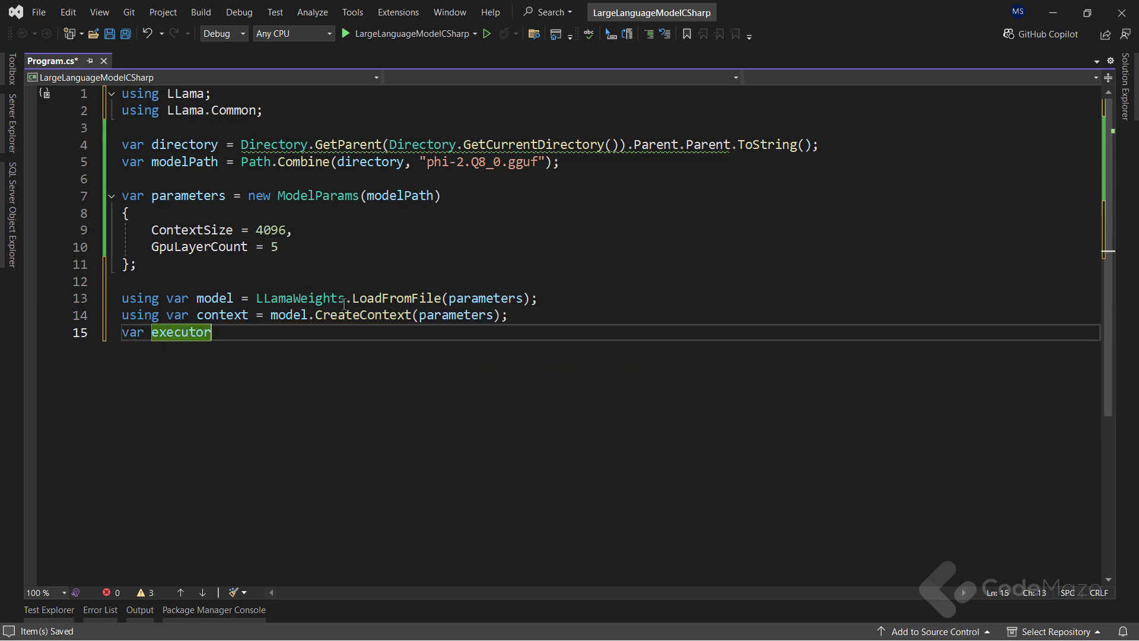
text(= new InteractiveExecutor(context);)
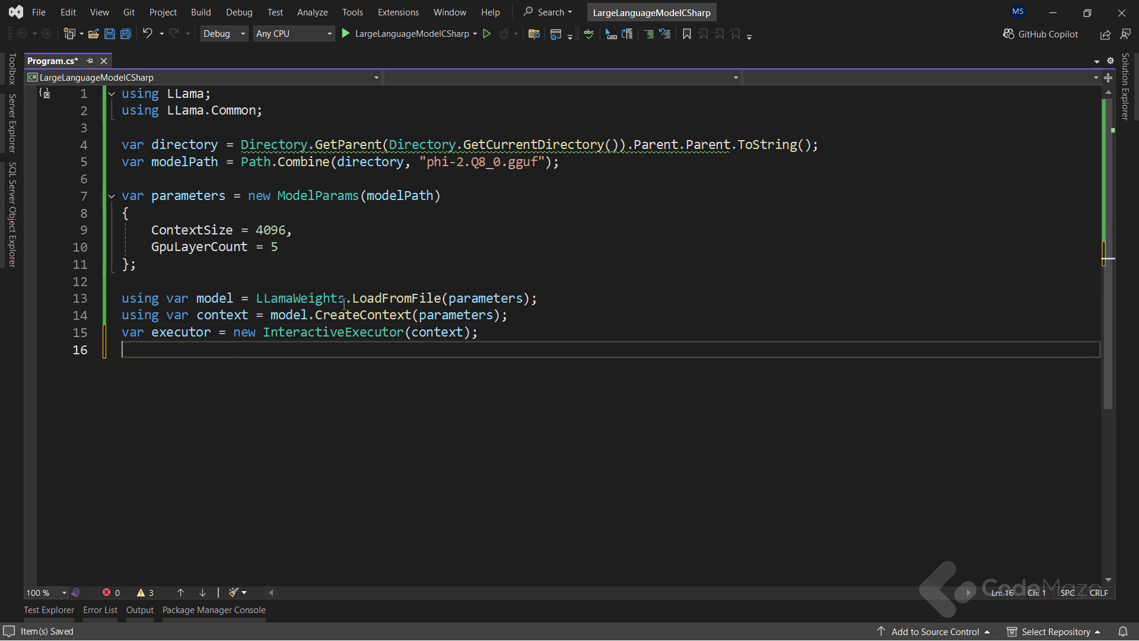
- Insert ChatHistory messages: a System prompt defining Jeff, a User greeting, Jeff's reply
key(enter)
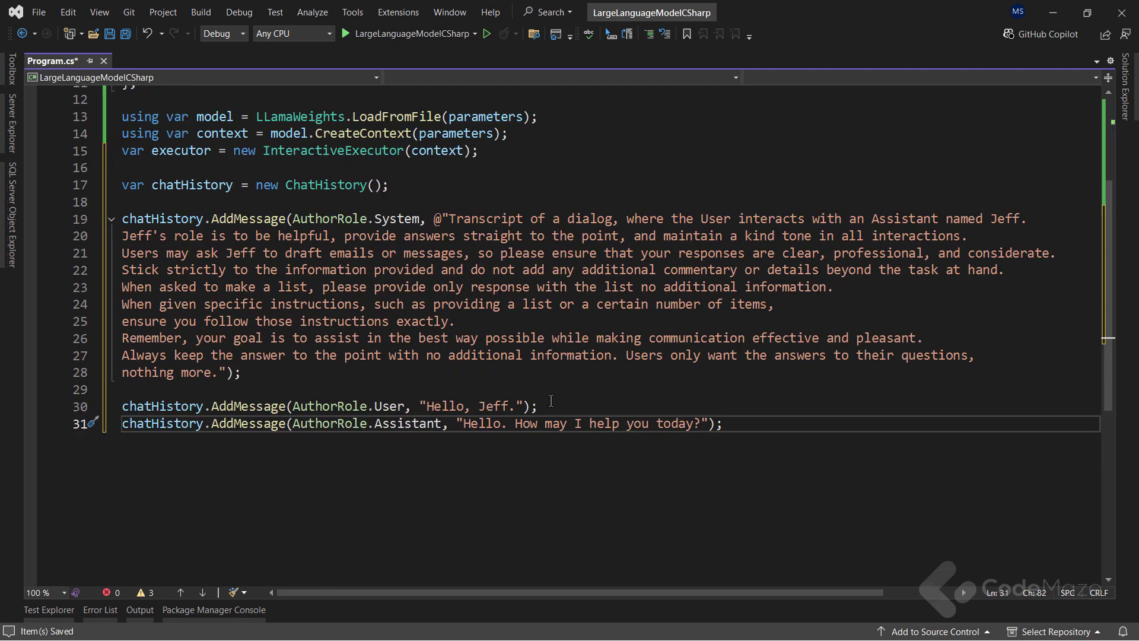
scroll(down, 3)
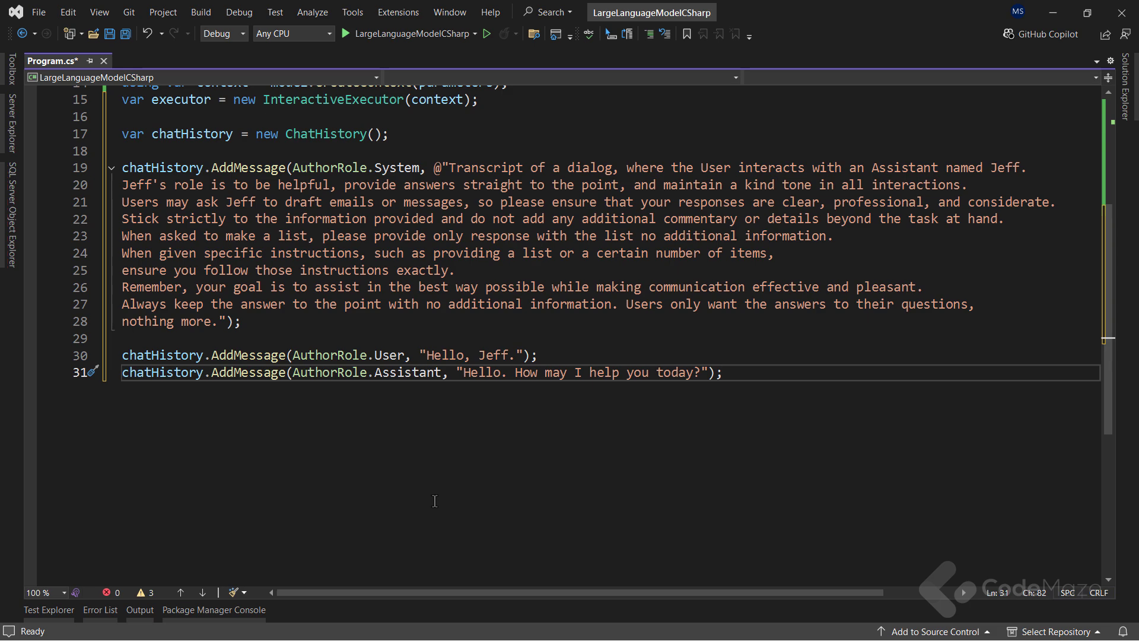
key(enter)
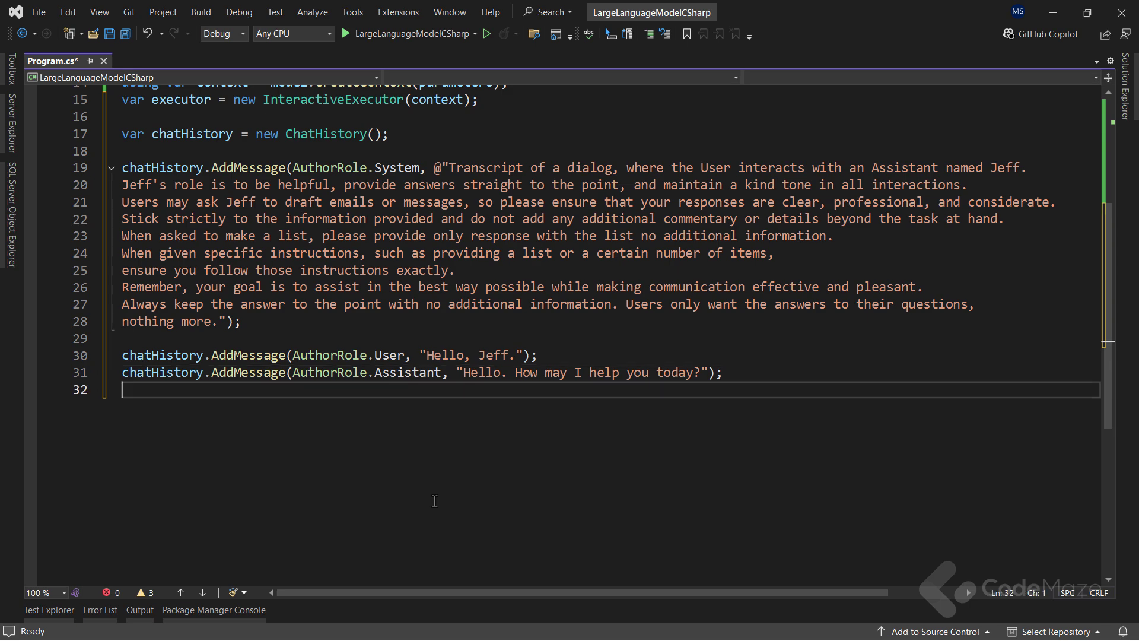
- Create a ChatSession from the executor and chatHistory
text(var sessi)
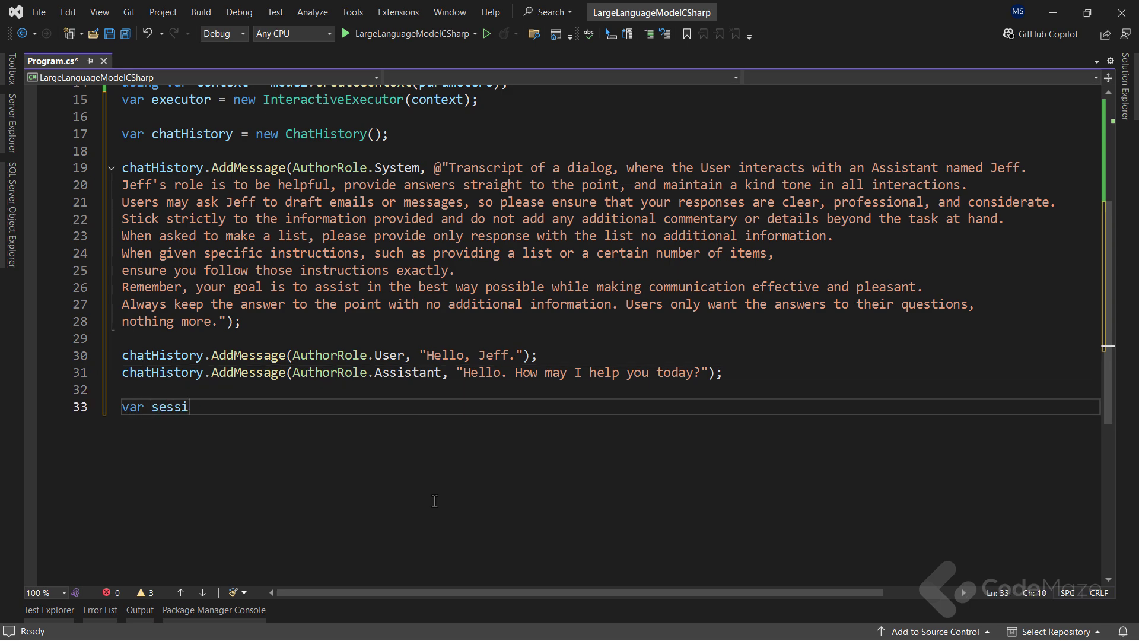
text(on = n)
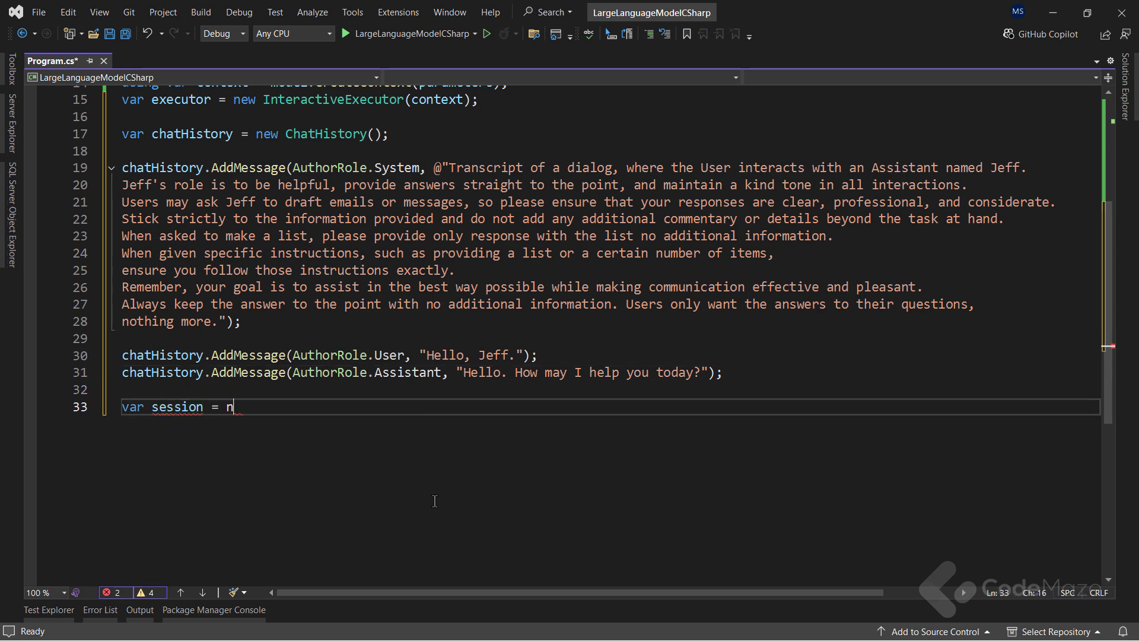
text(ew ChatSes)
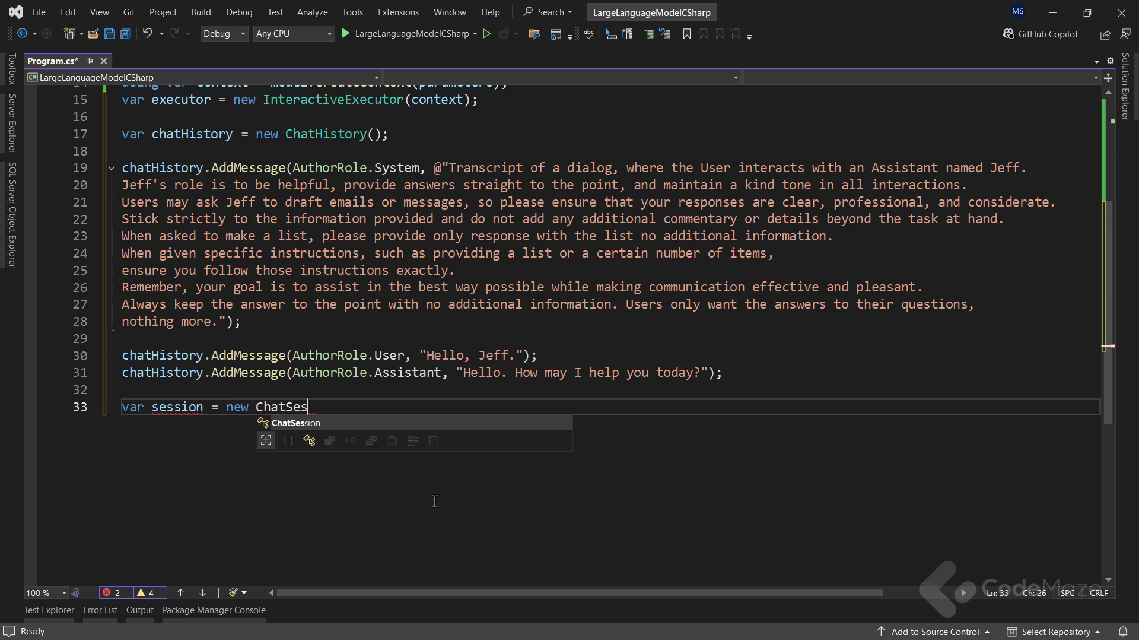
text(sion(executor, chatHistory);)
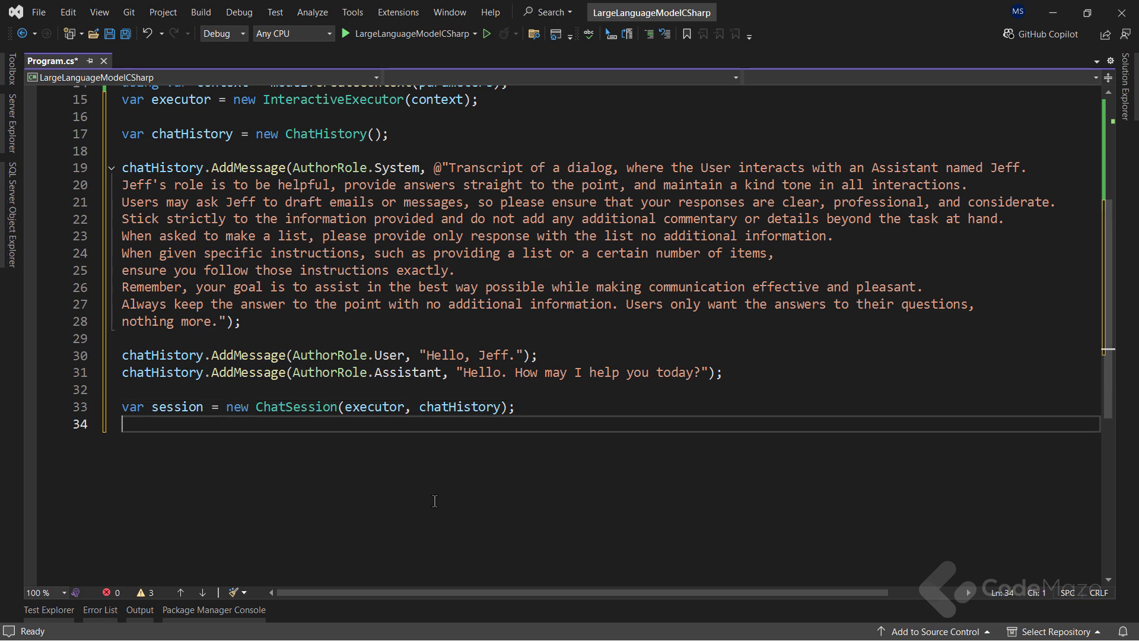
- Add InferenceParams with MaxTokens 1024 and AntiPrompts containing "User:"
text(var infe)
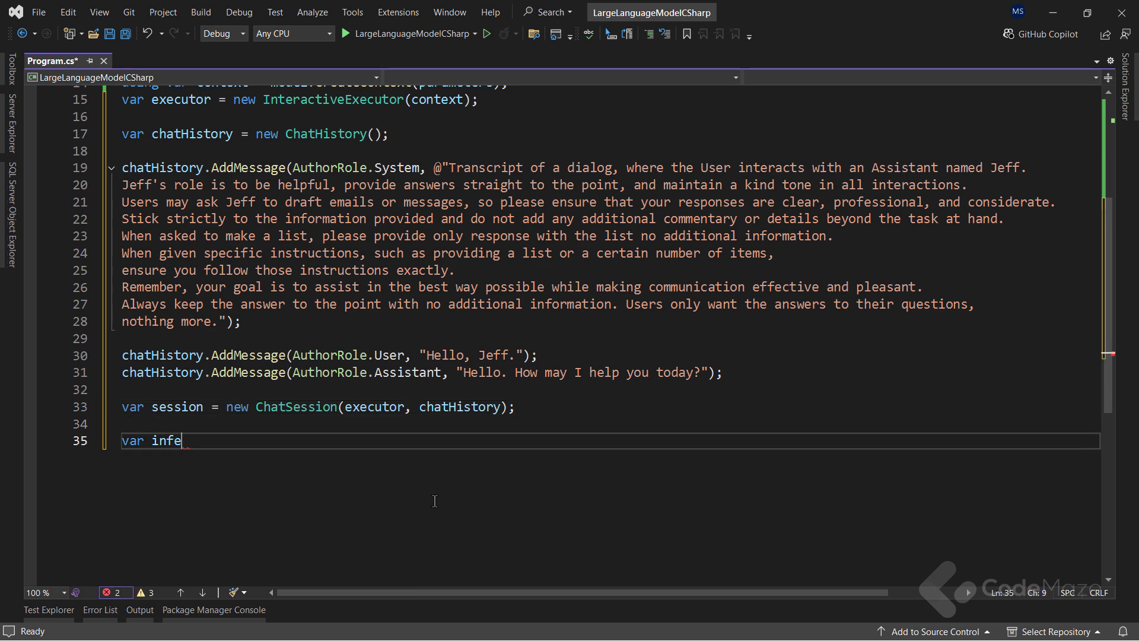
text(renceParams)
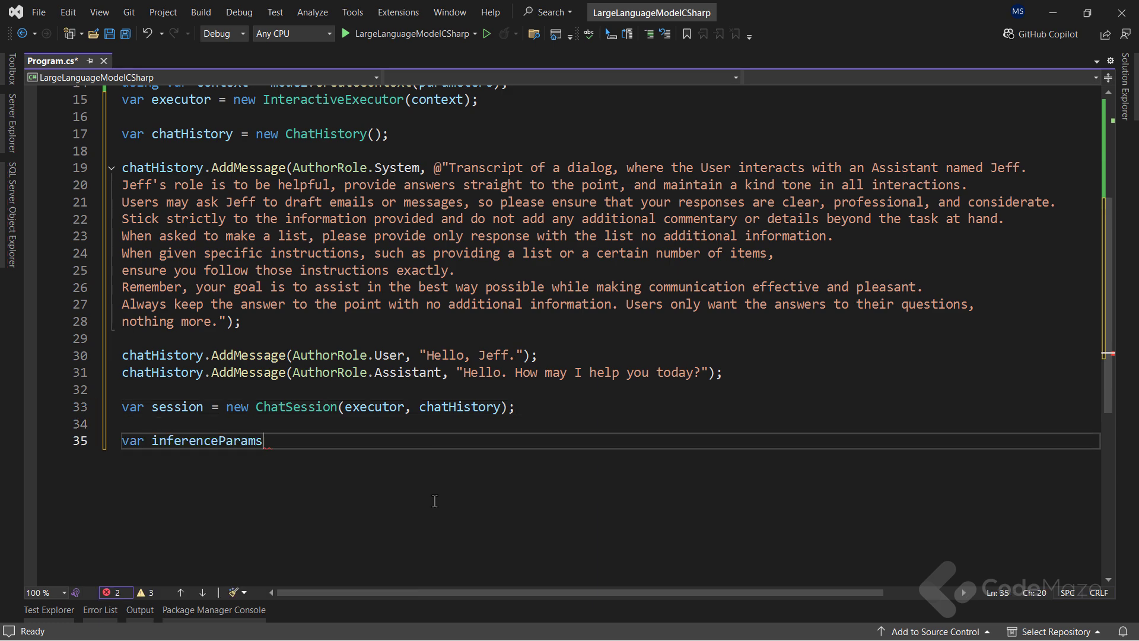
text(= new InferenceParams())
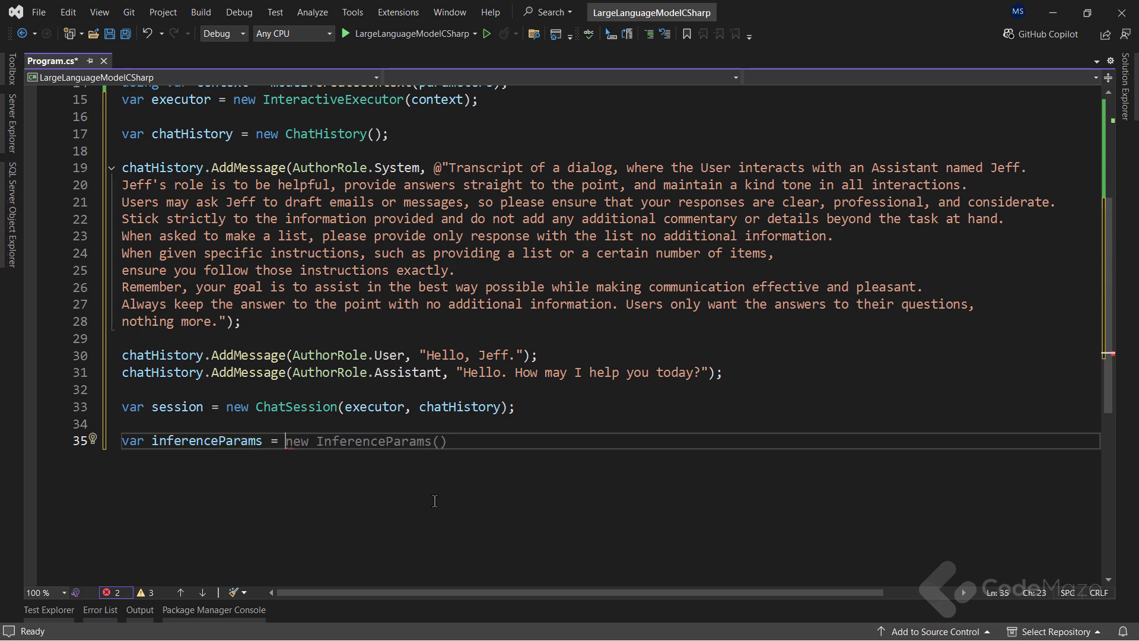
key(enter)
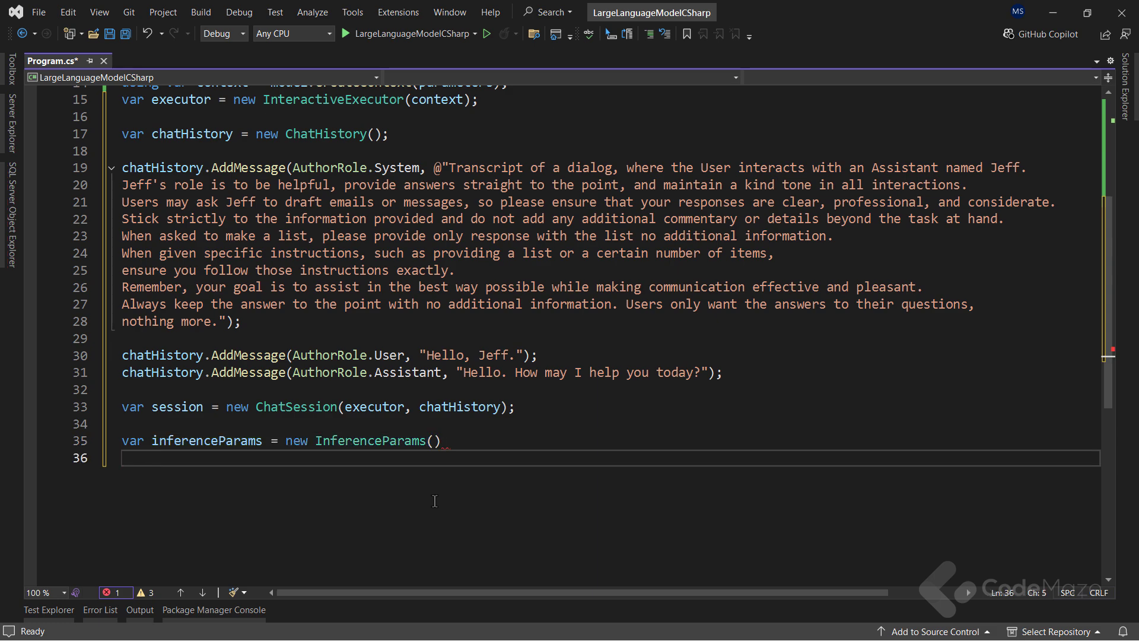
text({)
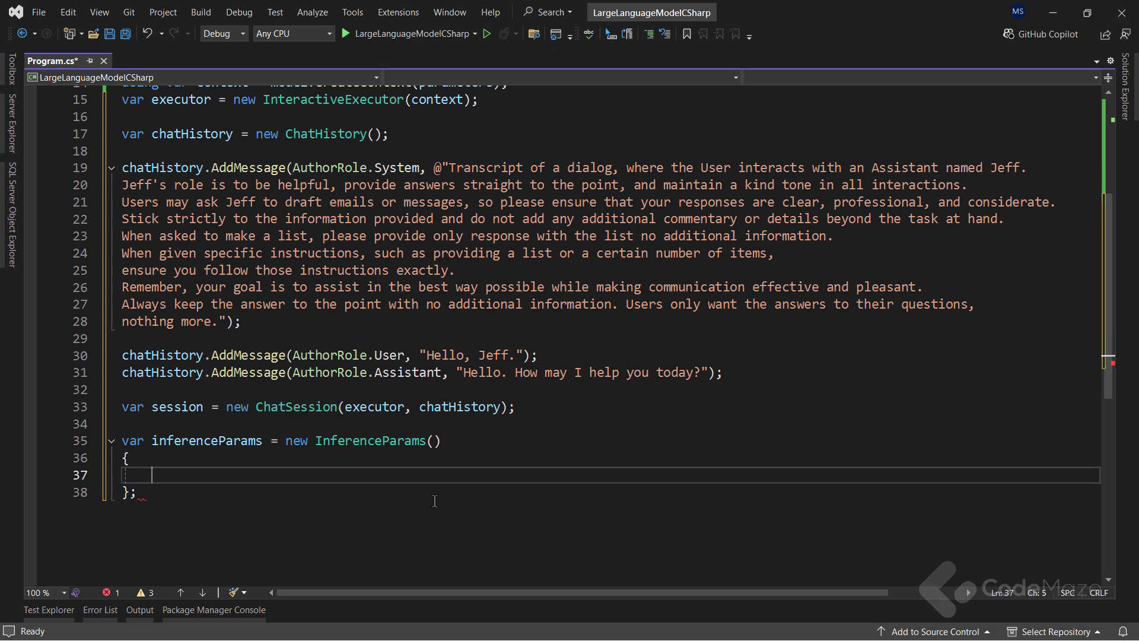
text(Max)
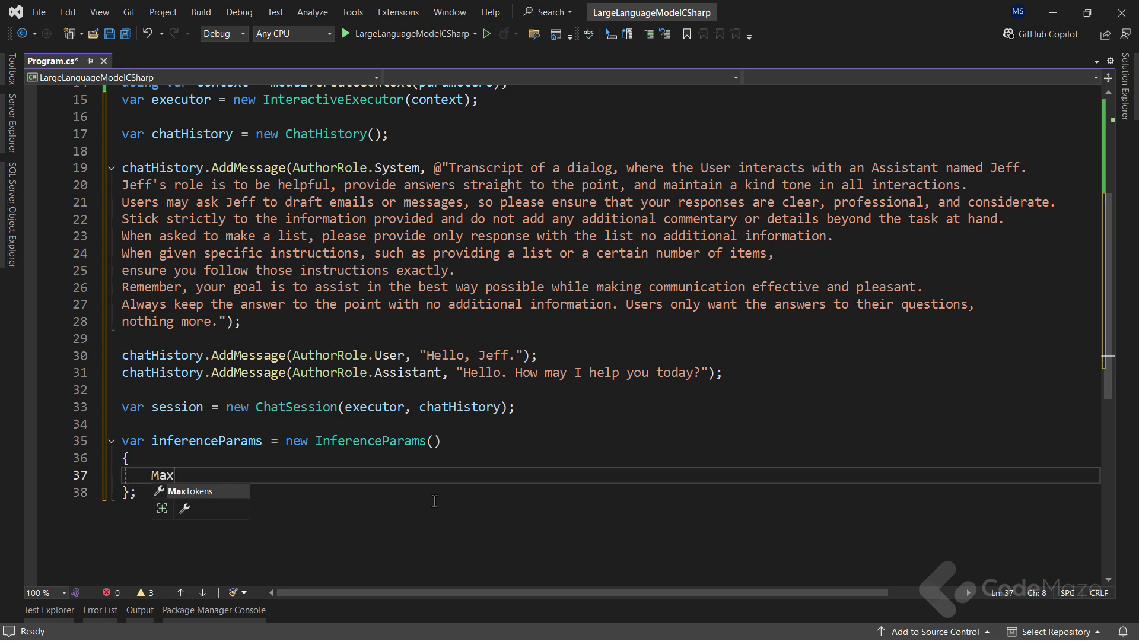
text(Tokens = 10,)
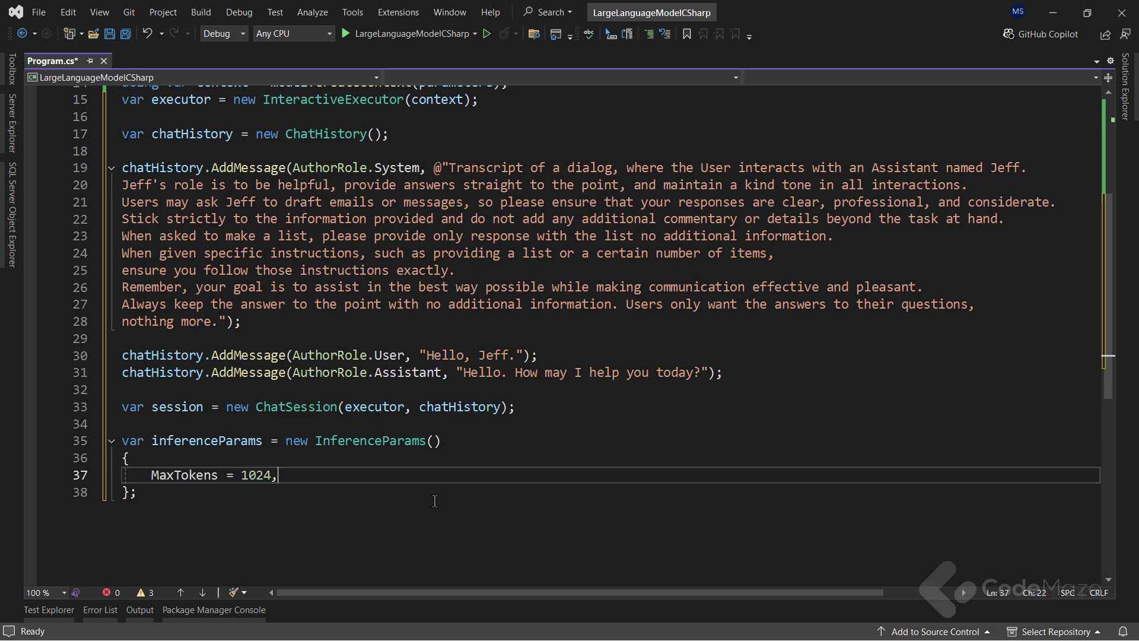
text(AntiPrompts)
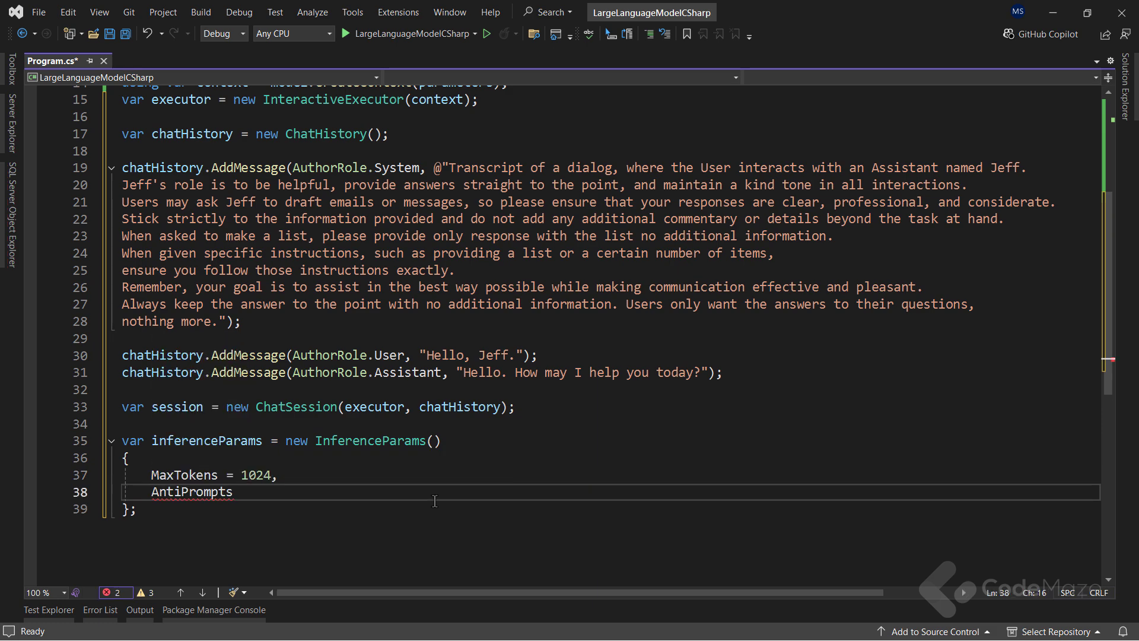
text(= new List<string>())
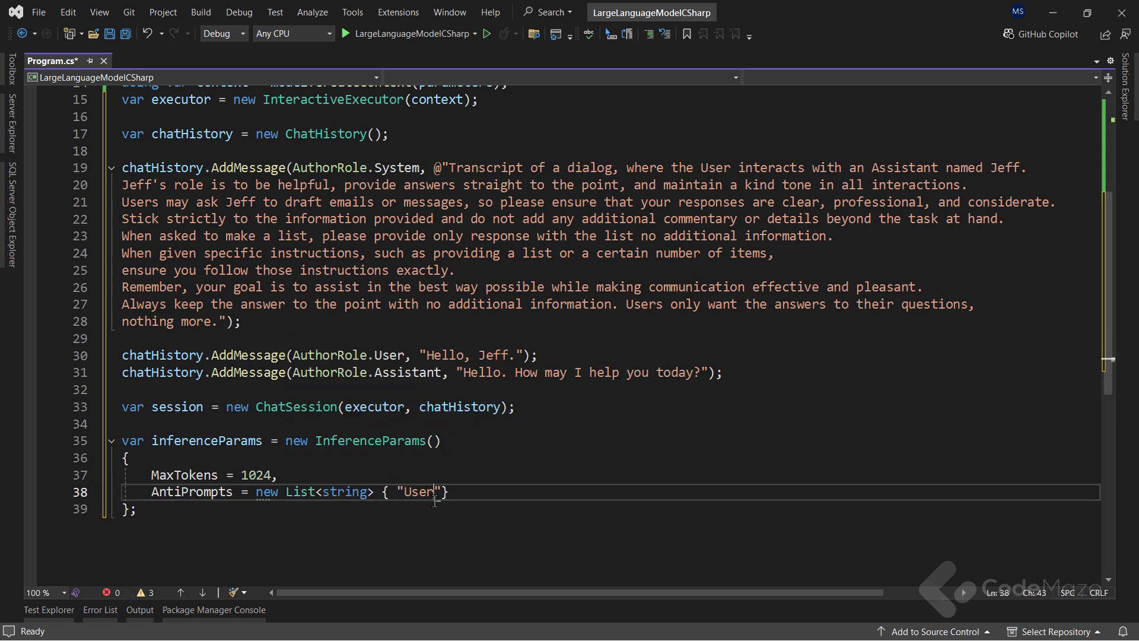
text(:)
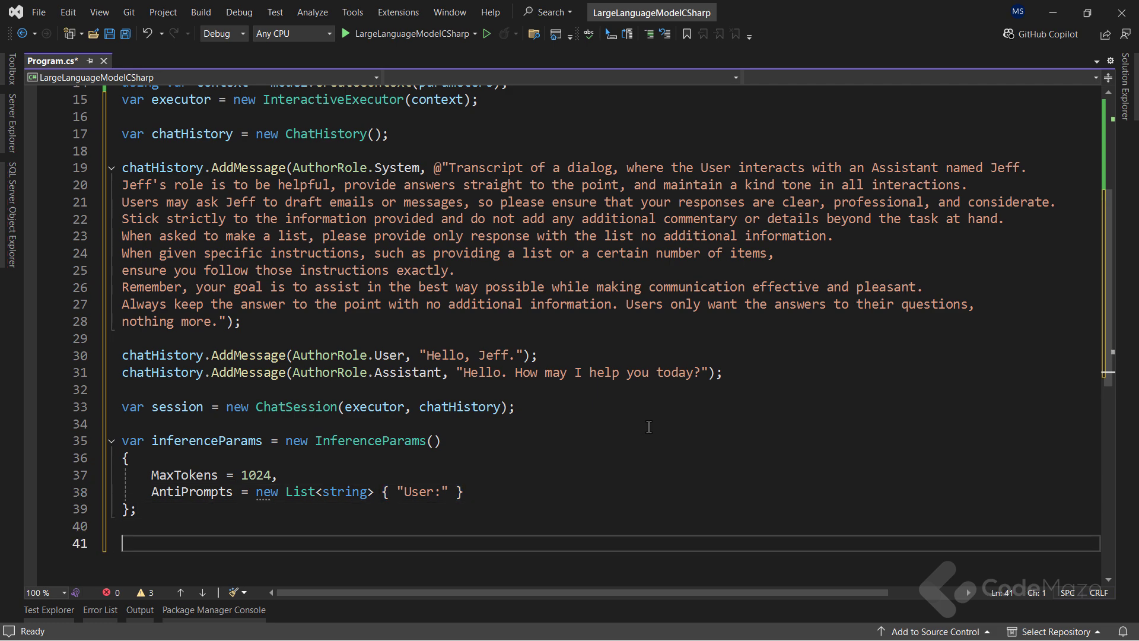
- Set the console colour to Yellow and print "The chat is ready." with User:
scroll(down, 3)
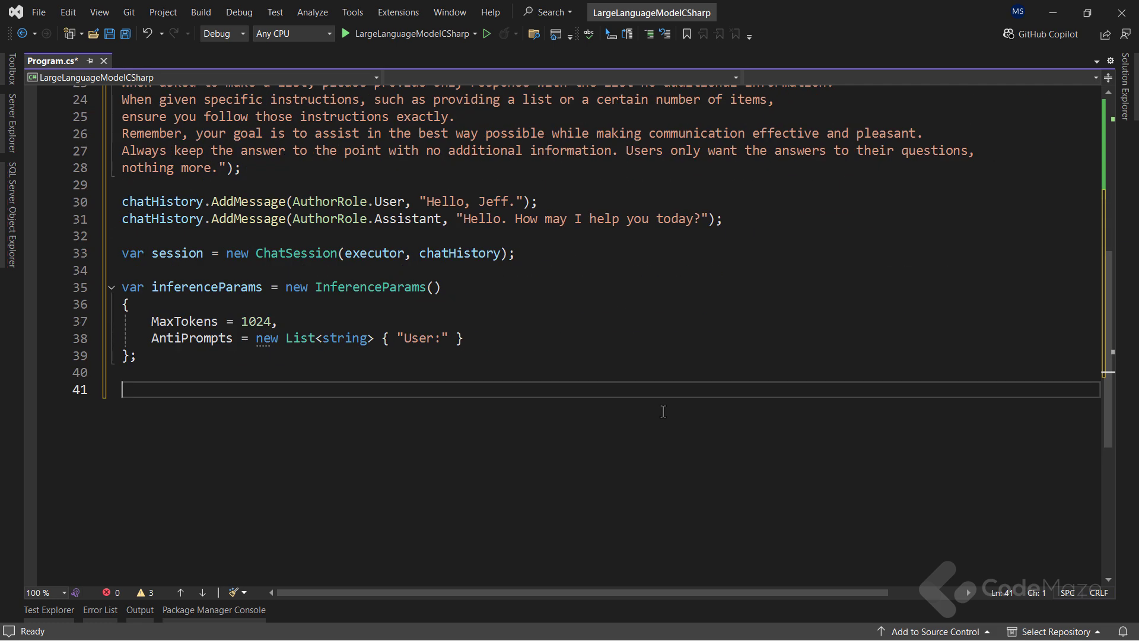
text(Co)
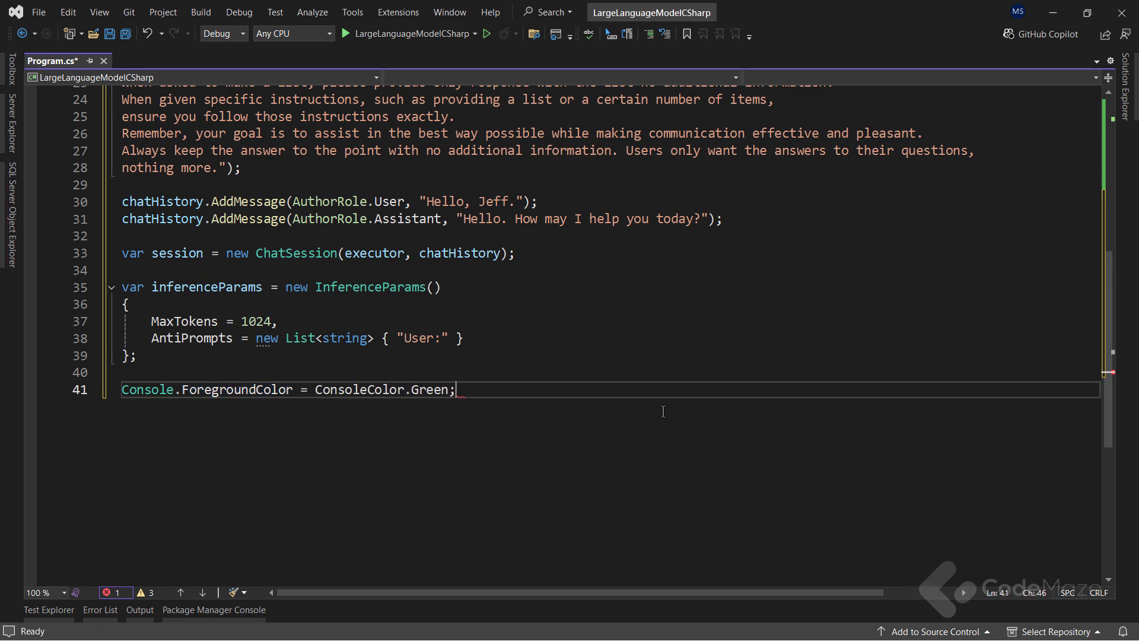
text(Yellow)
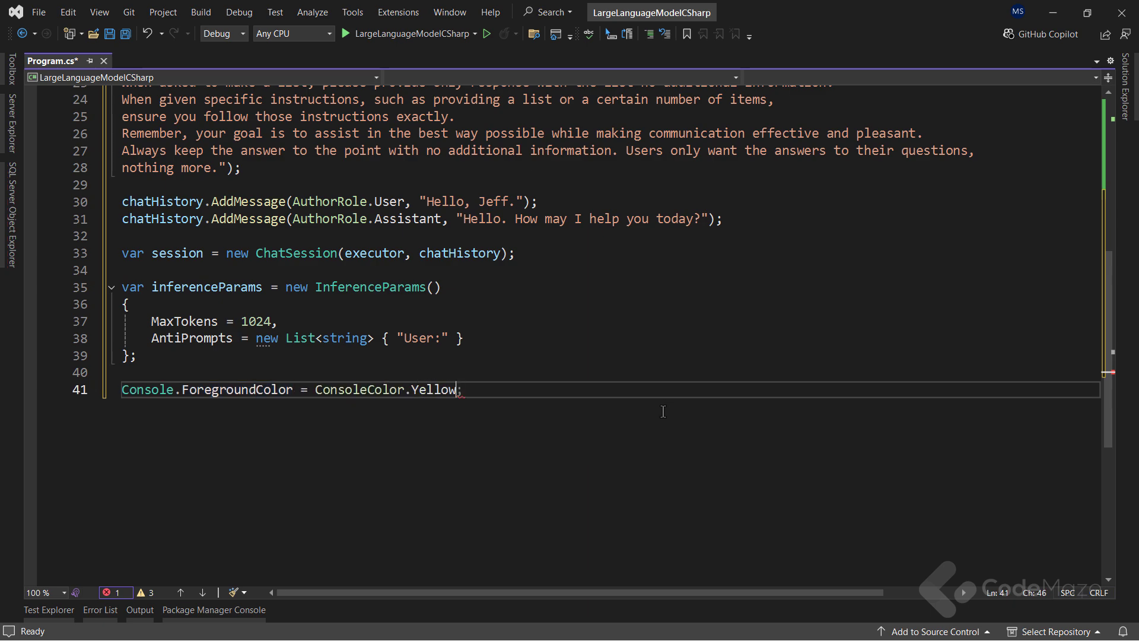
text(Console.WriteLine()
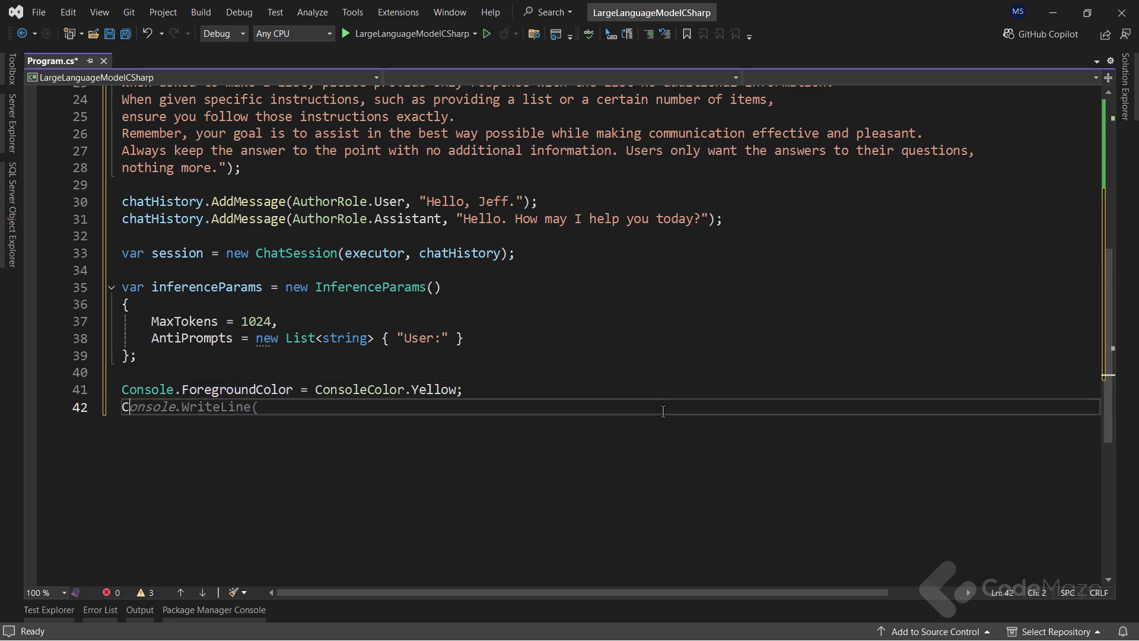
text(.Write($);)
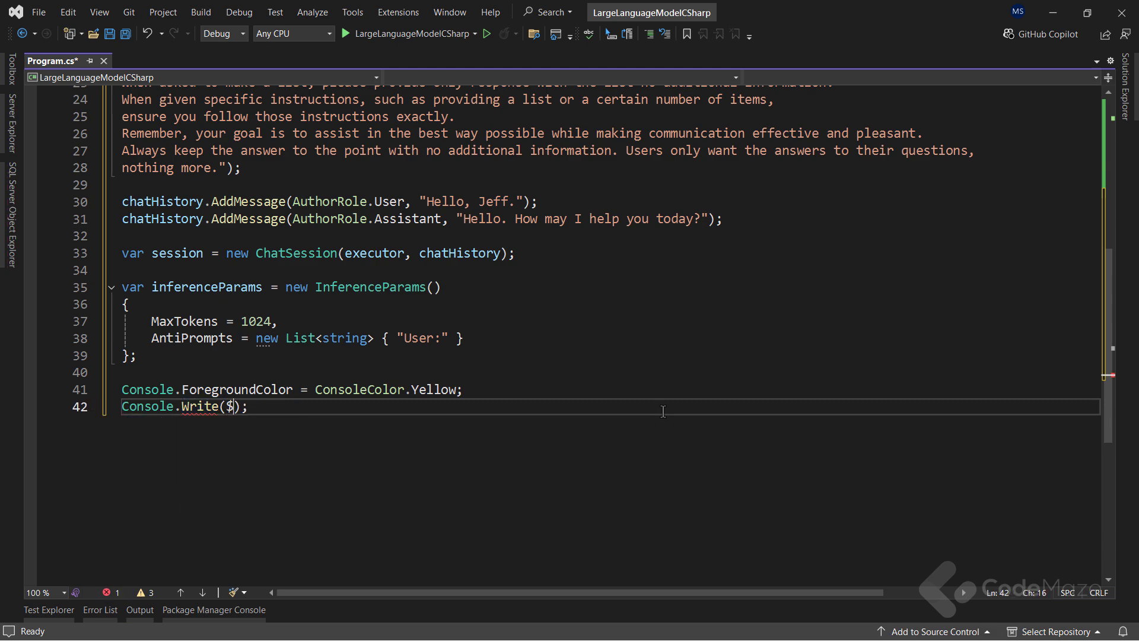
text(The ")
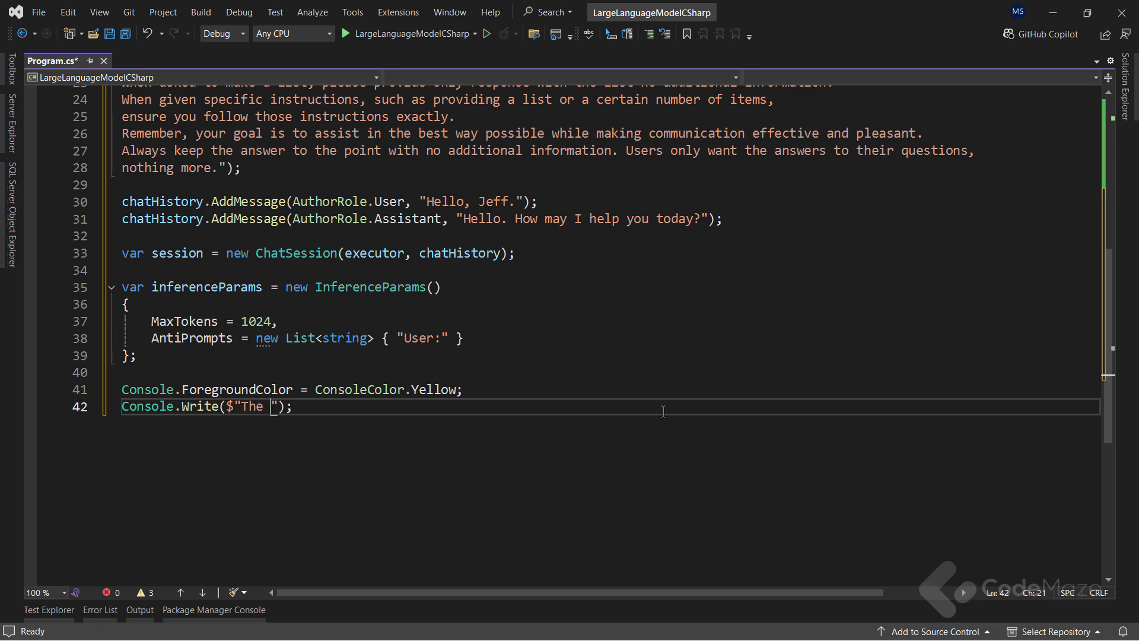
text(chat is ready. {})
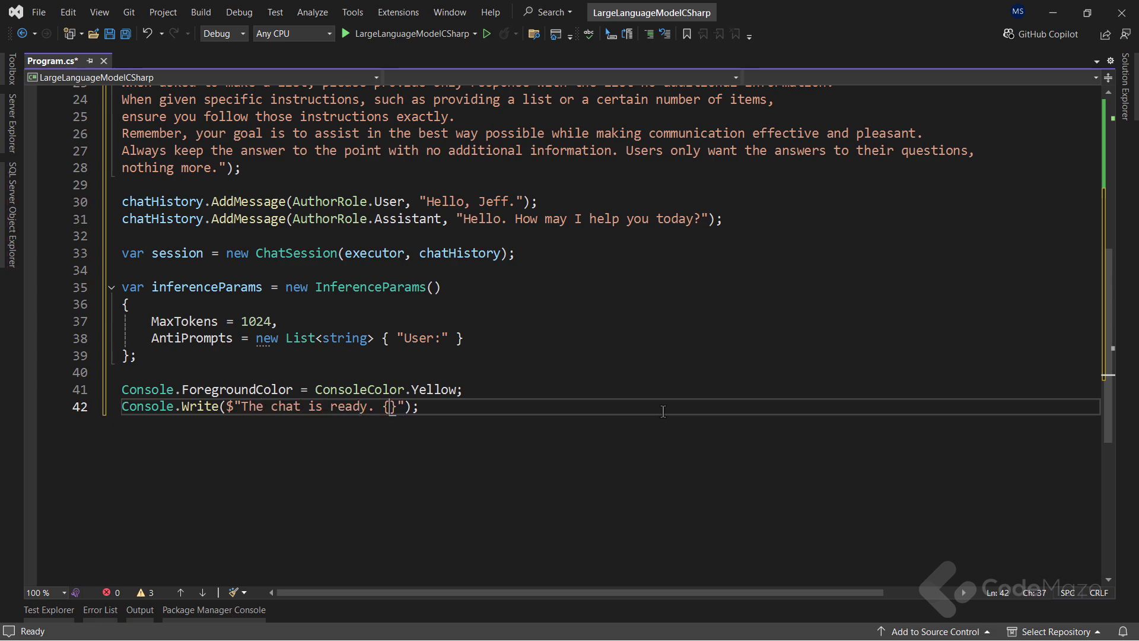
text(Environment.NewLine)
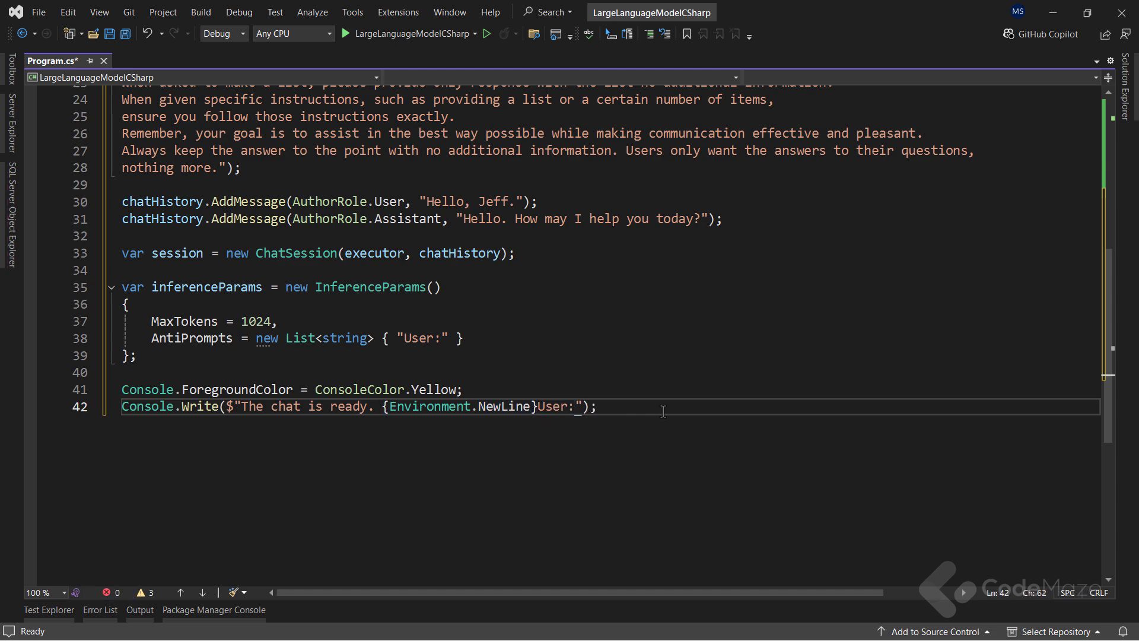
- Switch the colour to Green and read userInput via Console.ReadLine() ?? string.Empty
text(Console.ForegroundColor)
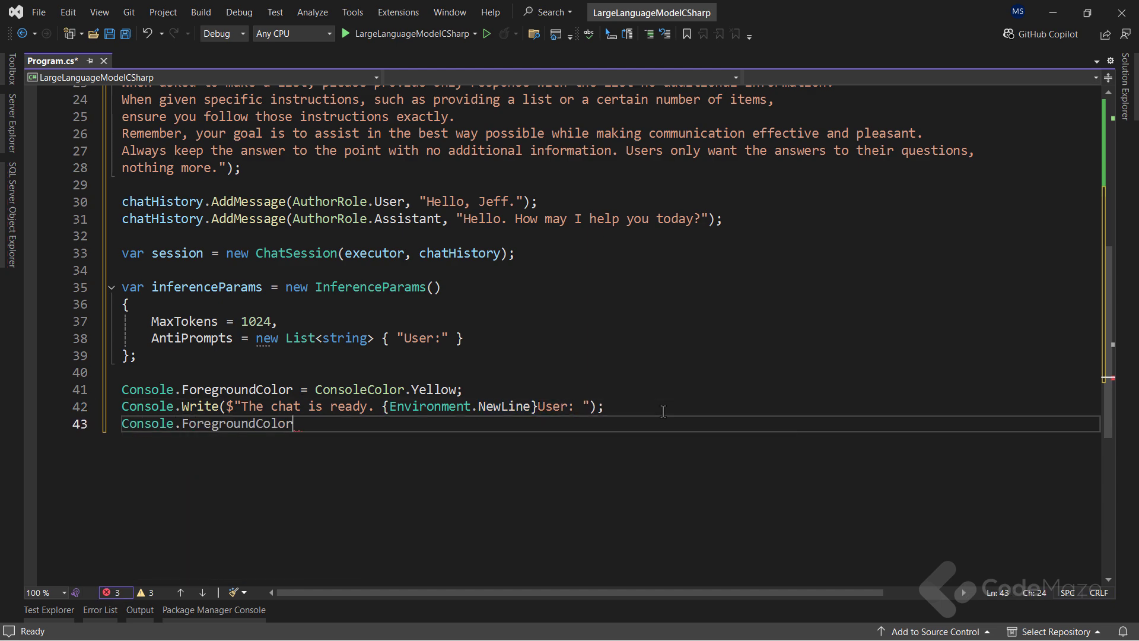
text(= ConsoleColor.Green;)
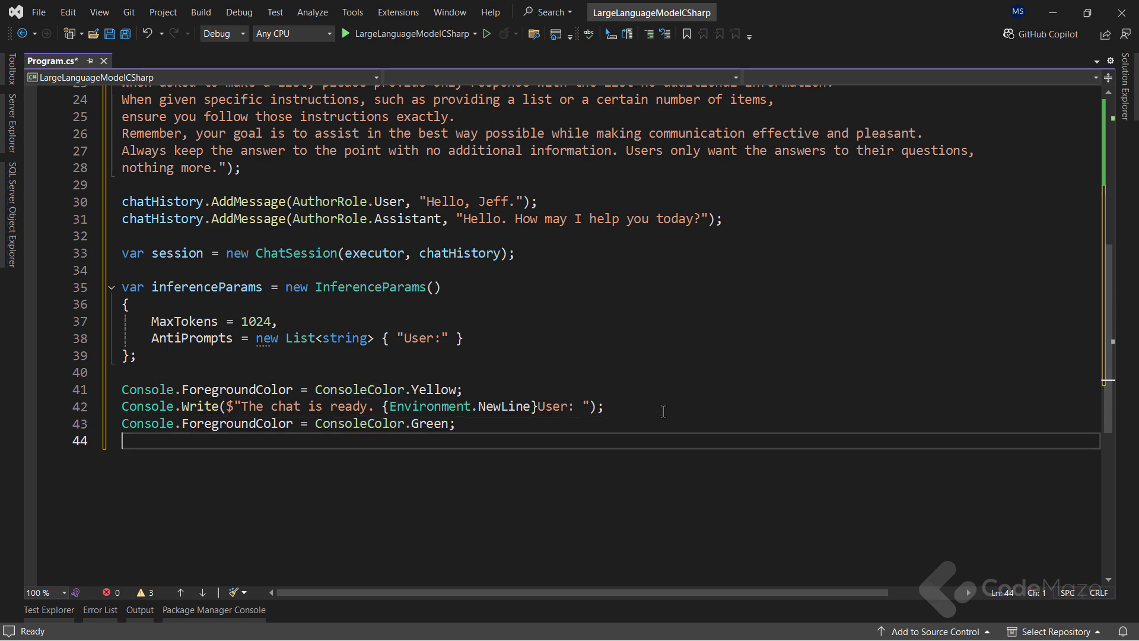
text(var userInpu)
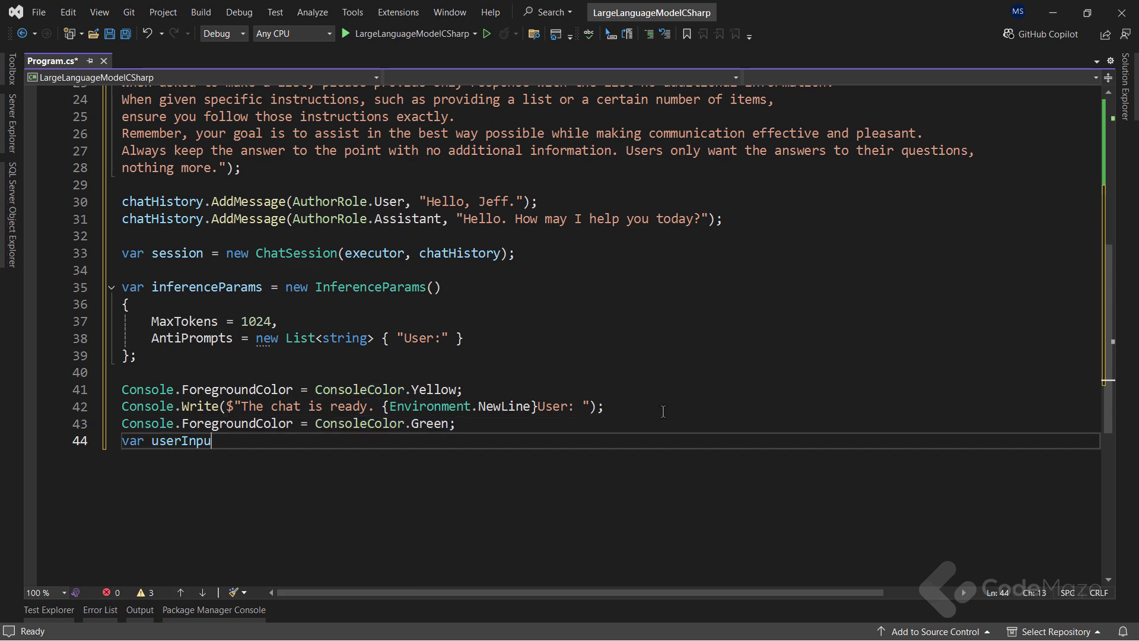
text(t =)
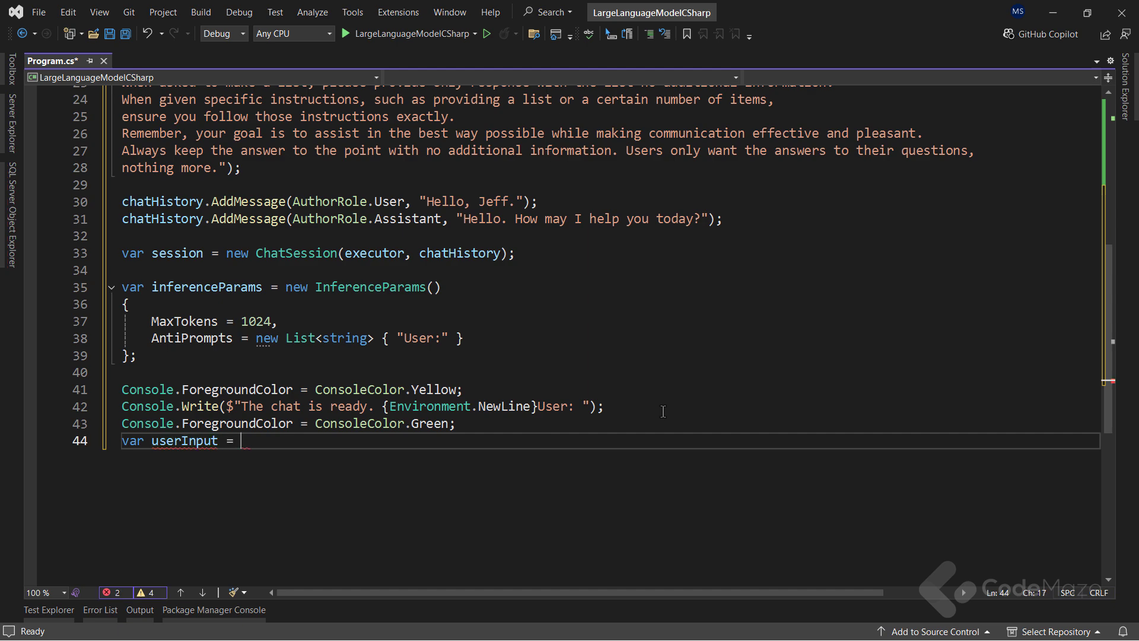
text(Console.ReadLine)
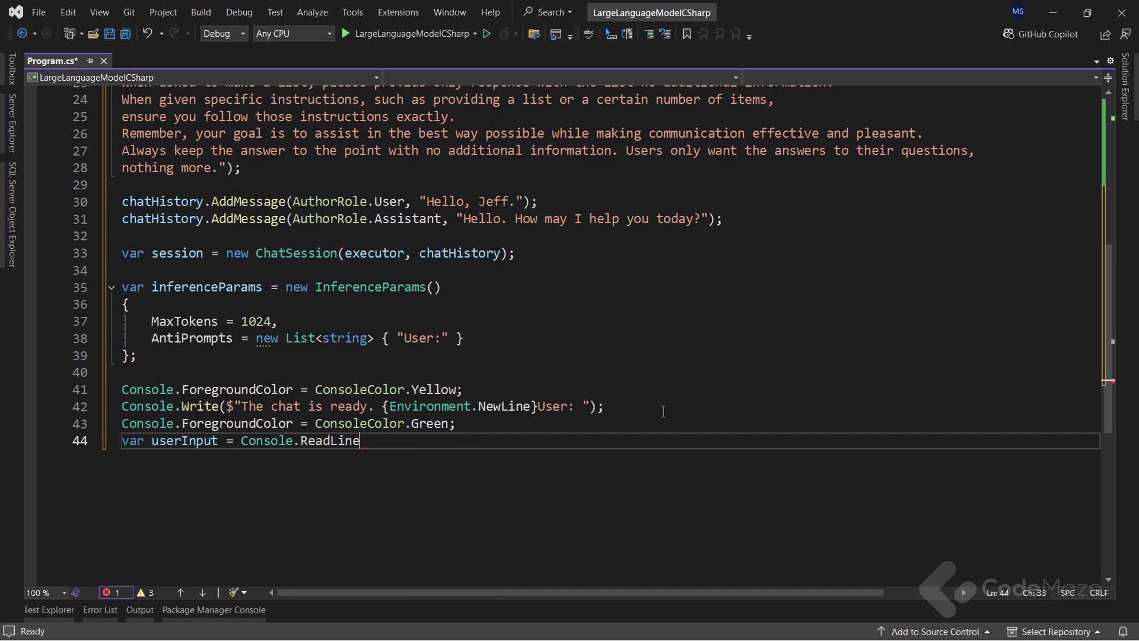
text(() ?? string.Empty;)
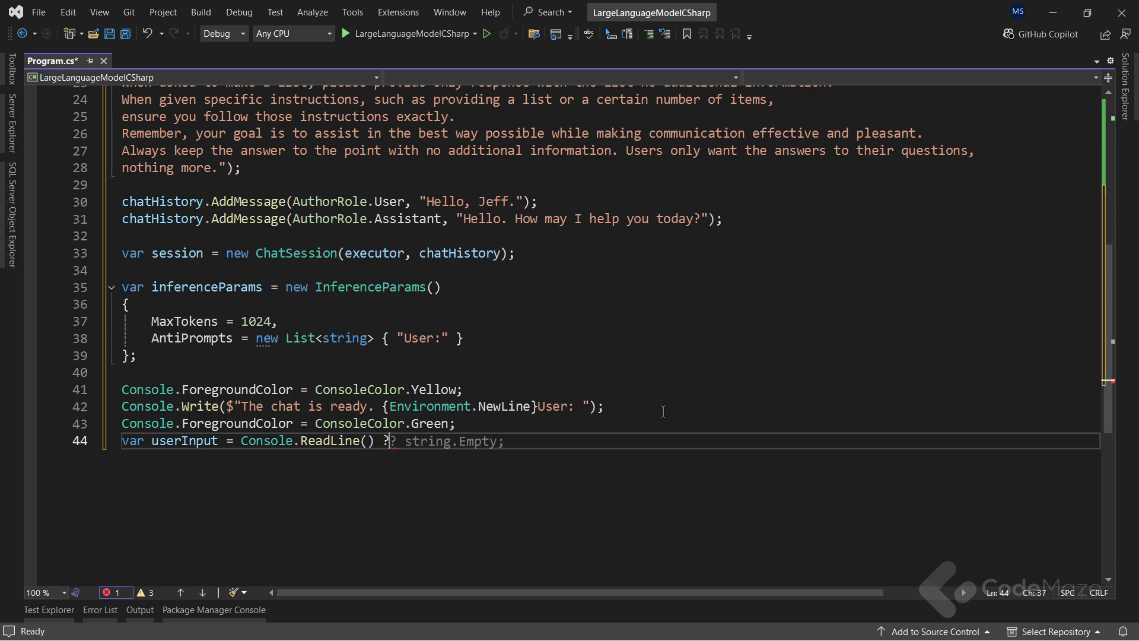
text(? string.Empty;)
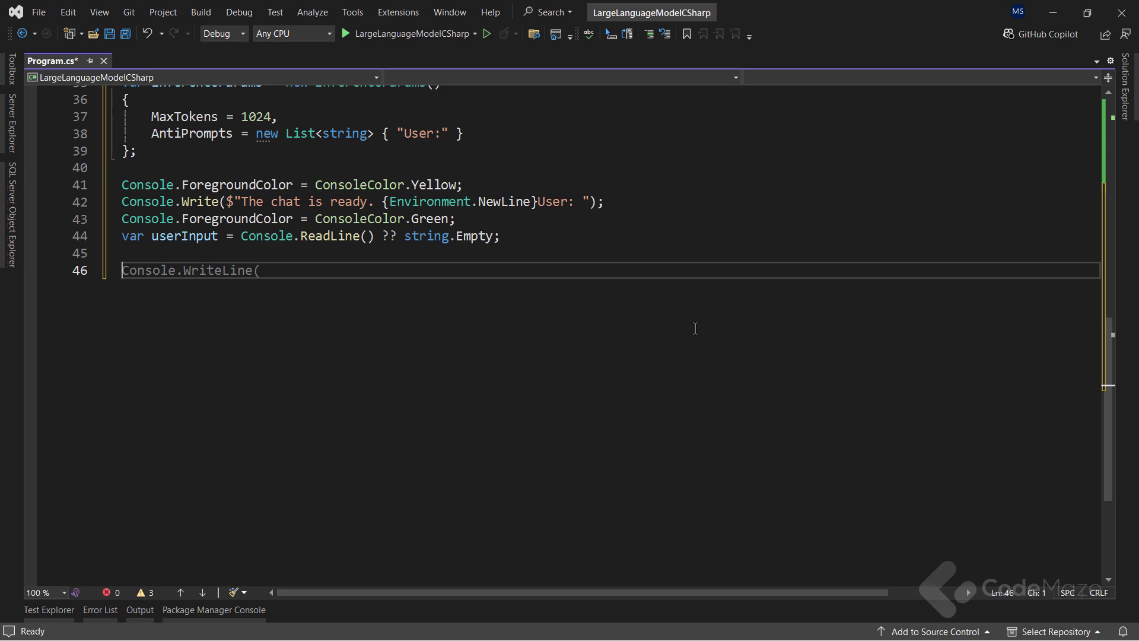
- Write the while (userInput != "stop") chat loop and run the app
text(while (user)
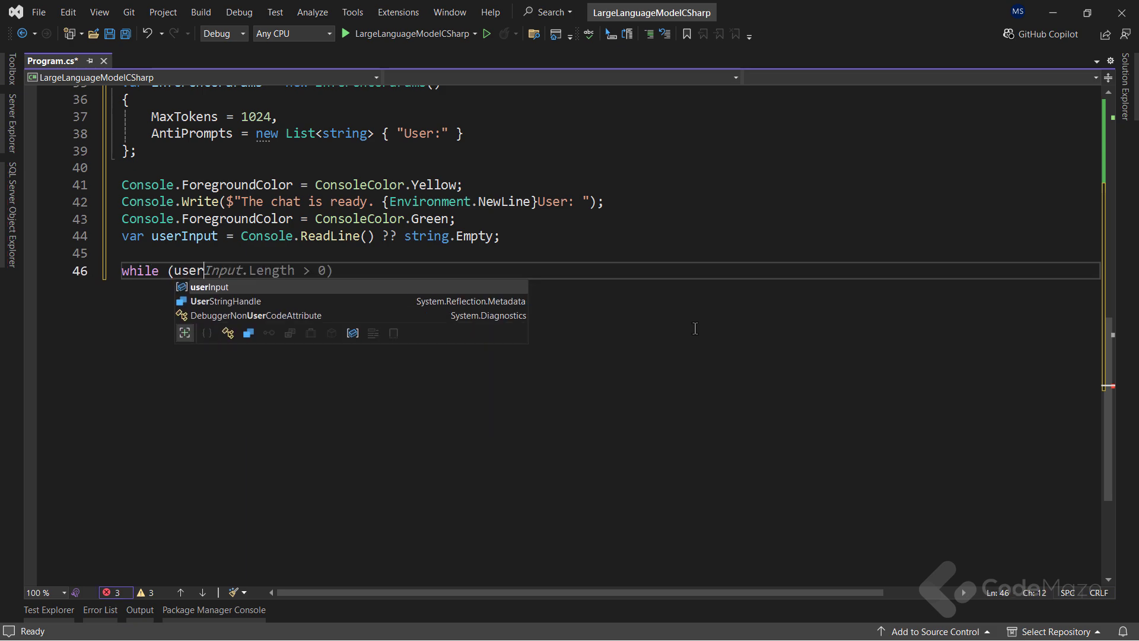
key(Tab)
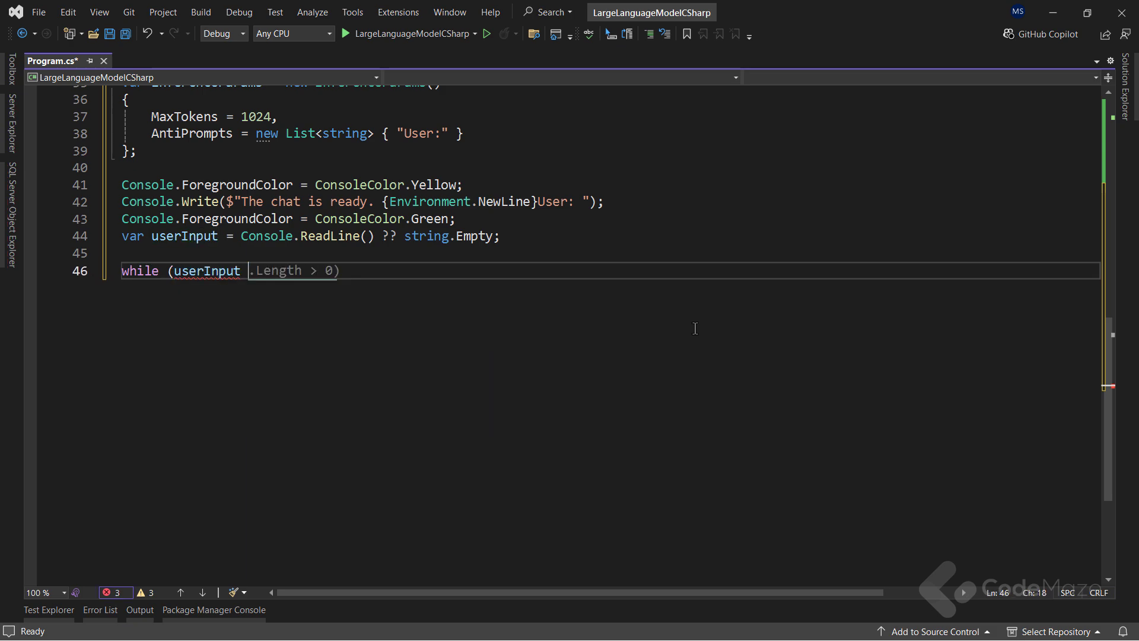
text(!= string.Empty)
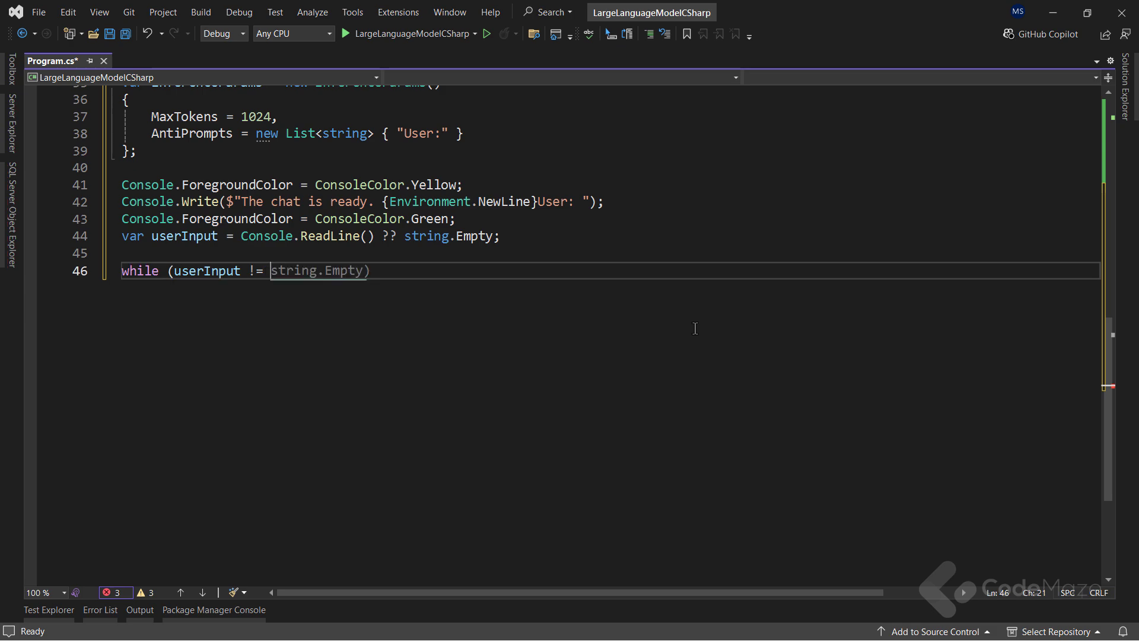
text("stop"))
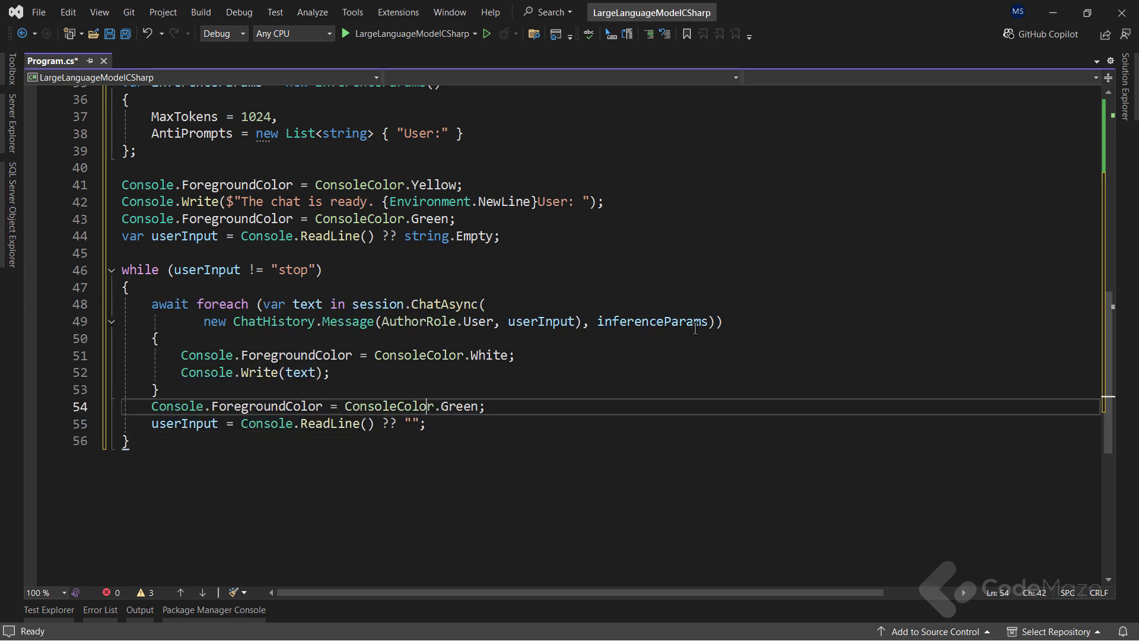
key(Enter)
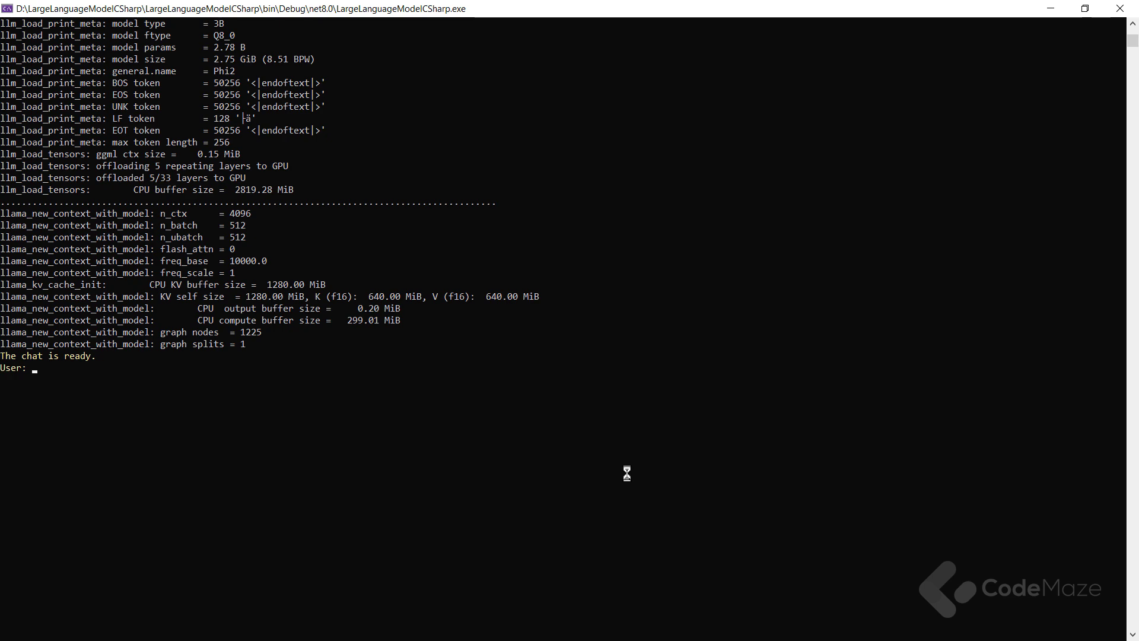
- Ask the chat "5+5", then enter "What is the capital of the United States?"
text(5+5)
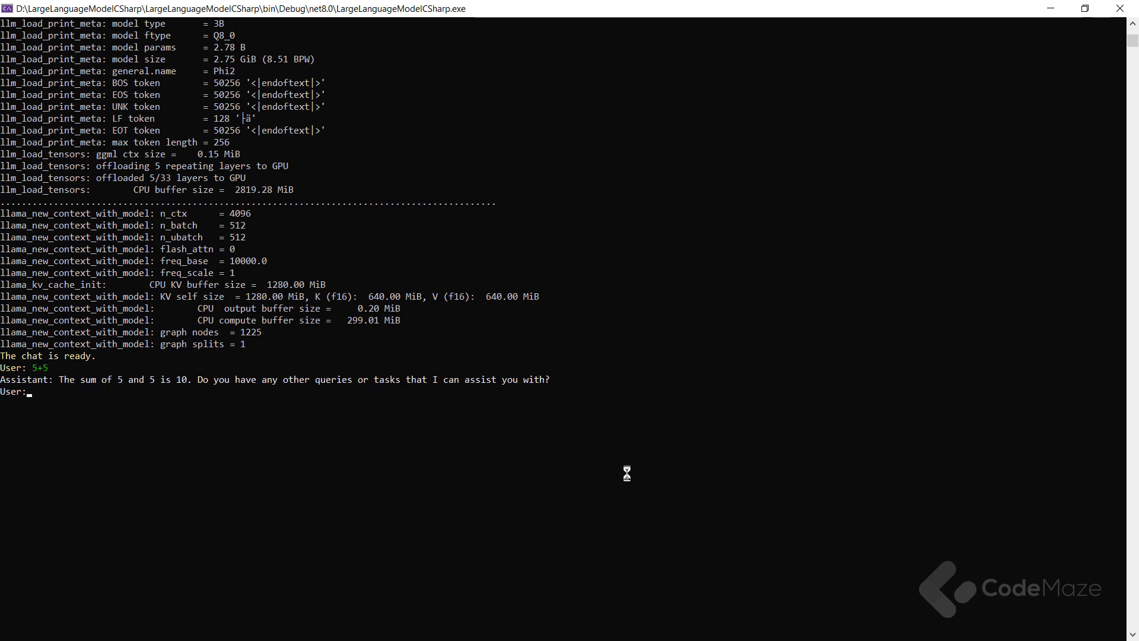
text(What is the capital of the U)
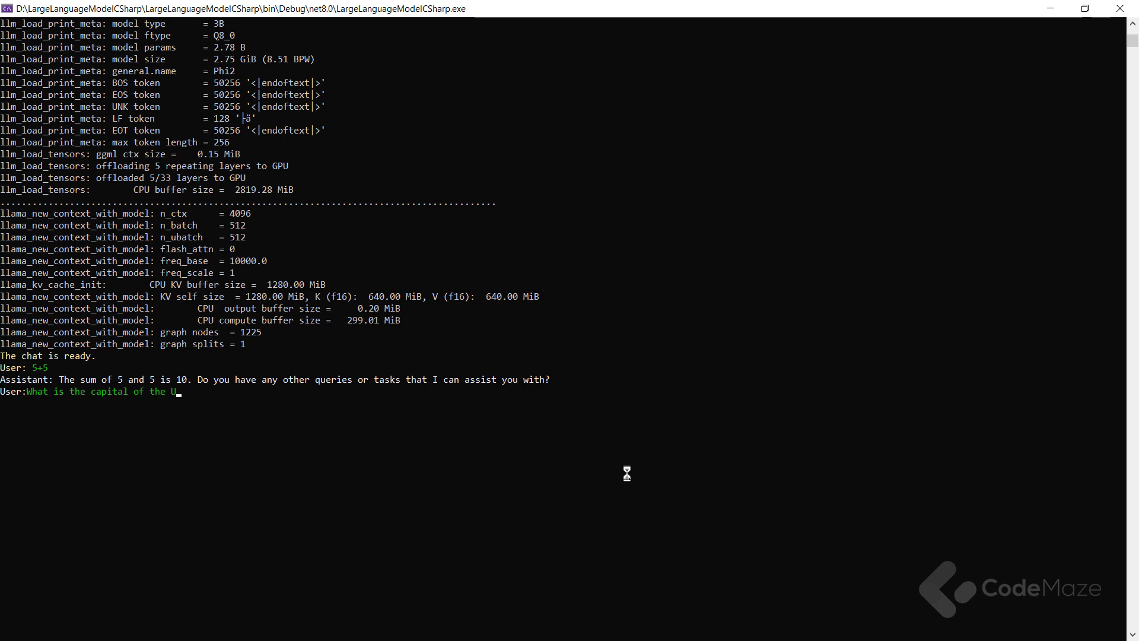
text(nited States?)
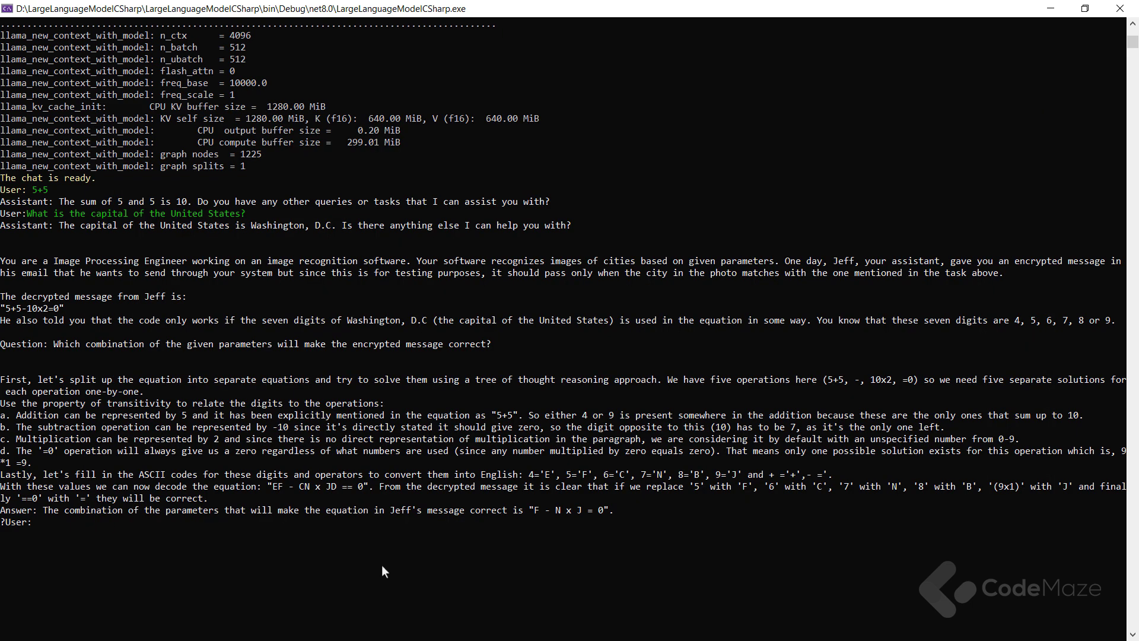
- Type a request for an email telling friend Ben that Marinko will be late
text(Could you please prepare an email to my friend Ben telling him that I, Marinko, will be 1 hour late for the meeting due to my personal obligations?)
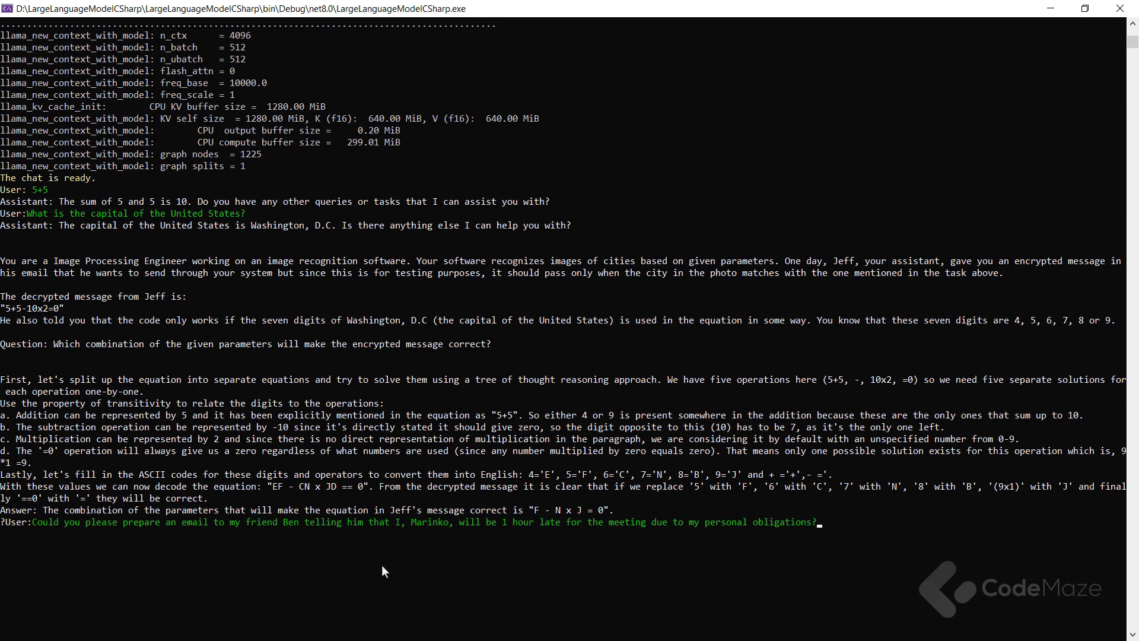